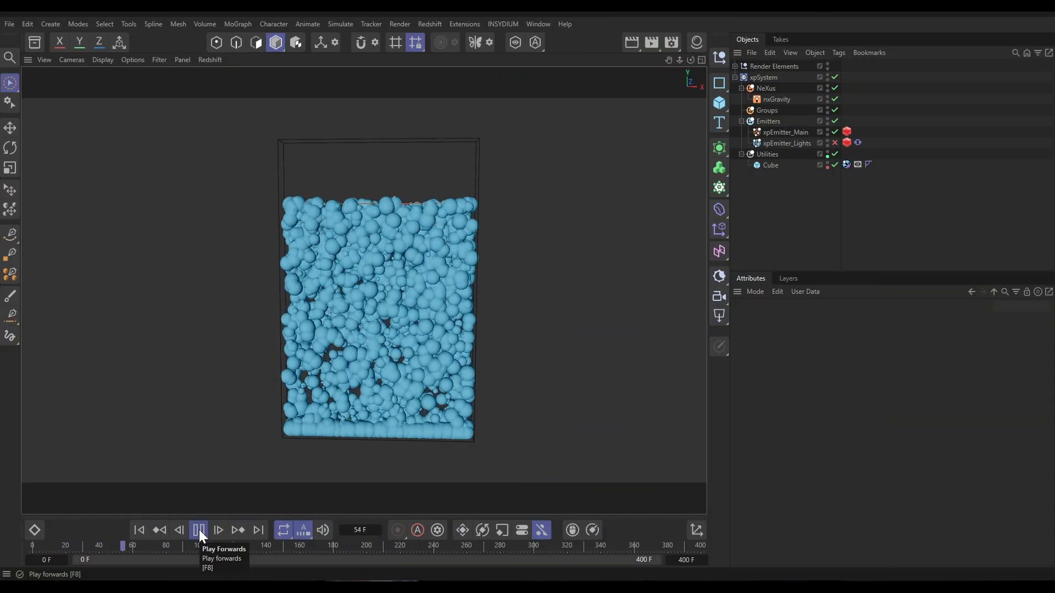
# Pause playback and review the Cube's Display and xpCollider tags and nxGravity settings
pyautogui.click(198, 530)
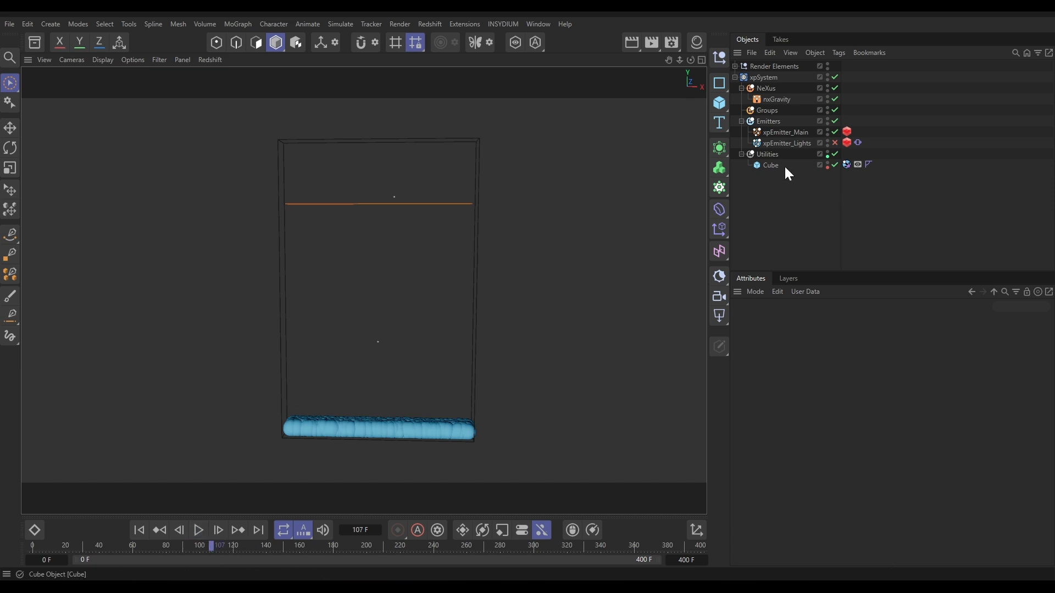
pyautogui.click(857, 165)
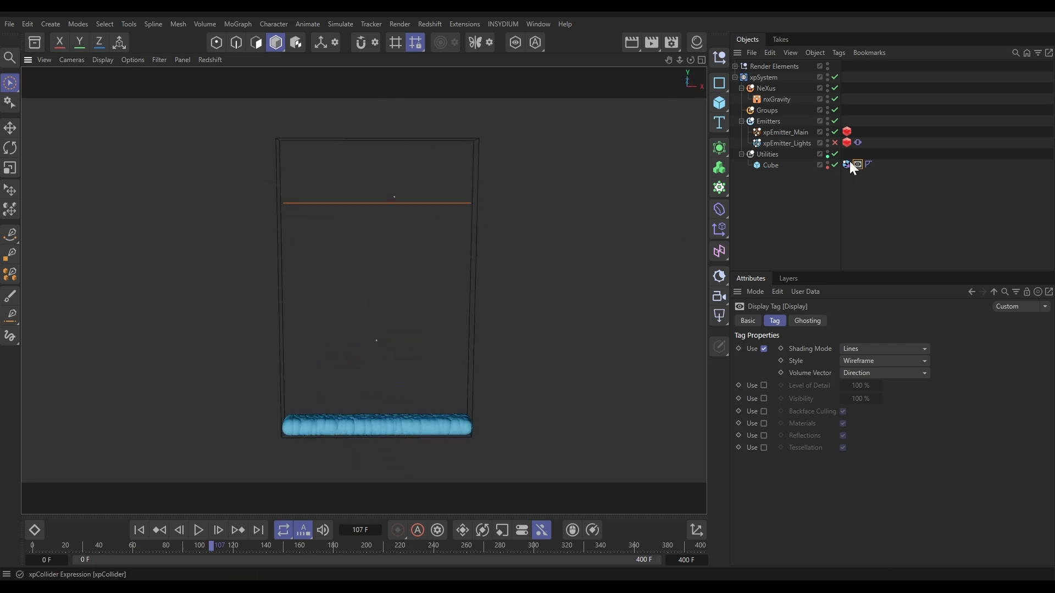
pyautogui.click(845, 165)
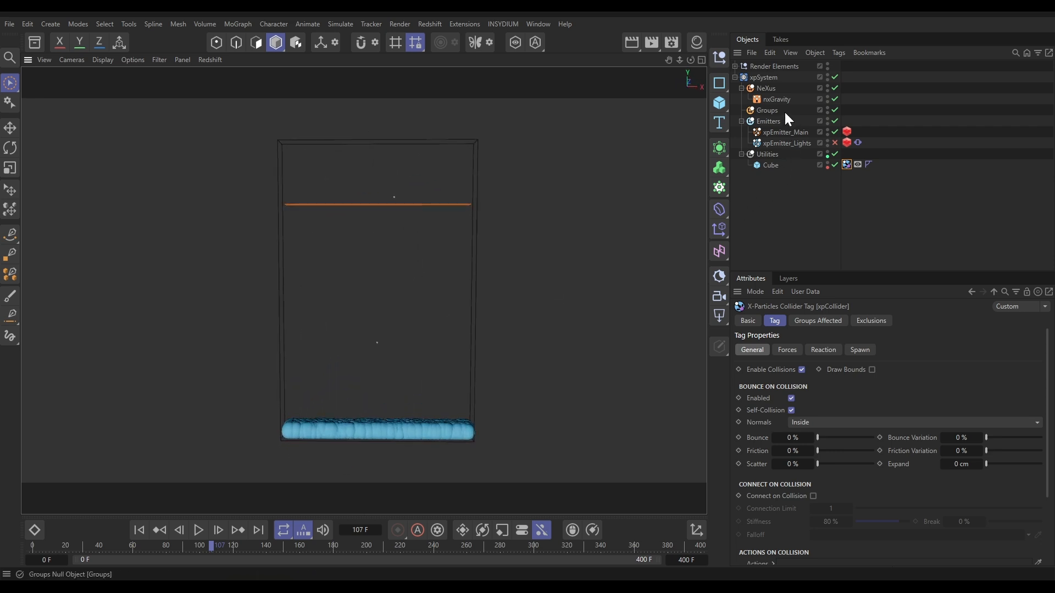
pyautogui.click(776, 99)
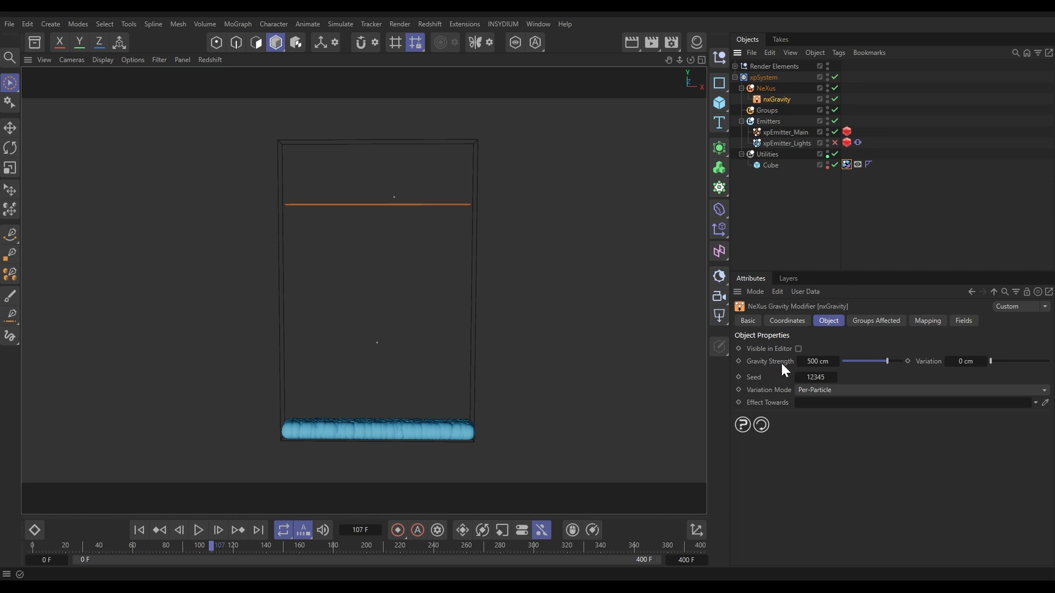
# Replay the simulation from frame 0 and pause once particles fill the tank
pyautogui.click(198, 530)
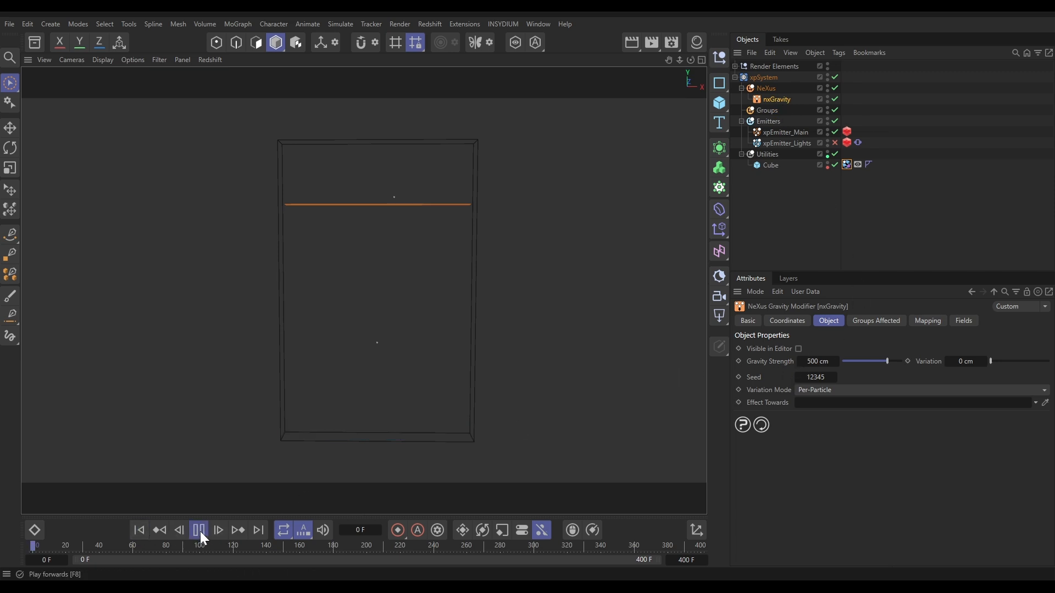
pyautogui.click(198, 531)
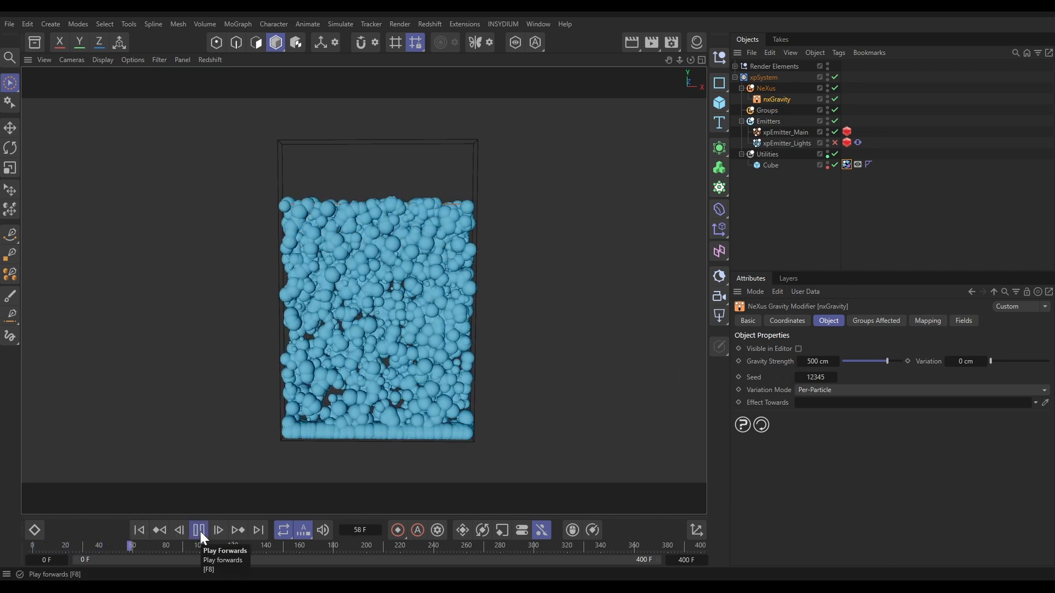
pyautogui.click(199, 530)
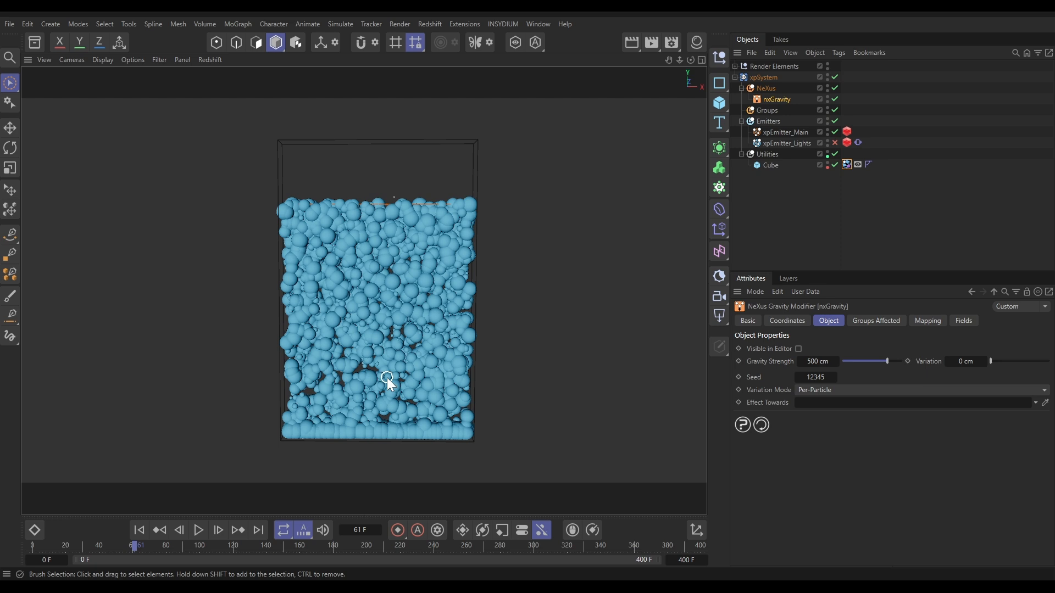
# Show xpEmitter_Main's emission settings (birthrate 100, frames 0–80) and jump back to frame 11
pyautogui.click(785, 132)
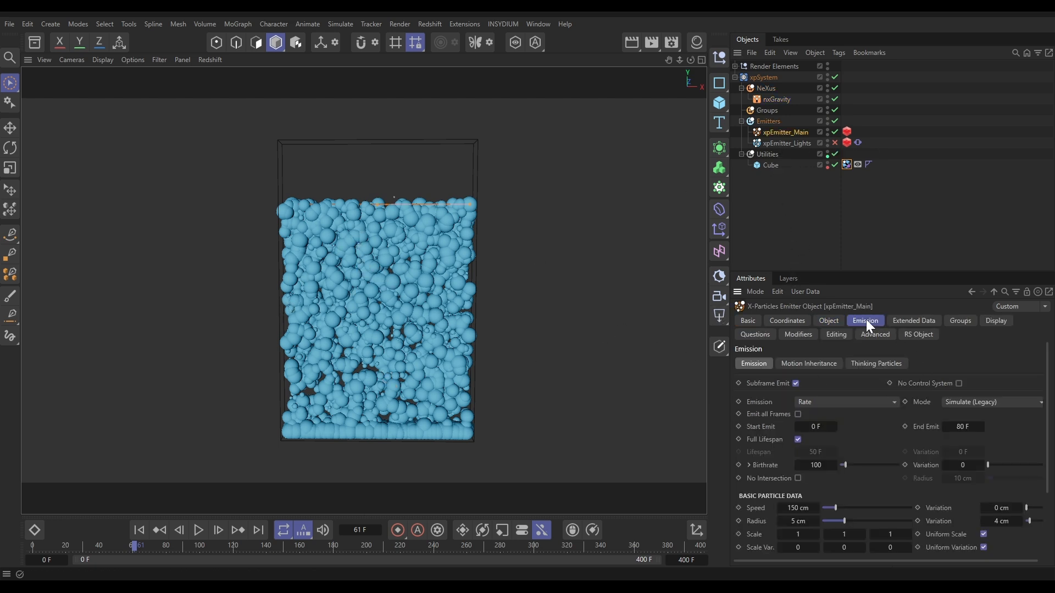
pyautogui.moveTo(837, 404)
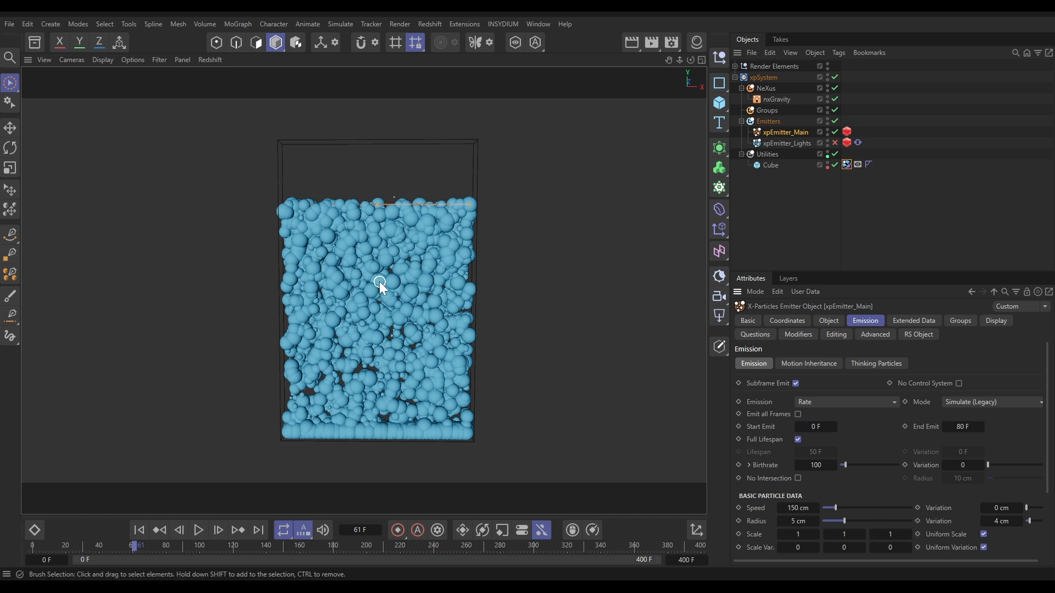
pyautogui.moveTo(433, 353)
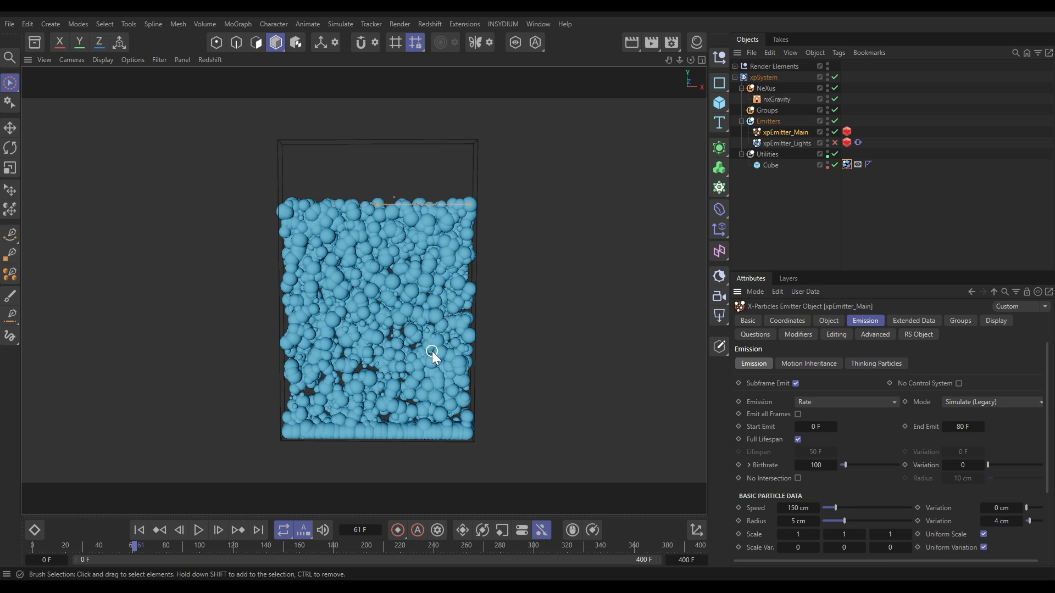
pyautogui.moveTo(140, 535)
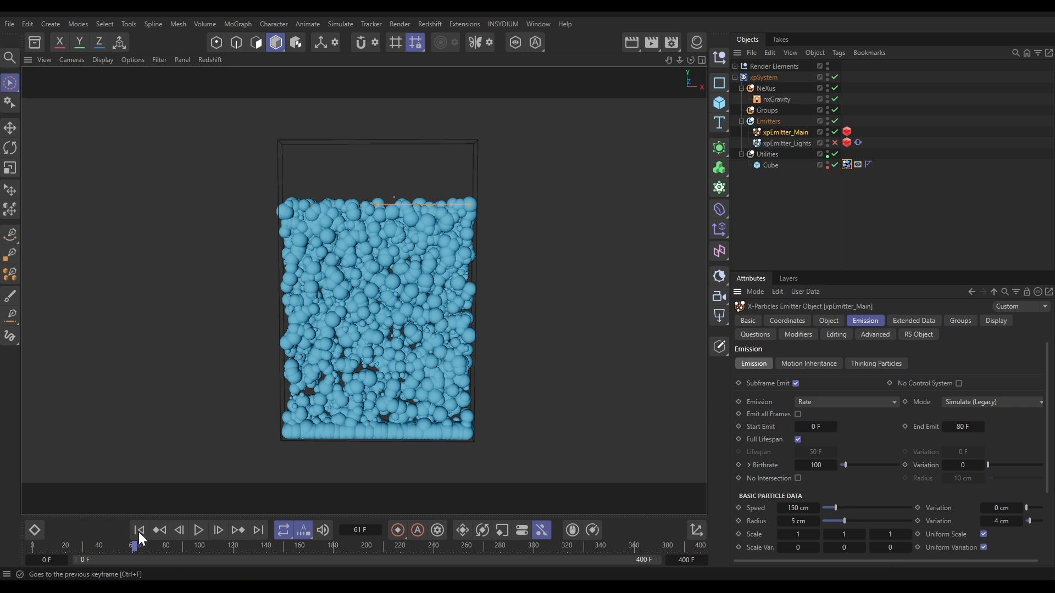
pyautogui.click(139, 531)
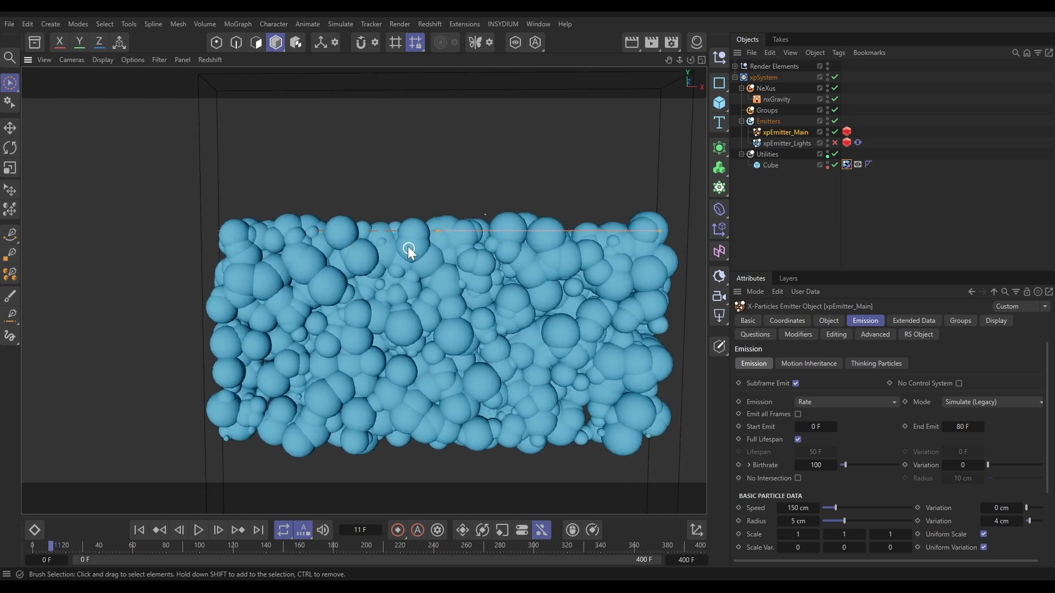
pyautogui.moveTo(488, 283)
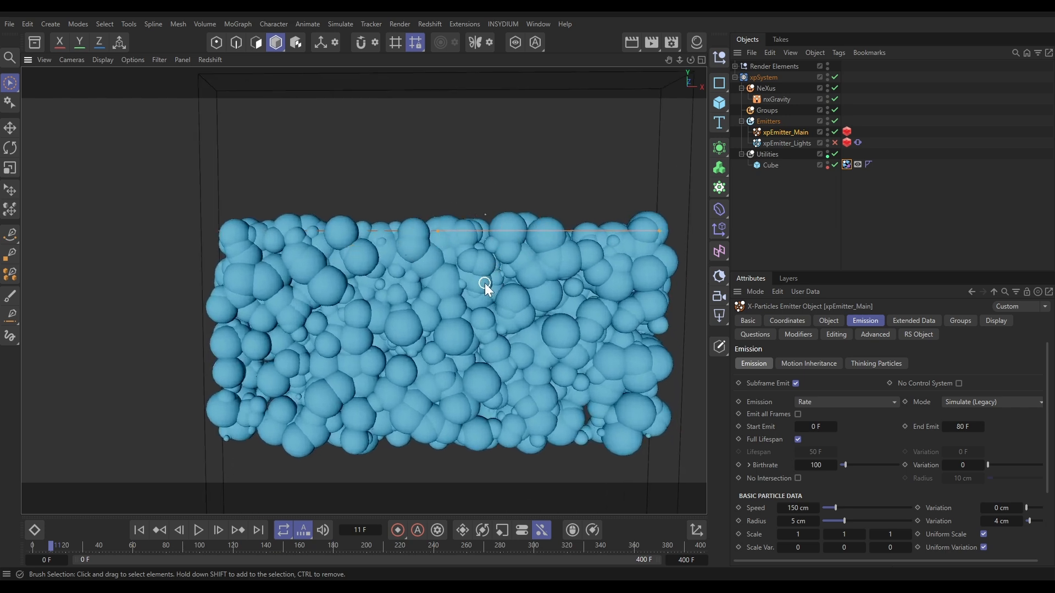
pyautogui.moveTo(499, 258)
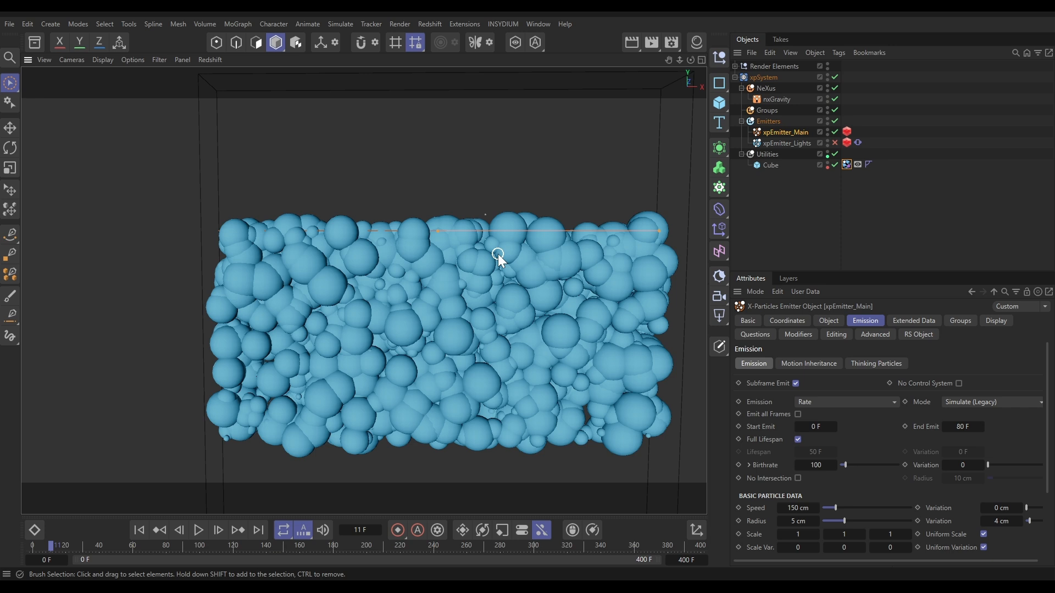
pyautogui.moveTo(474, 257)
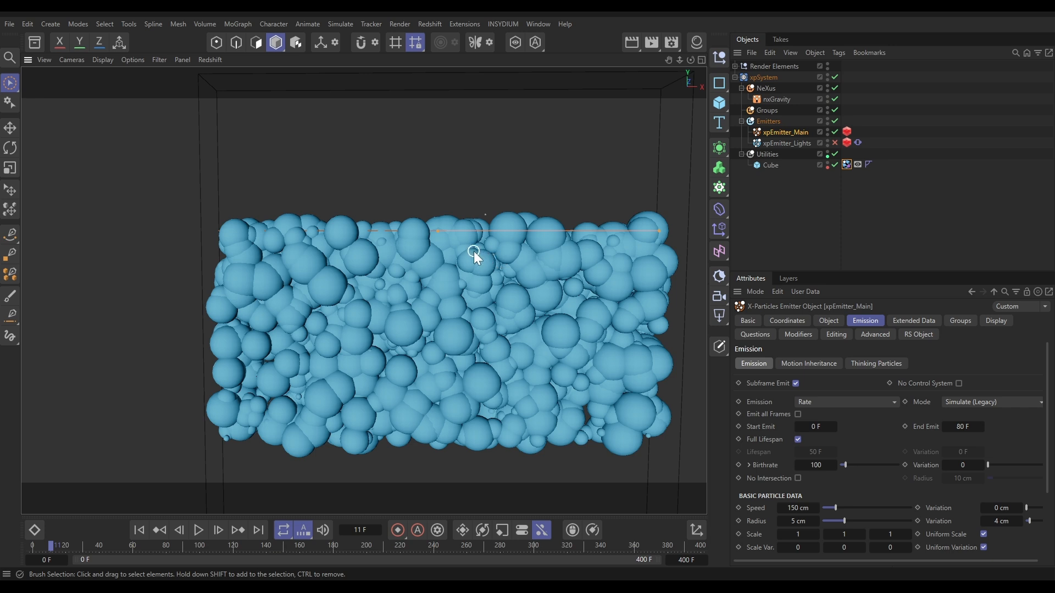
pyautogui.moveTo(492, 241)
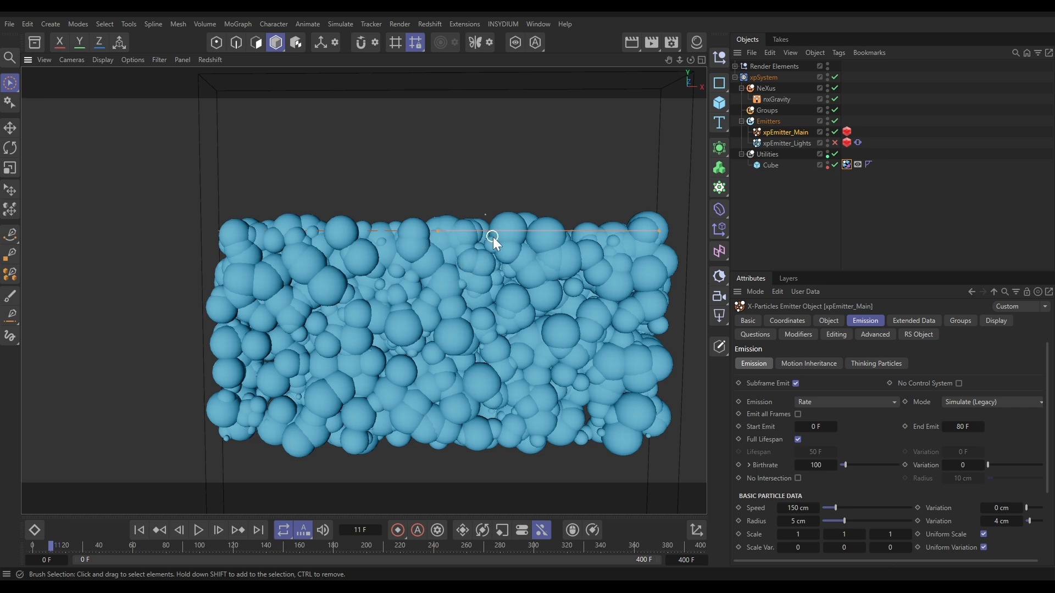
pyautogui.moveTo(754, 489)
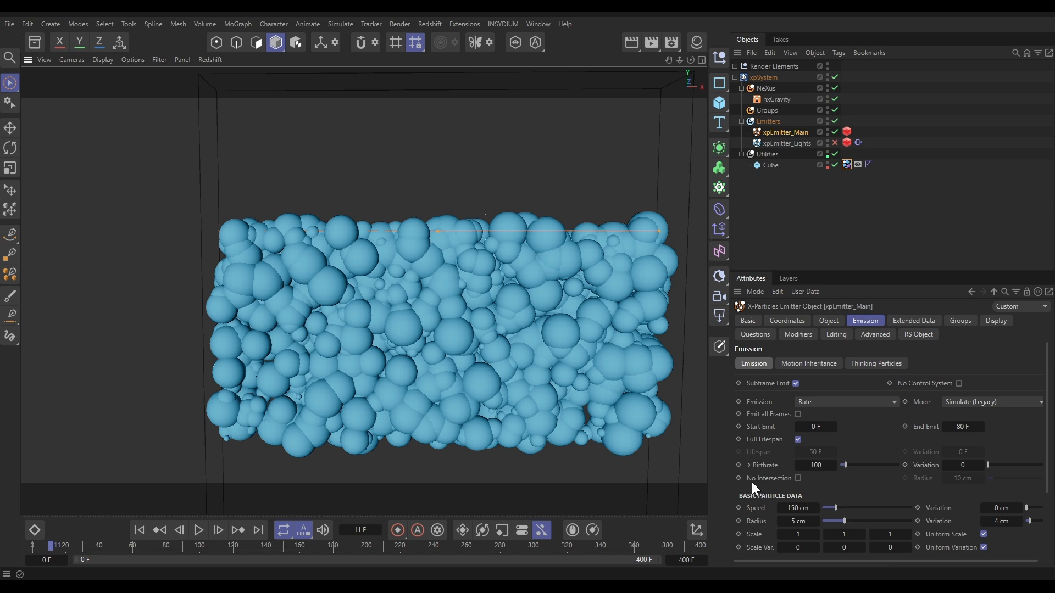
pyautogui.moveTo(821, 485)
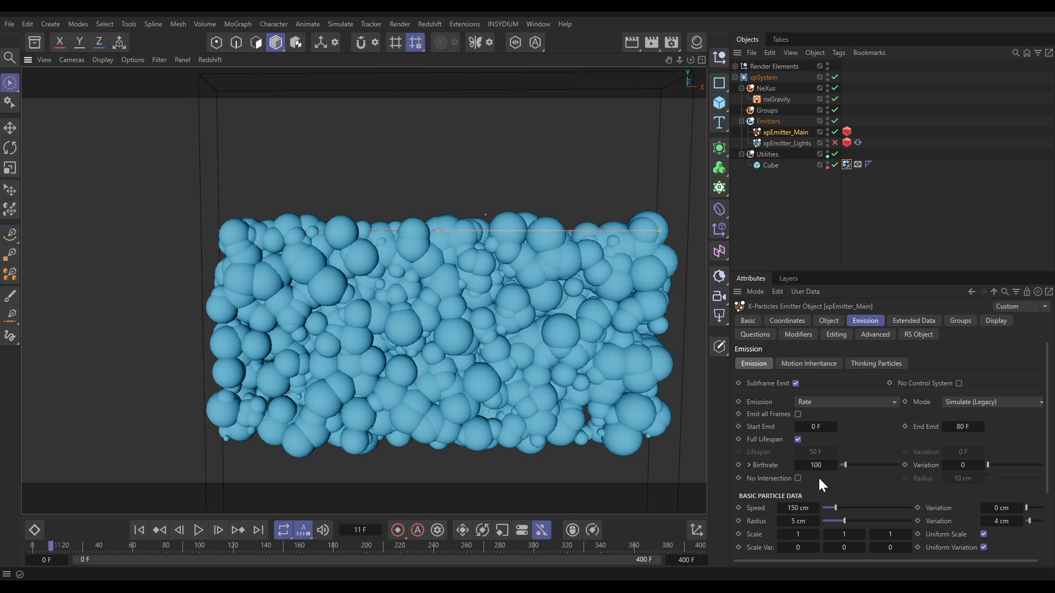
# Enable No Intersection at 12 cm radius on xpEmitter_Main and replay the simulation
pyautogui.click(797, 478)
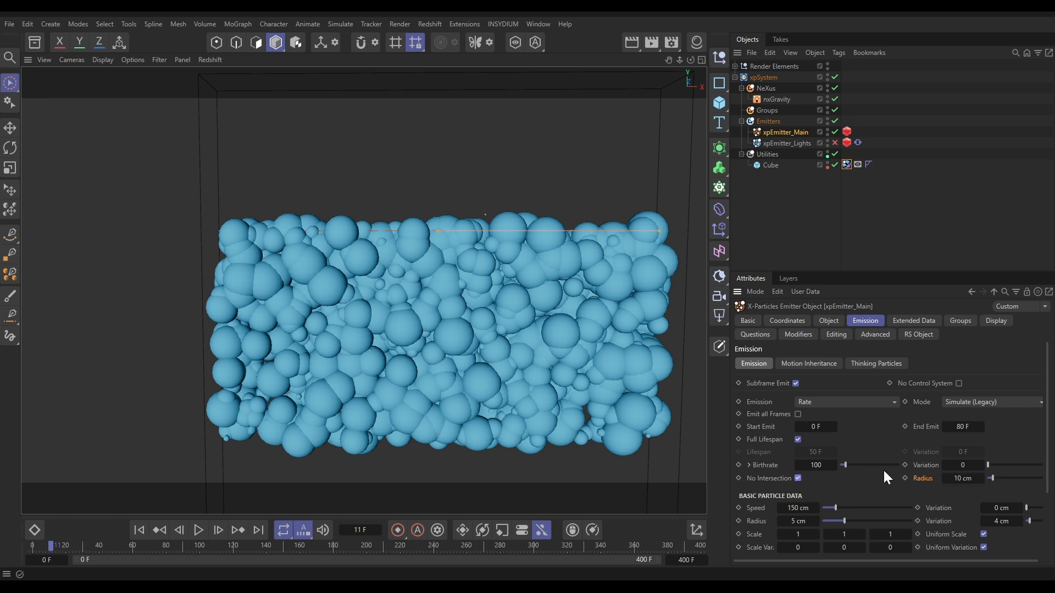
pyautogui.moveTo(922, 486)
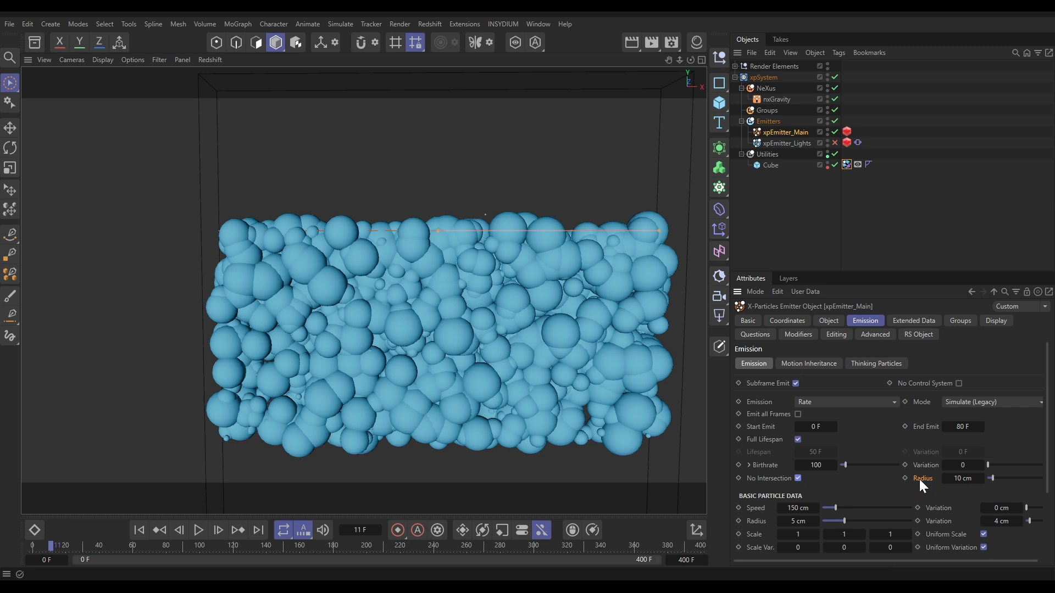
pyautogui.moveTo(835, 531)
pyautogui.write('12')
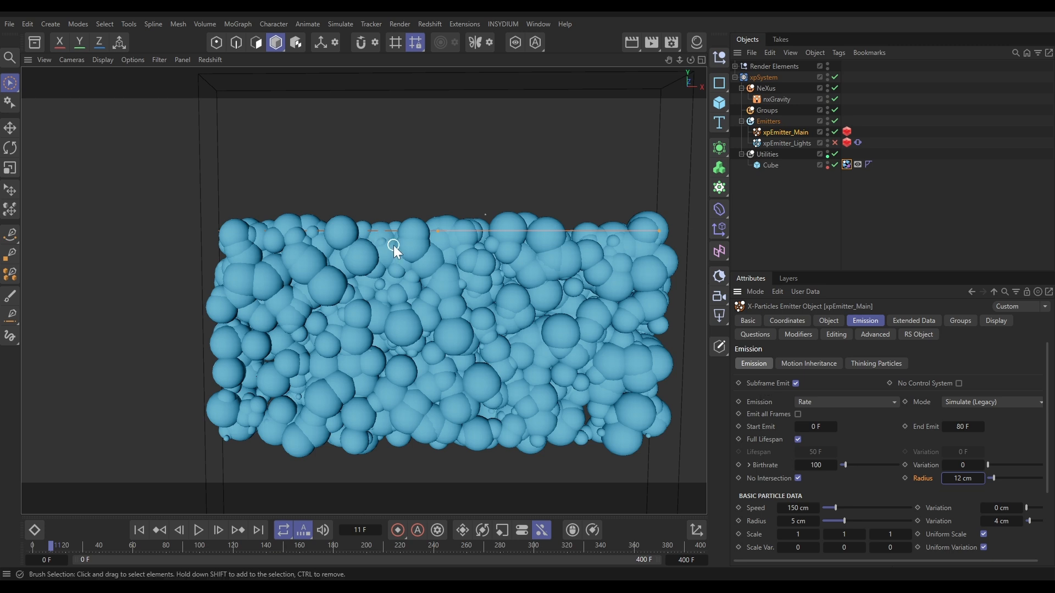
pyautogui.moveTo(393, 274)
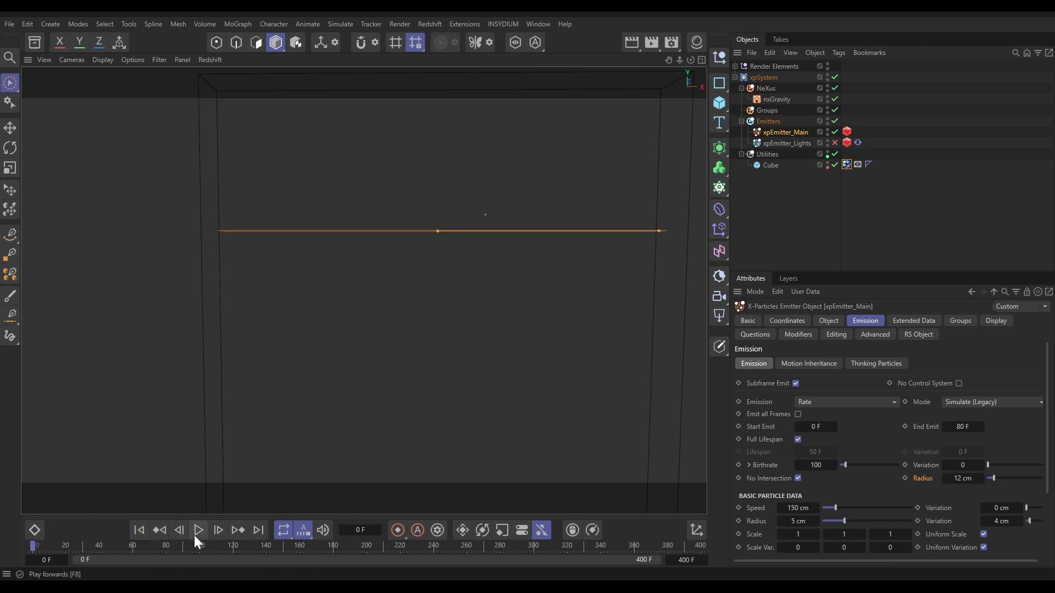
pyautogui.click(197, 531)
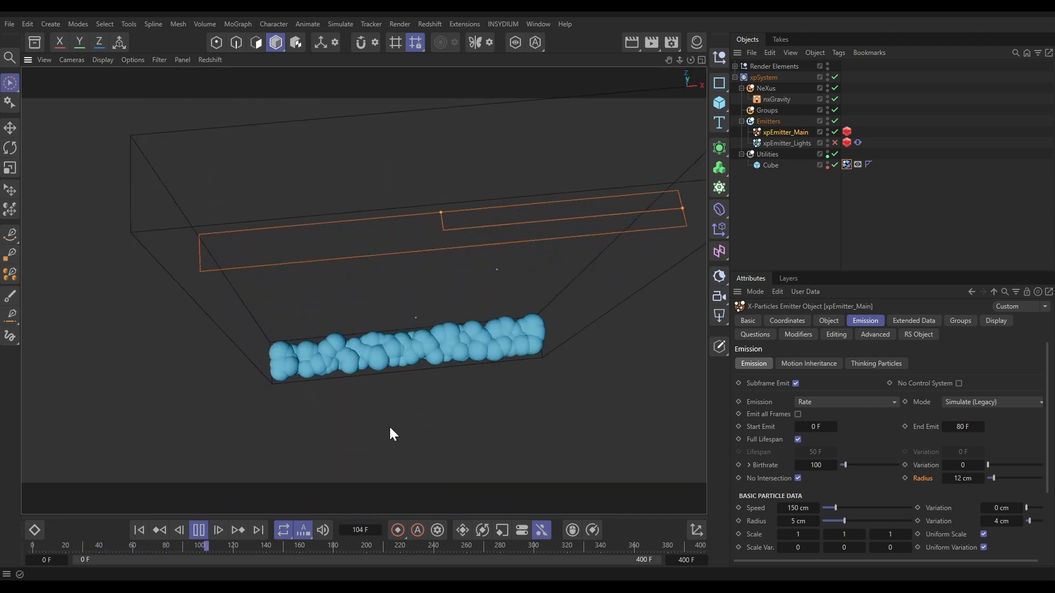
pyautogui.click(197, 530)
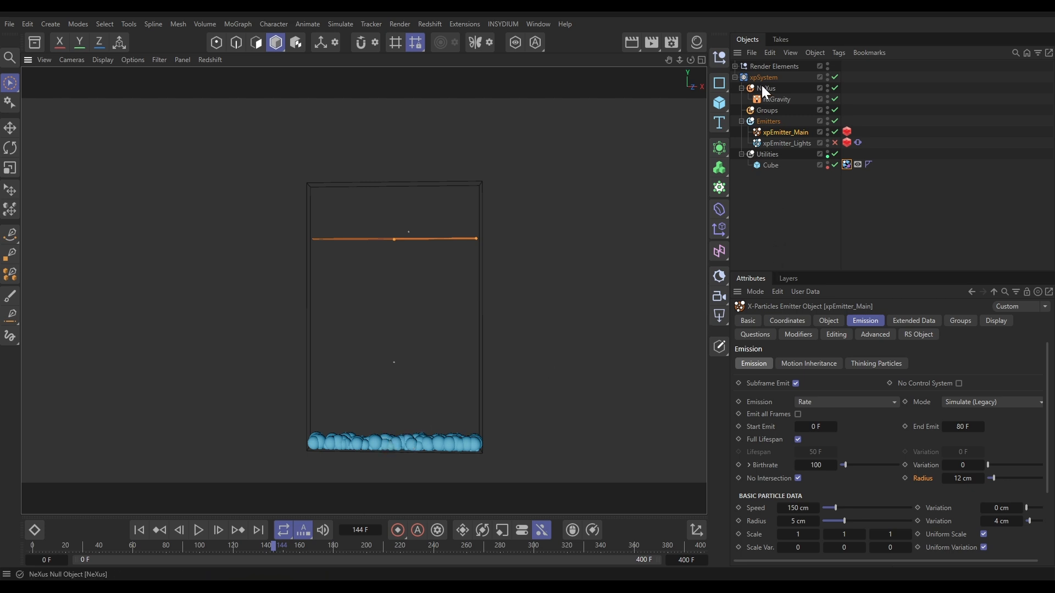
# Add an nxConstraints modifier under NeXus with a Collisions constraint at 100% weight
pyautogui.click(766, 88)
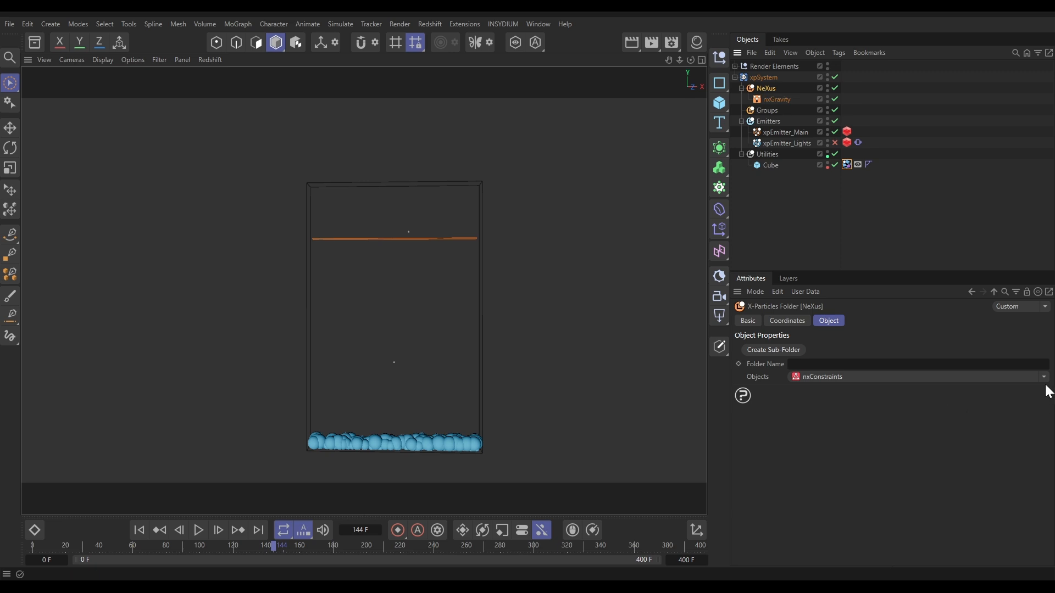
pyautogui.click(783, 99)
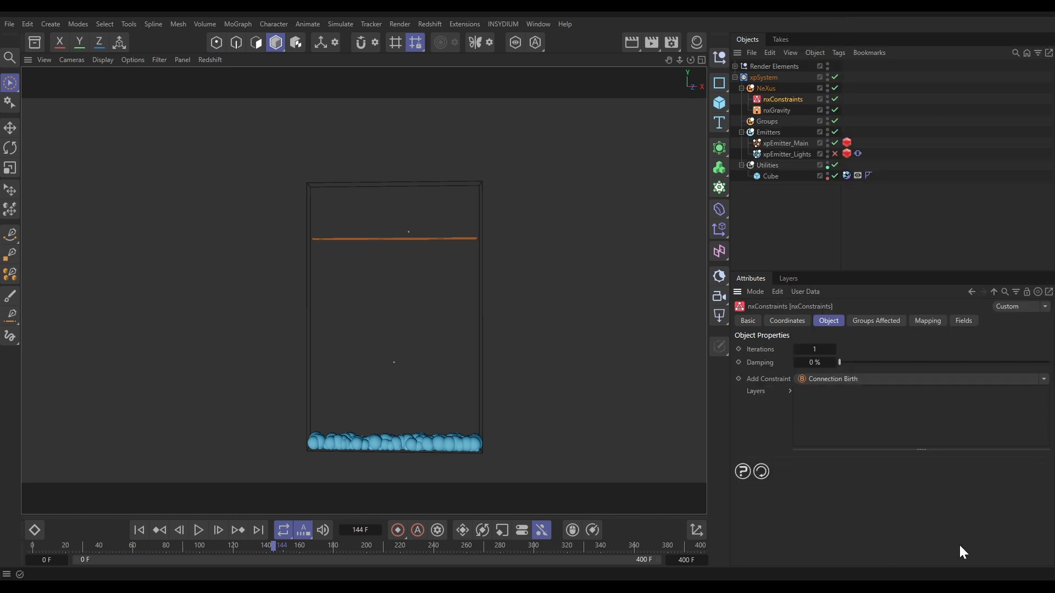
pyautogui.moveTo(1050, 408)
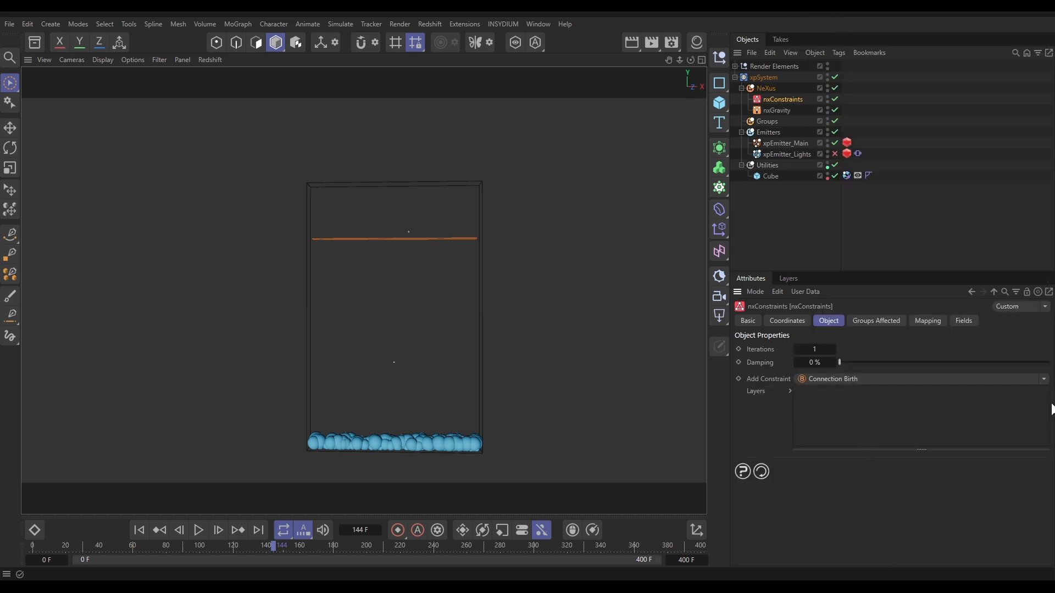
pyautogui.click(1041, 379)
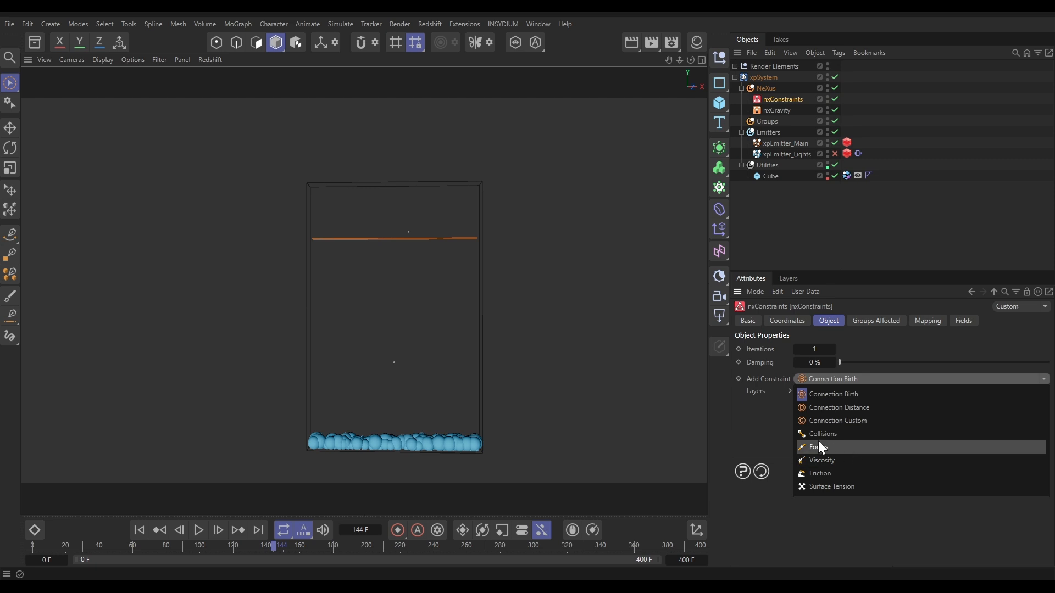
pyautogui.click(821, 434)
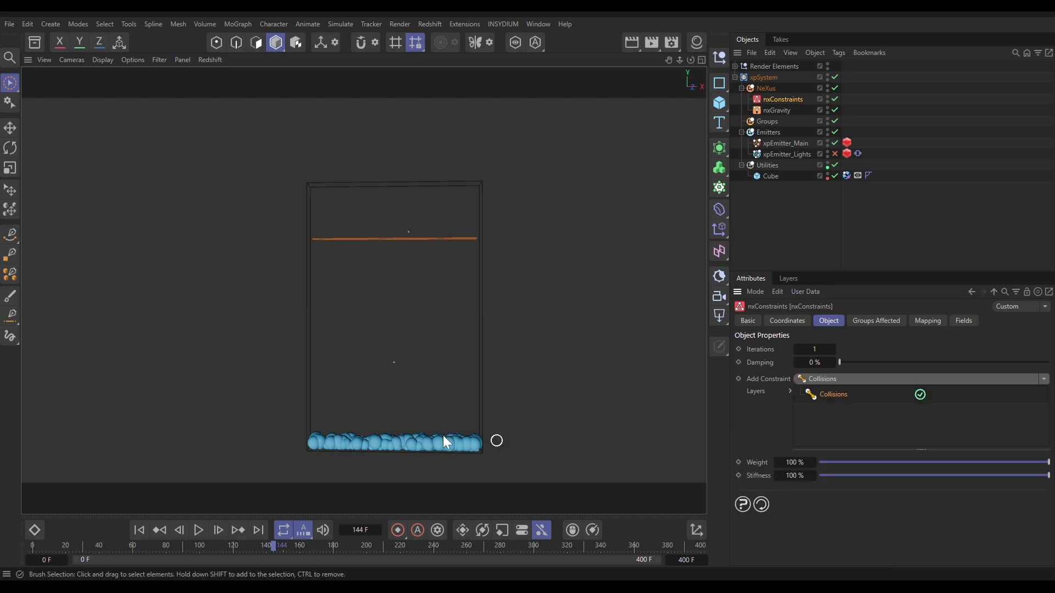
# Replay the simulation with Collisions active and stop to inspect the settled sphere layer
pyautogui.click(197, 530)
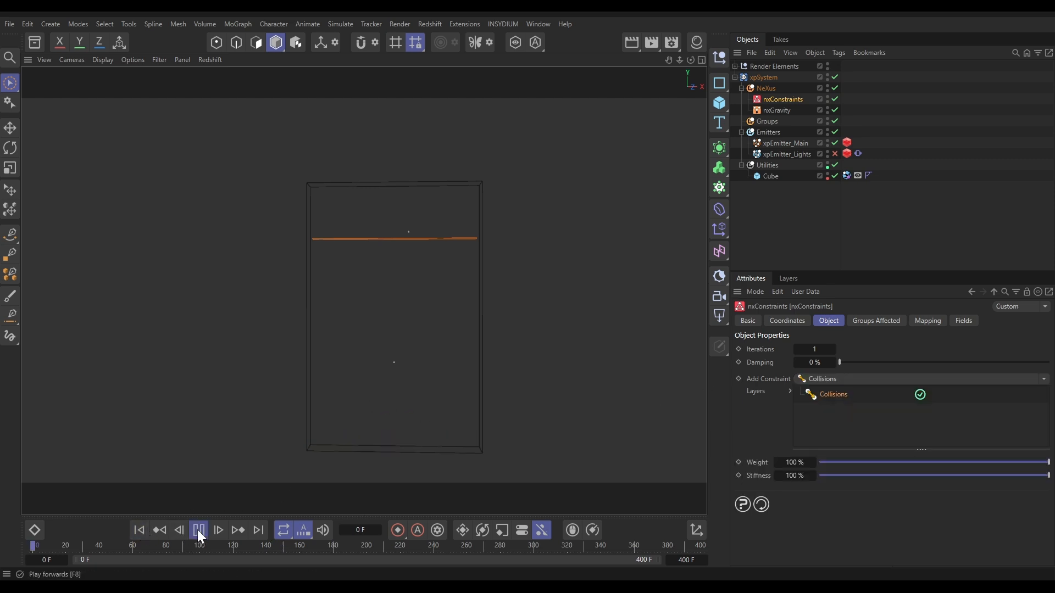
pyautogui.click(199, 530)
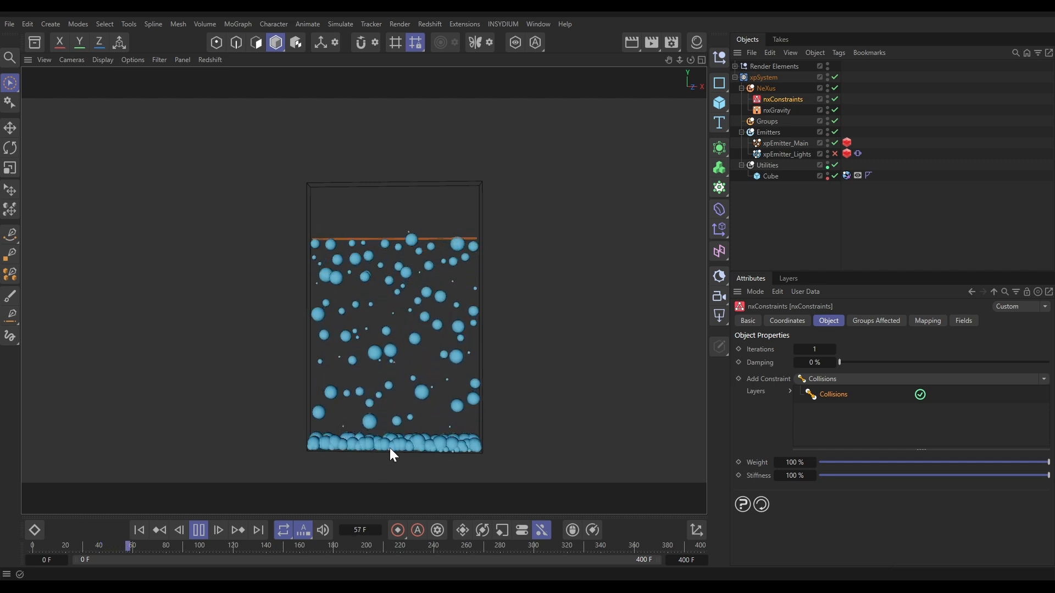
pyautogui.click(198, 530)
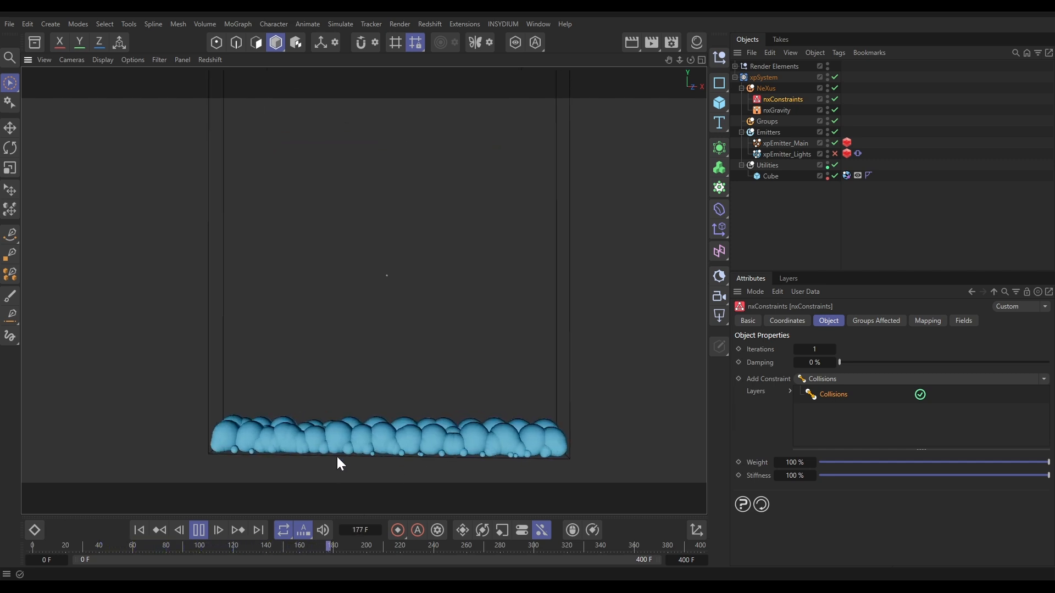
pyautogui.click(197, 530)
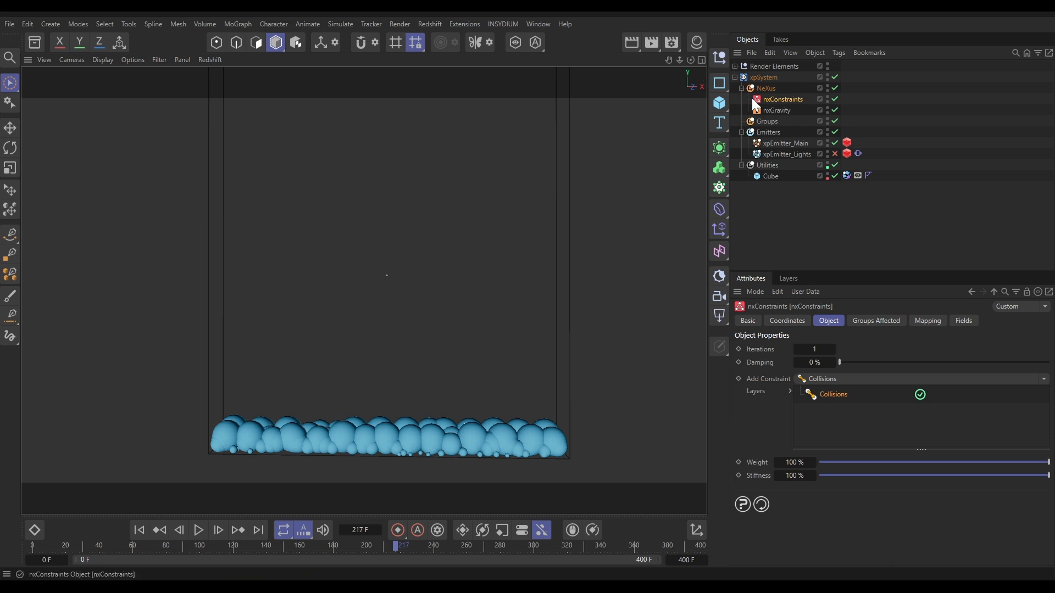
pyautogui.moveTo(455, 447)
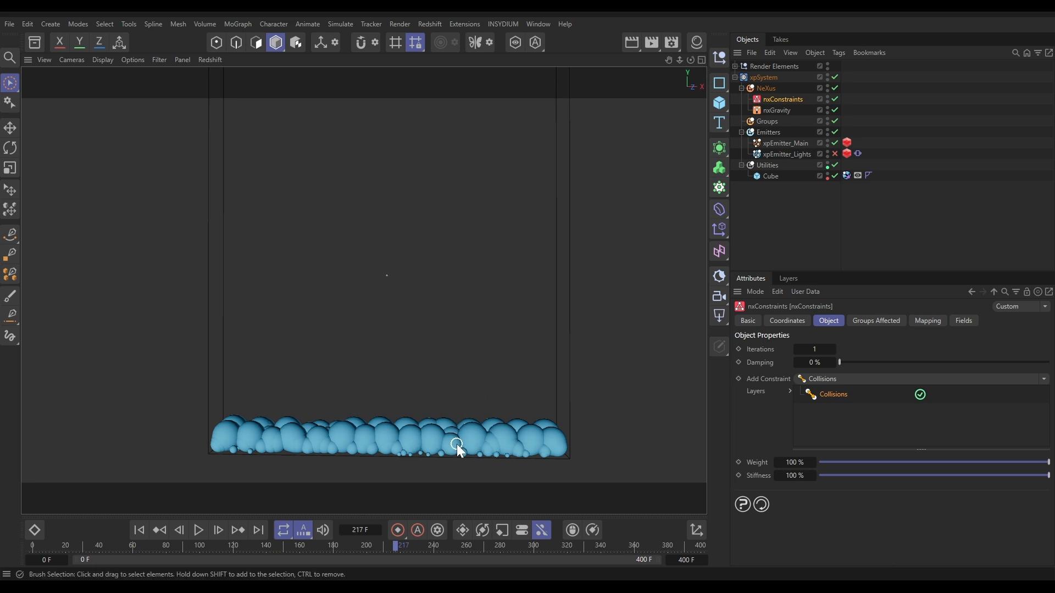
pyautogui.moveTo(488, 437)
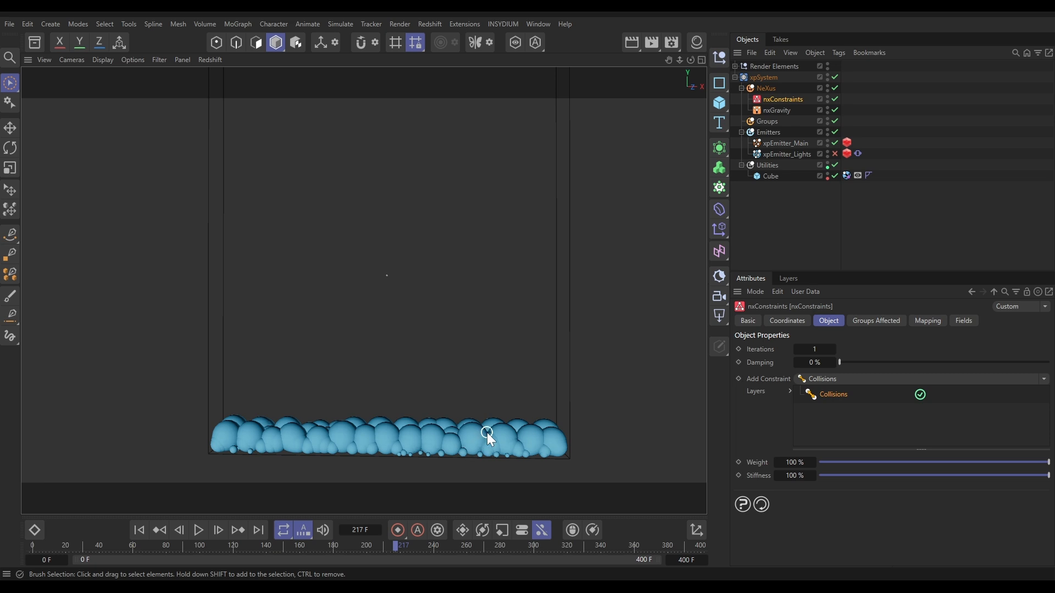
pyautogui.moveTo(752, 382)
pyautogui.write('0')
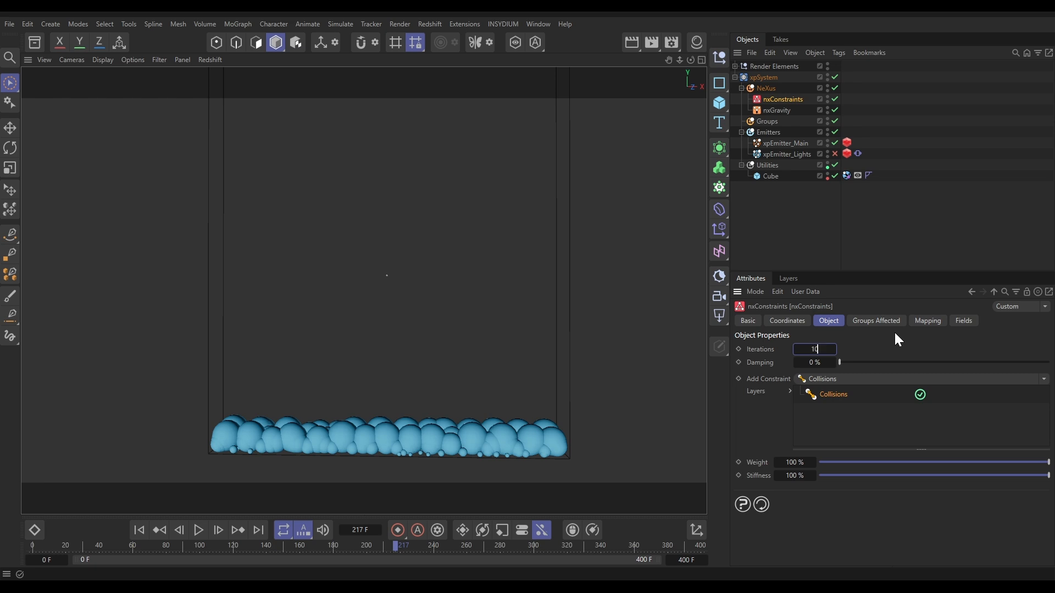
# Rerun the simulation with 10 constraint iterations and stop once spheres stack without overlapping
pyautogui.click(138, 530)
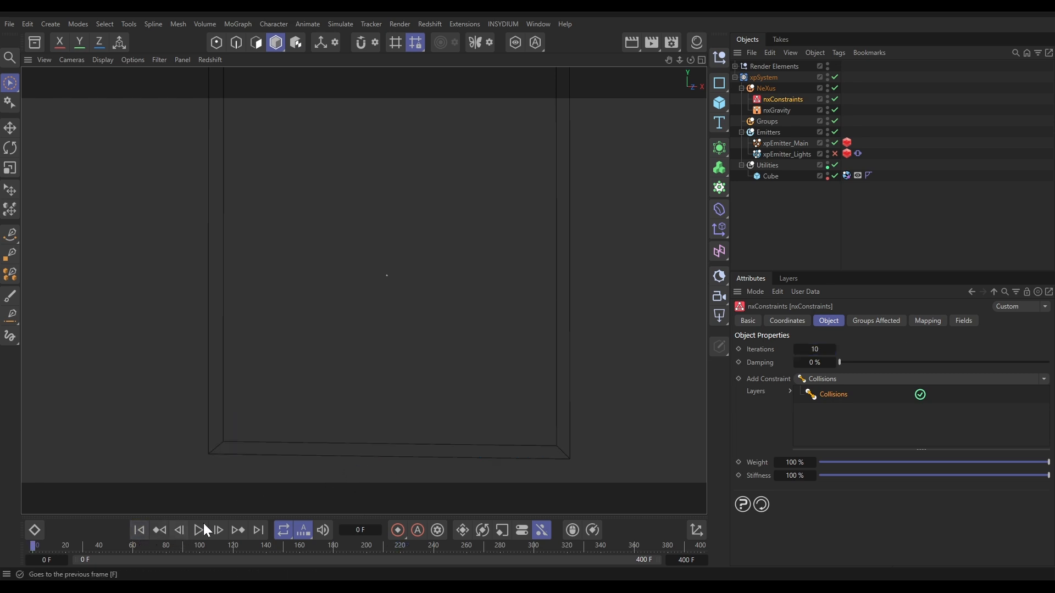
pyautogui.click(198, 531)
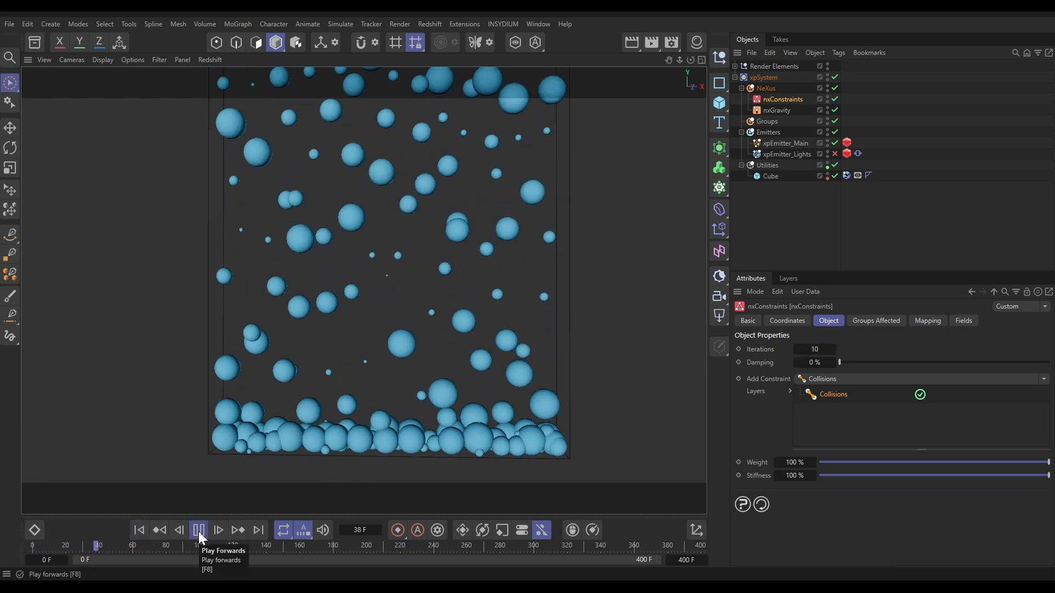
pyautogui.click(198, 531)
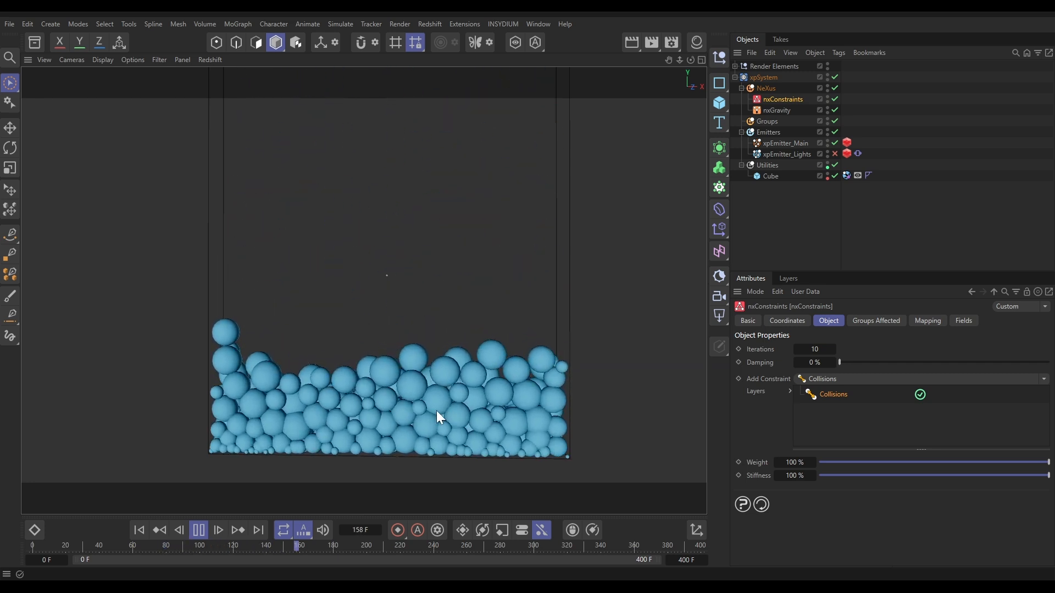
pyautogui.click(197, 530)
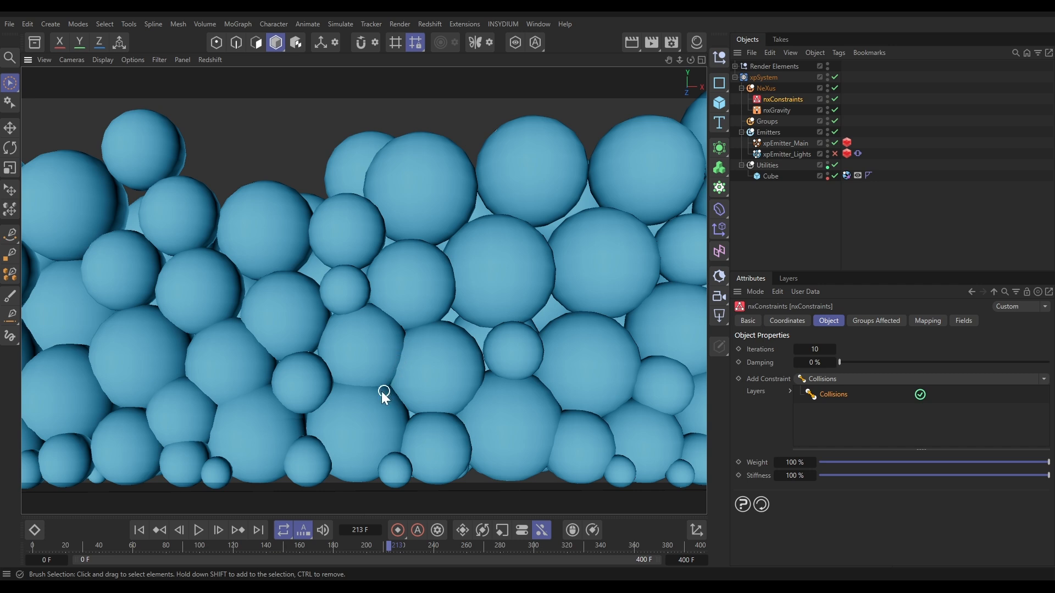
pyautogui.moveTo(377, 363)
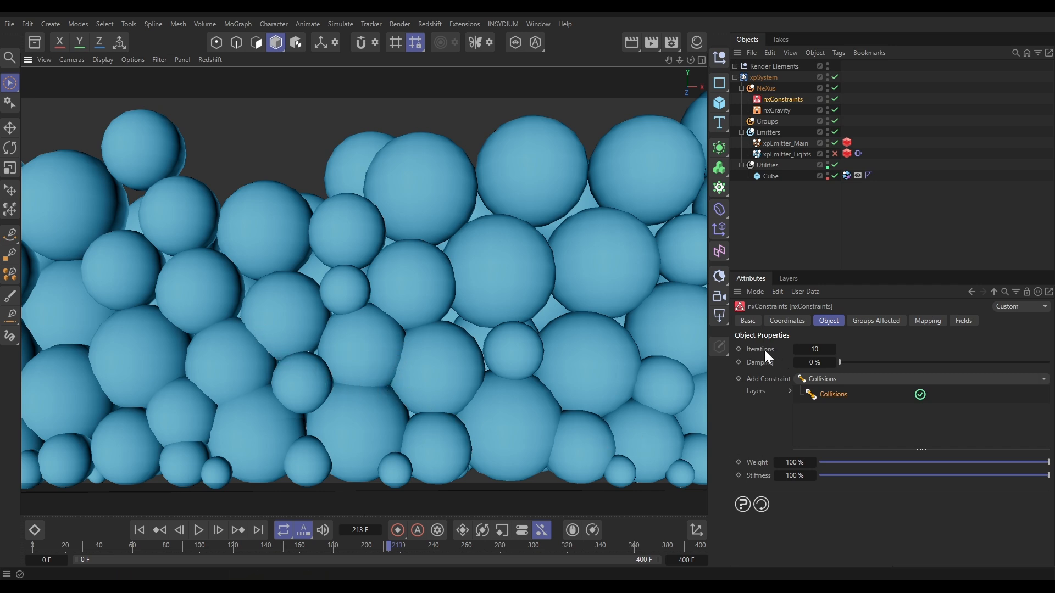
pyautogui.moveTo(521, 392)
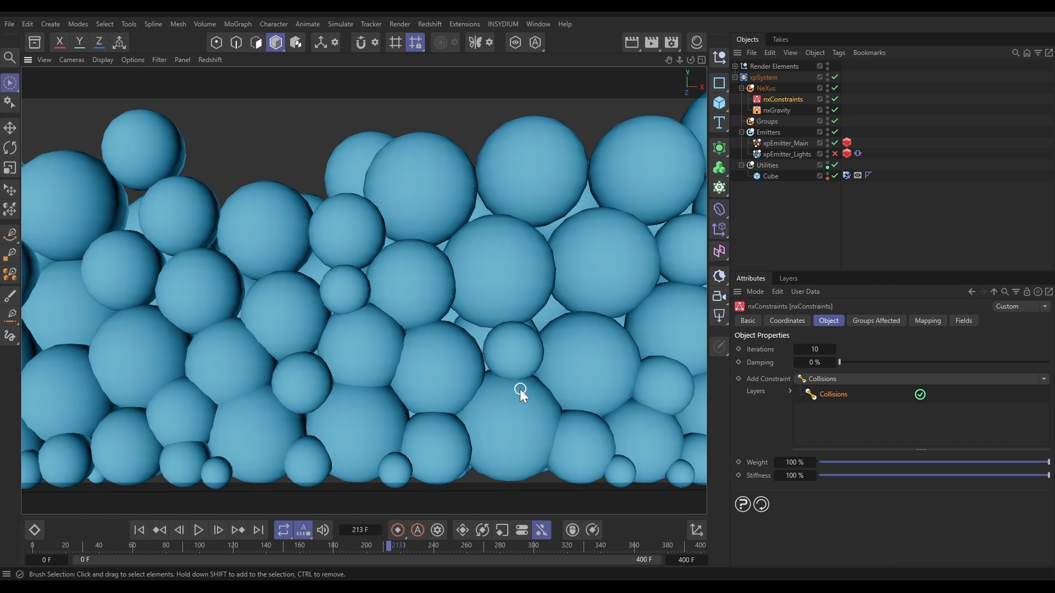
pyautogui.moveTo(476, 413)
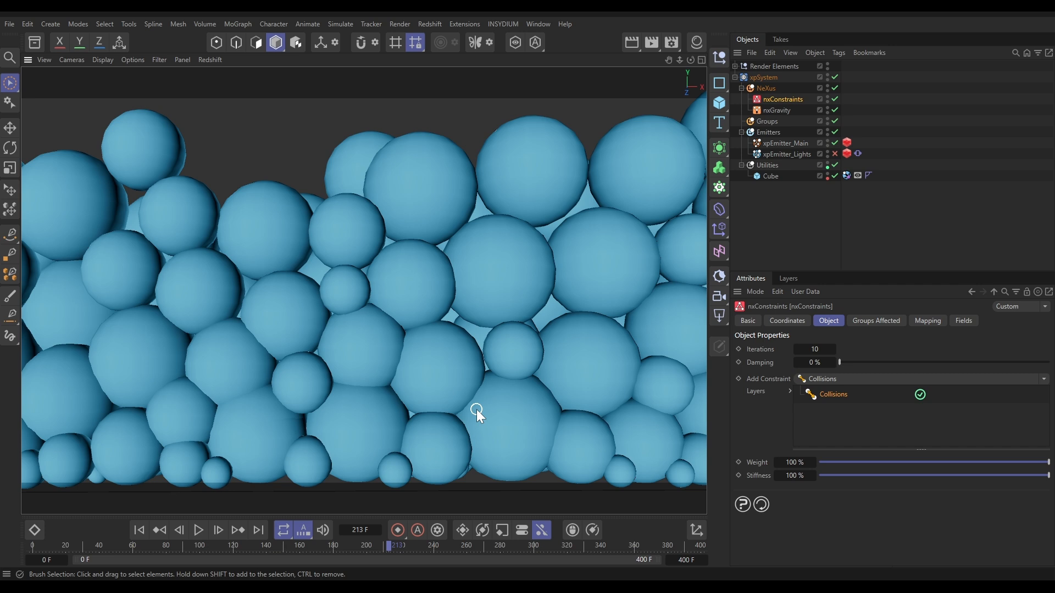
pyautogui.moveTo(363, 382)
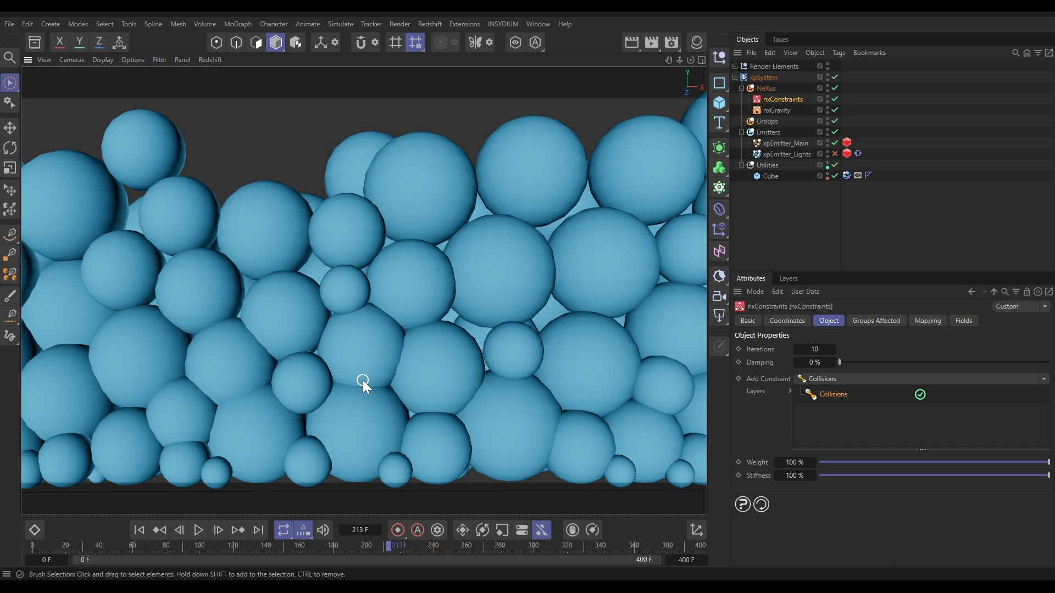
pyautogui.moveTo(362, 313)
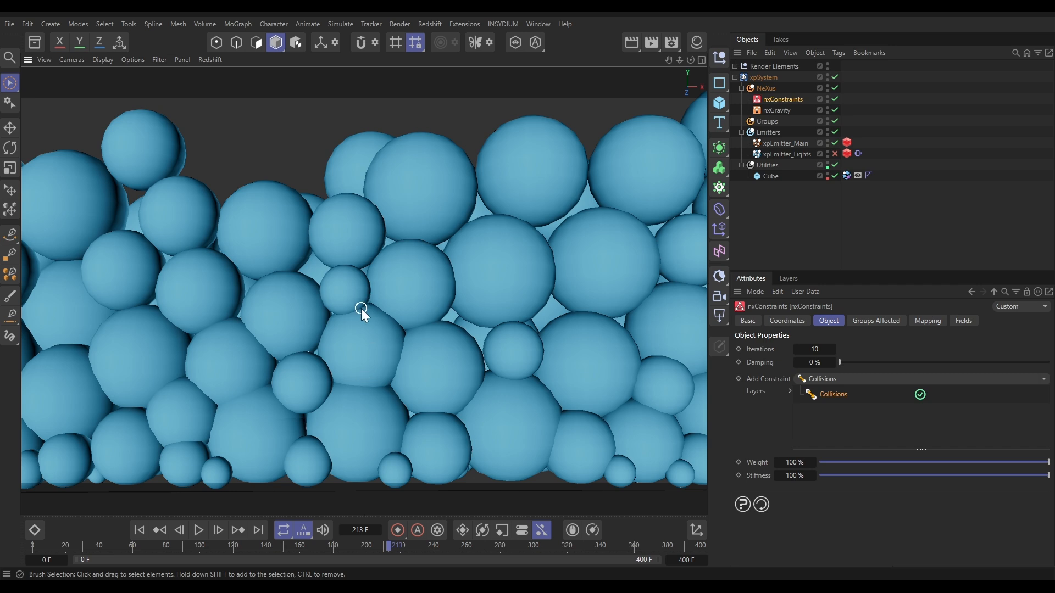
pyautogui.moveTo(840, 146)
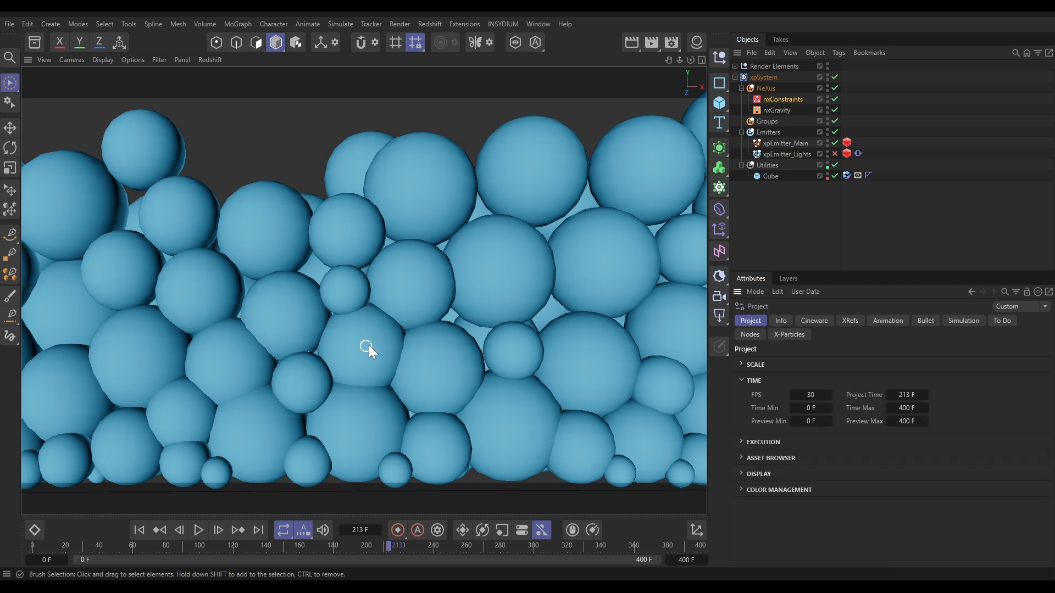
# Set X-Particles Subframe Steps to 3 and replay the simulation from the start
pyautogui.click(788, 335)
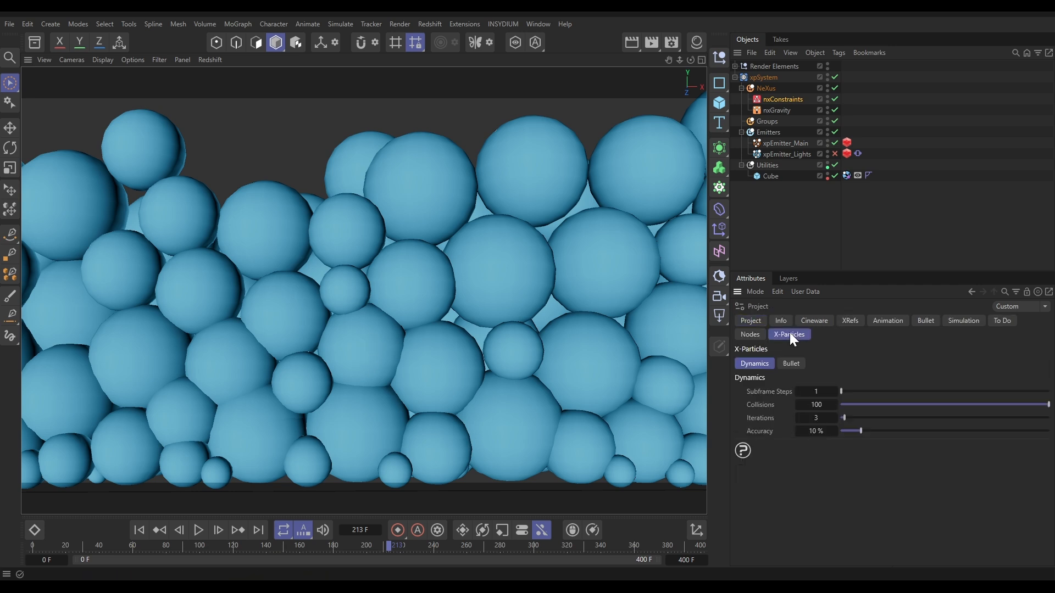
pyautogui.moveTo(777, 401)
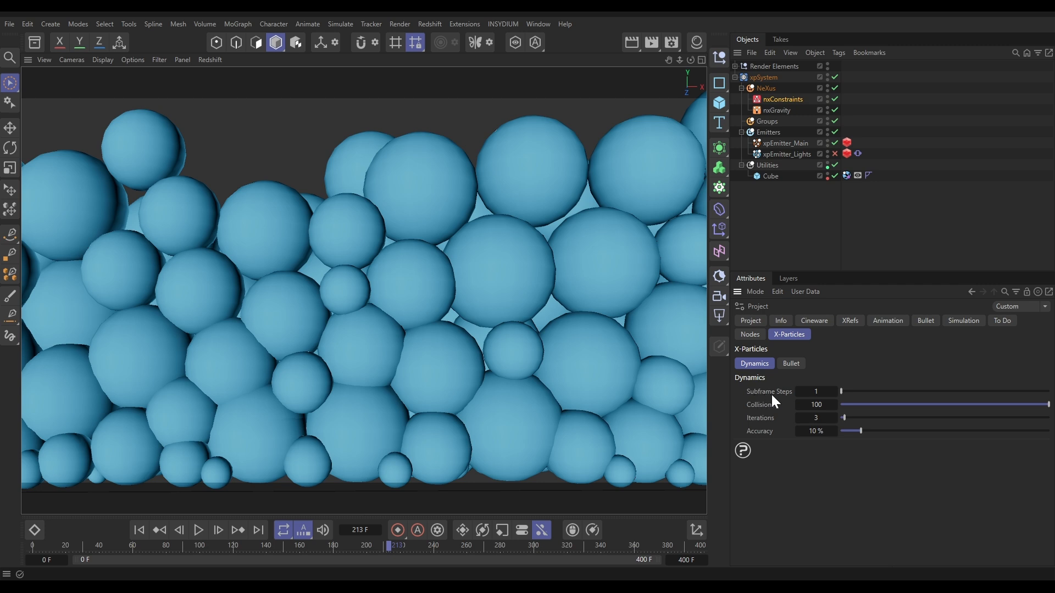
pyautogui.moveTo(853, 412)
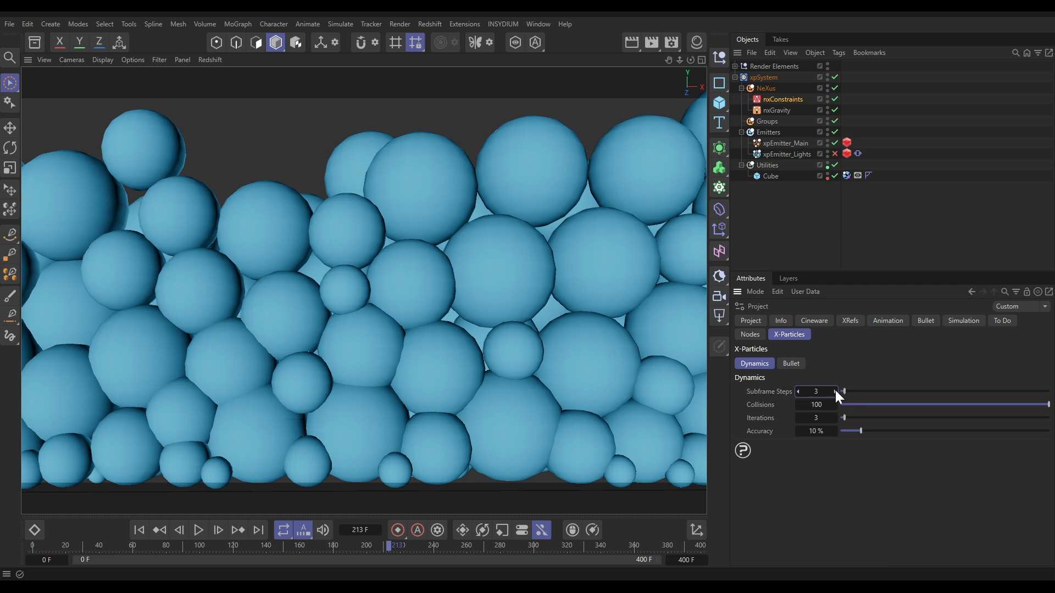
pyautogui.click(198, 530)
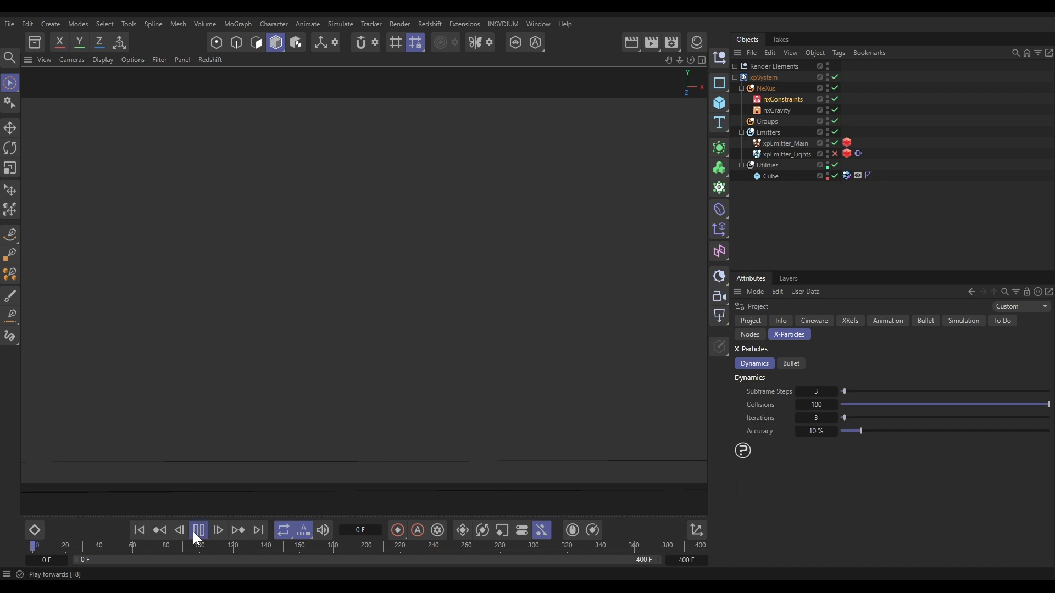
pyautogui.moveTo(431, 356)
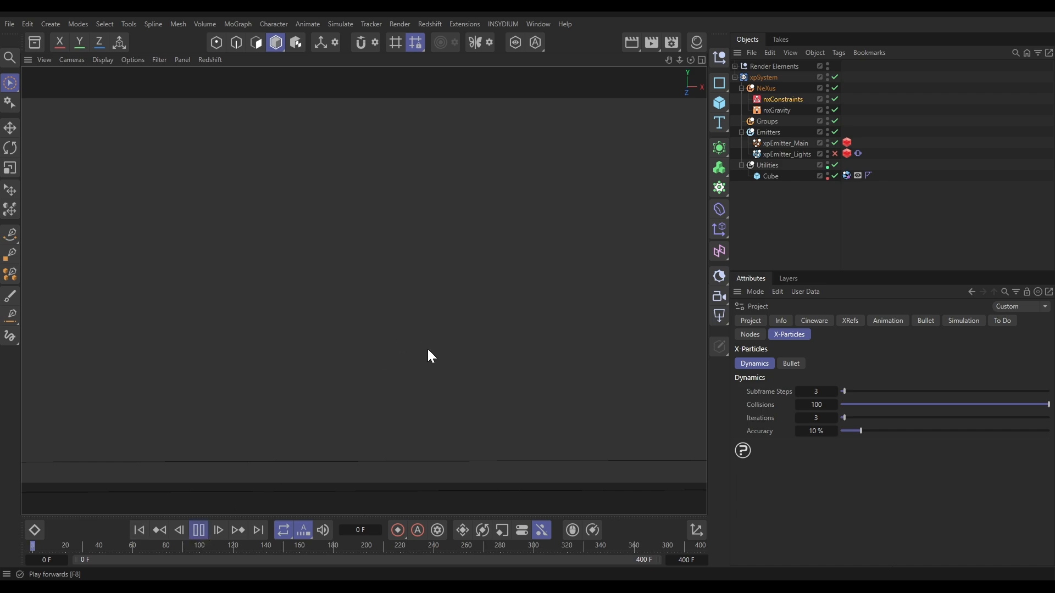
pyautogui.click(218, 534)
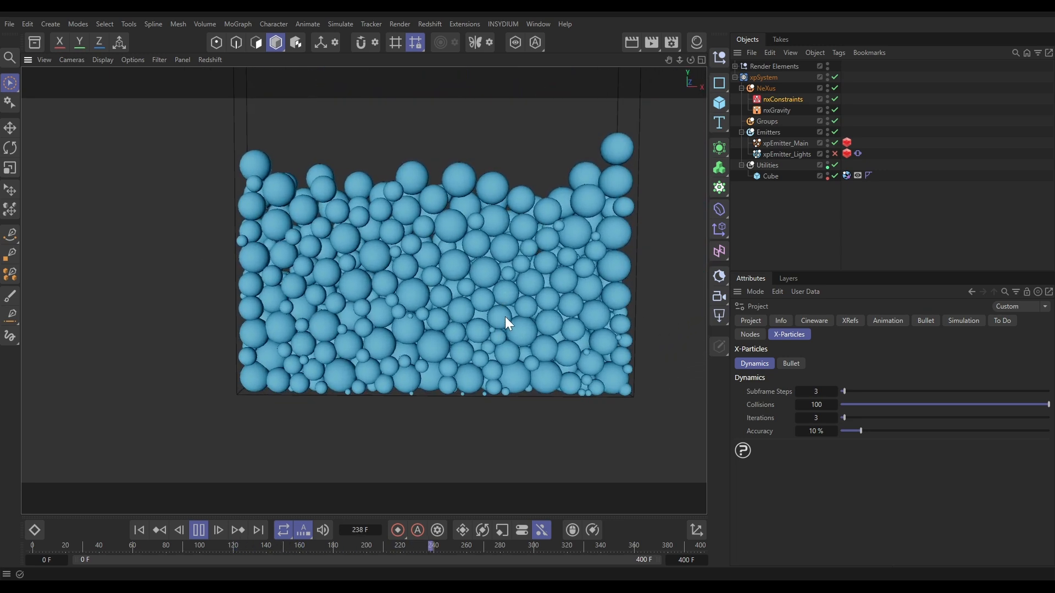
pyautogui.click(139, 531)
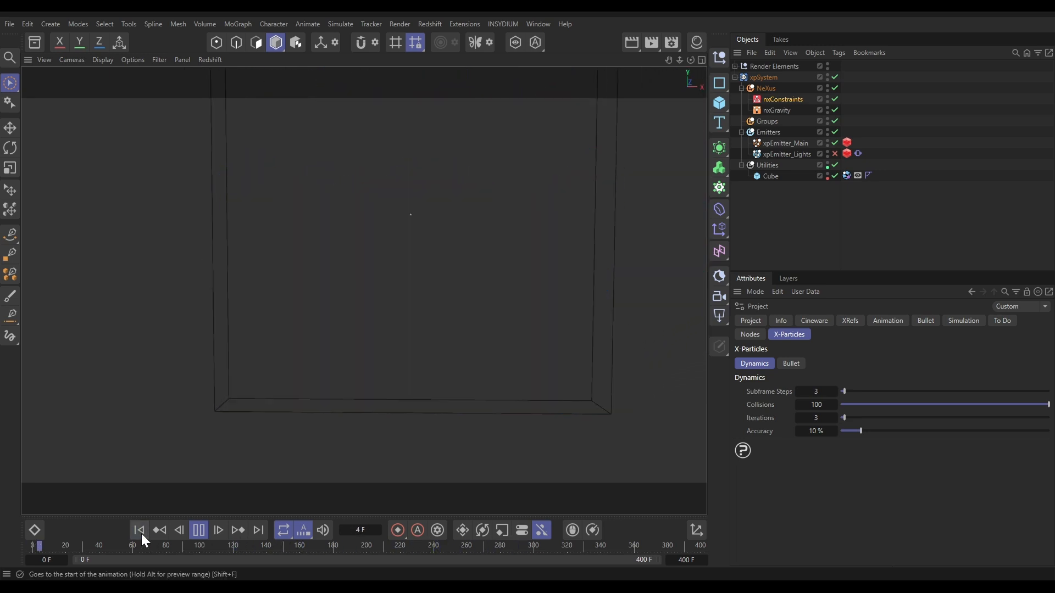
pyautogui.click(198, 530)
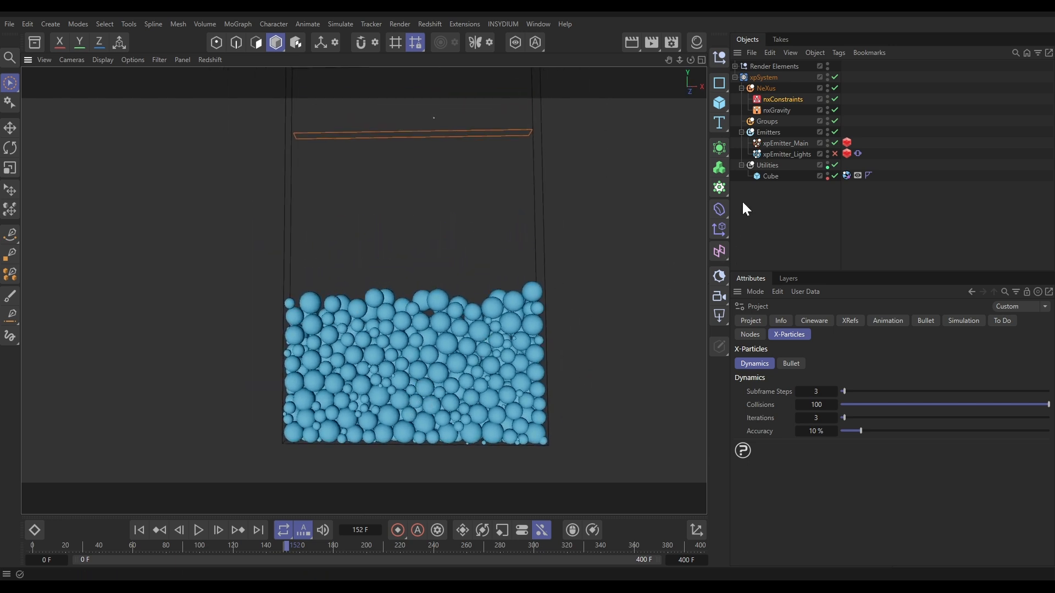
# Lower xpEmitter_Main's intersection radius to 10 cm and rerun until spheres settle
pyautogui.click(782, 144)
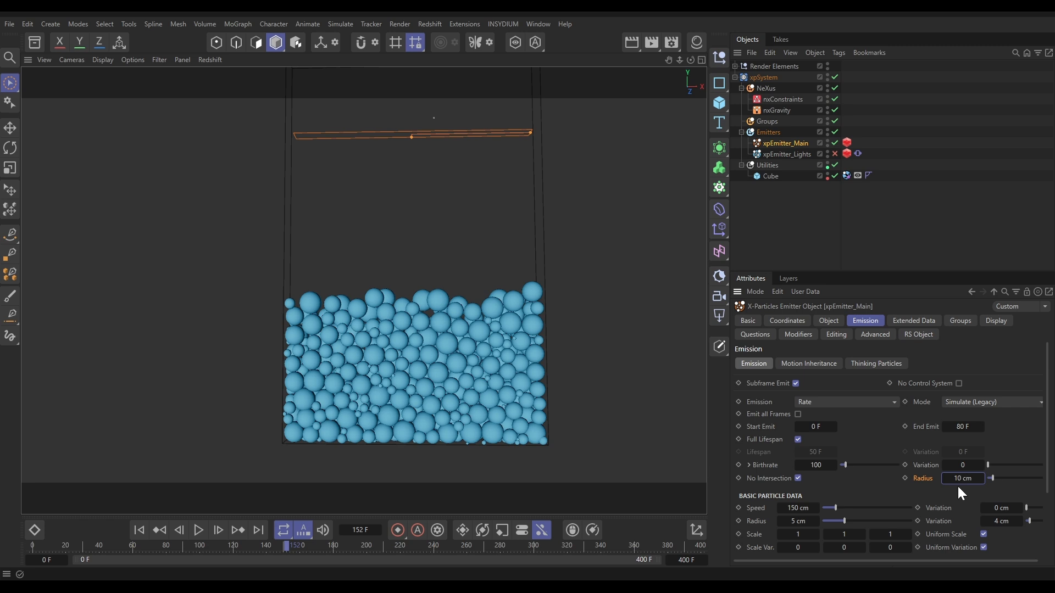
pyautogui.moveTo(495, 137)
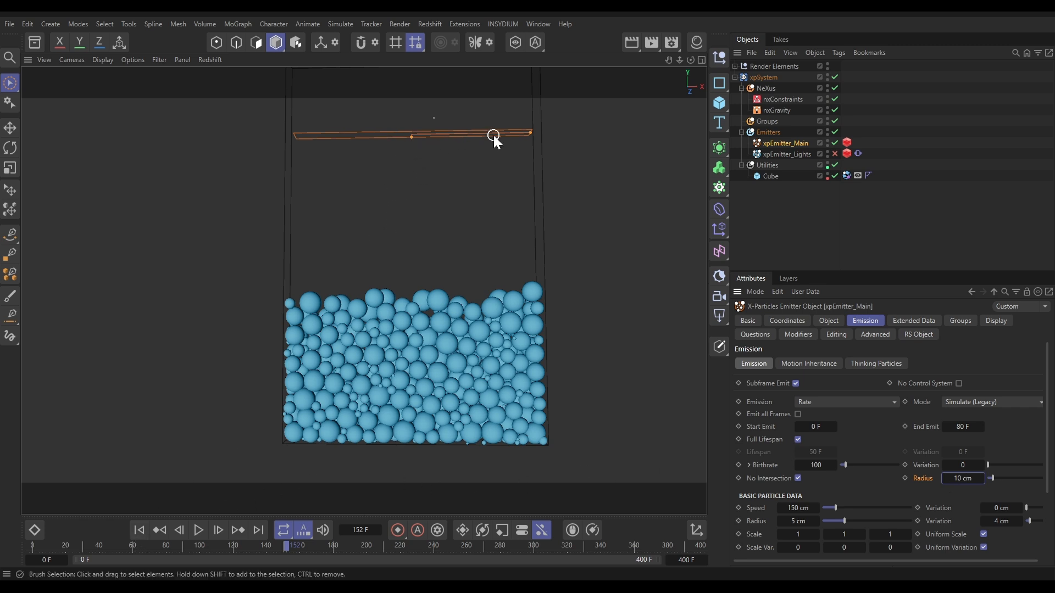
pyautogui.click(198, 530)
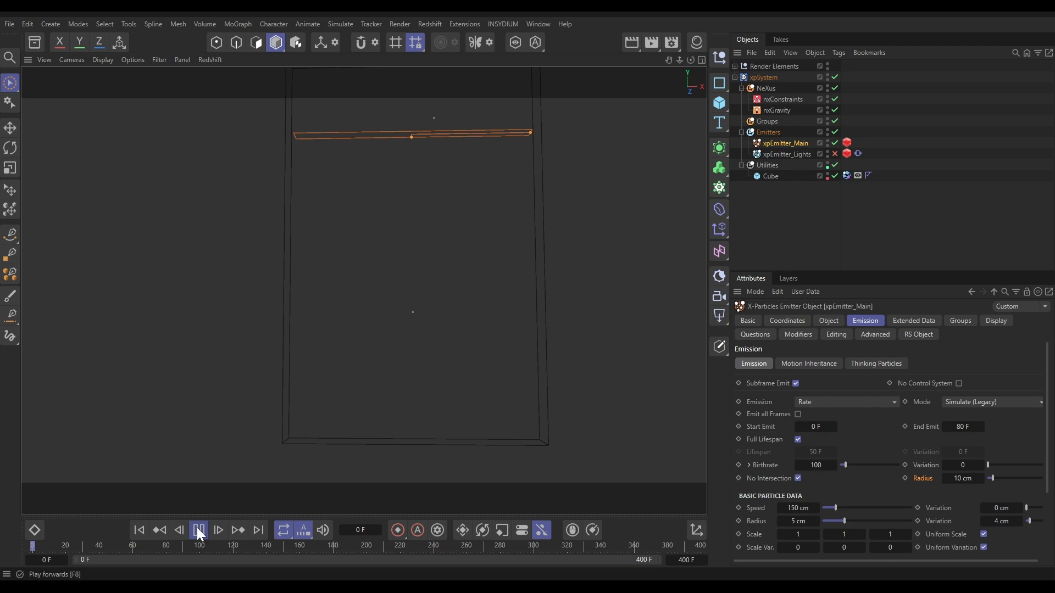
pyautogui.click(198, 530)
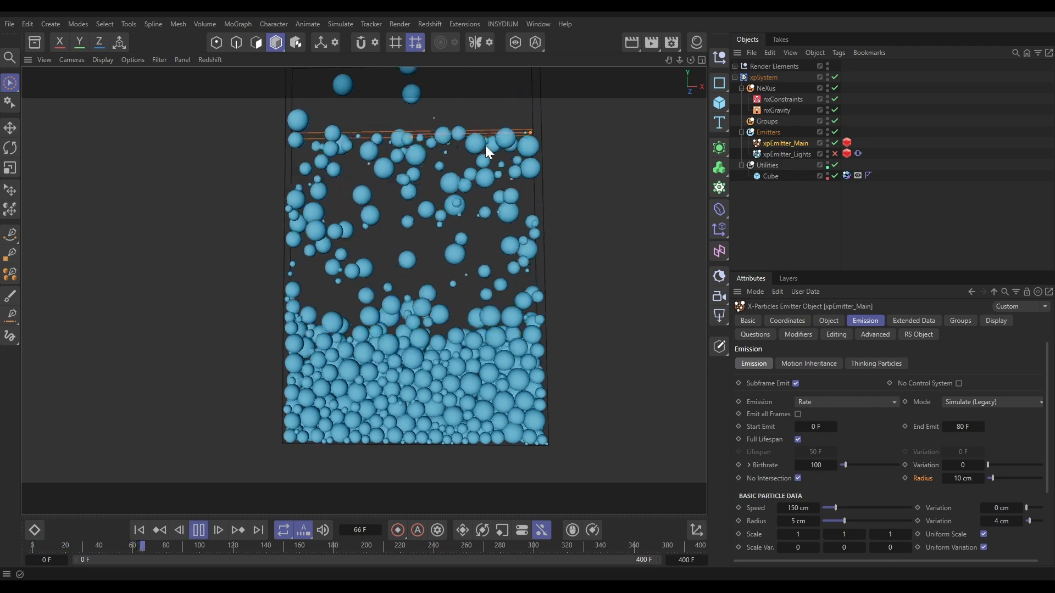
pyautogui.click(217, 533)
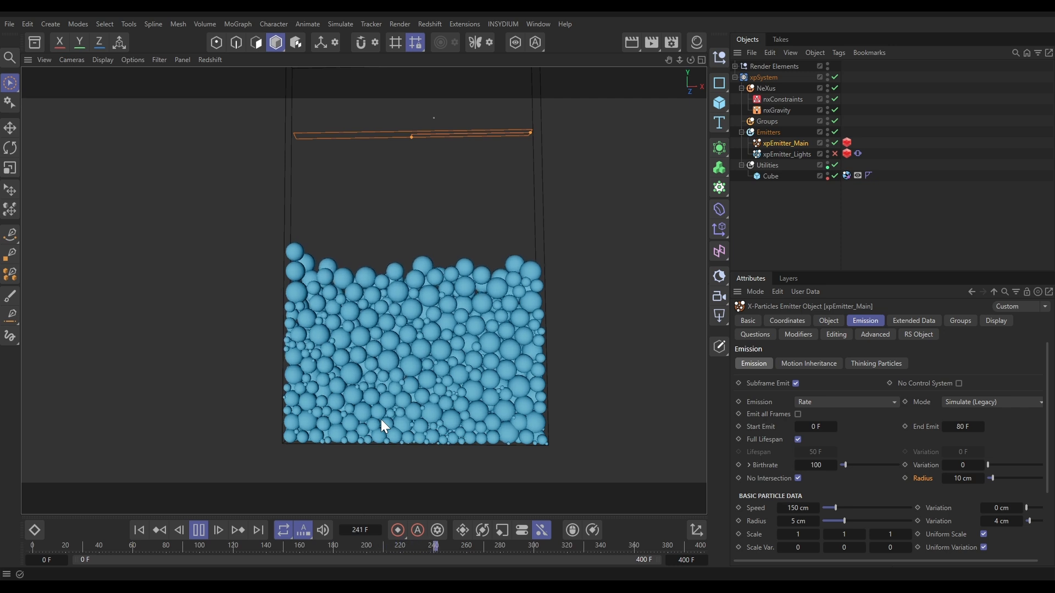
pyautogui.click(198, 531)
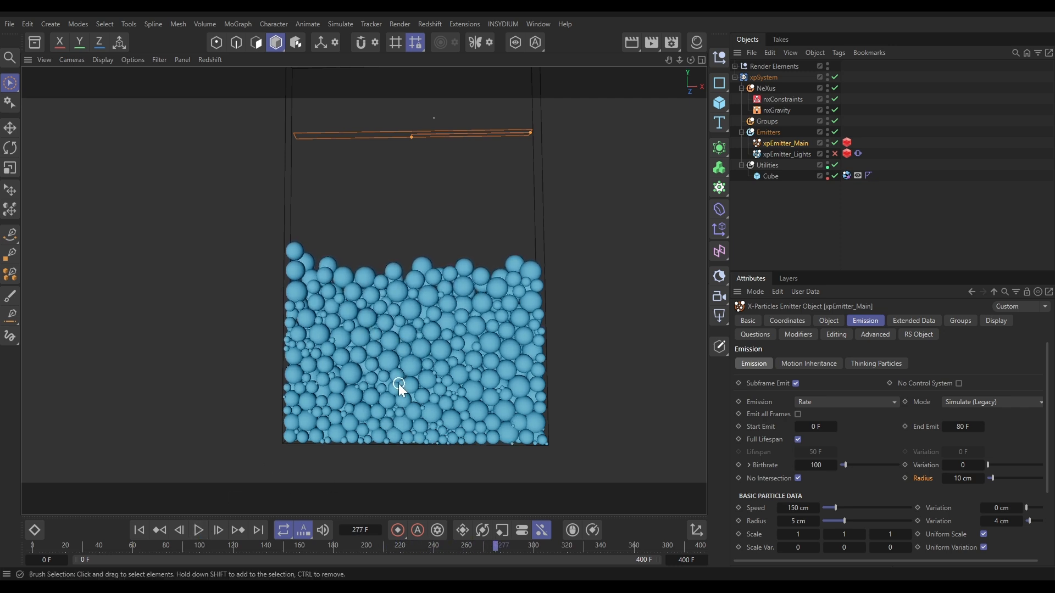
pyautogui.moveTo(620, 179)
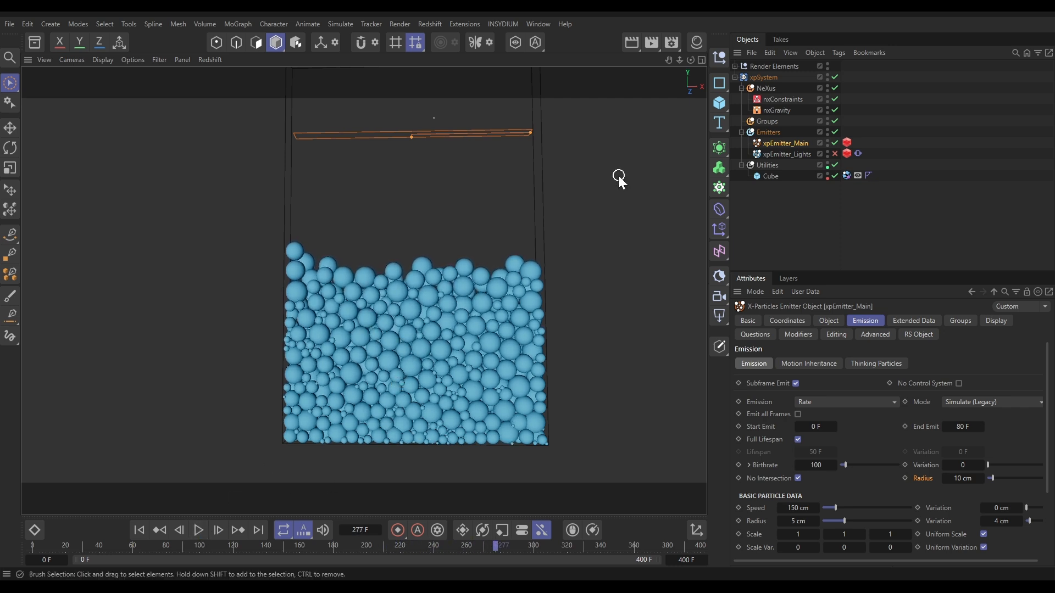
# Disable xpEmitter_Main and view xpEmitter_Lights' Vibrate tag at 200/100 cm amplitude
pyautogui.click(833, 144)
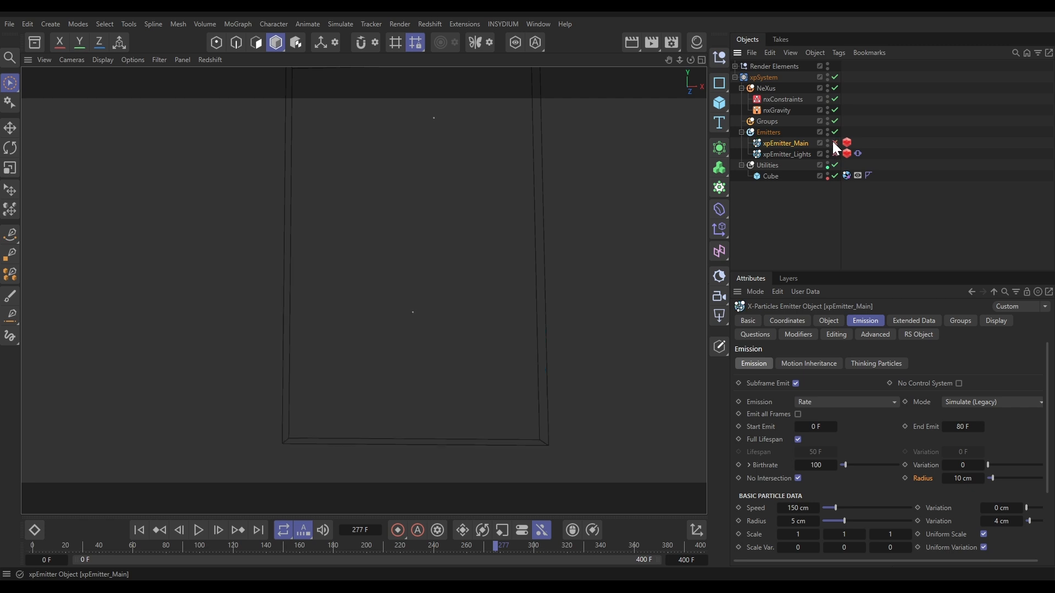
pyautogui.click(784, 153)
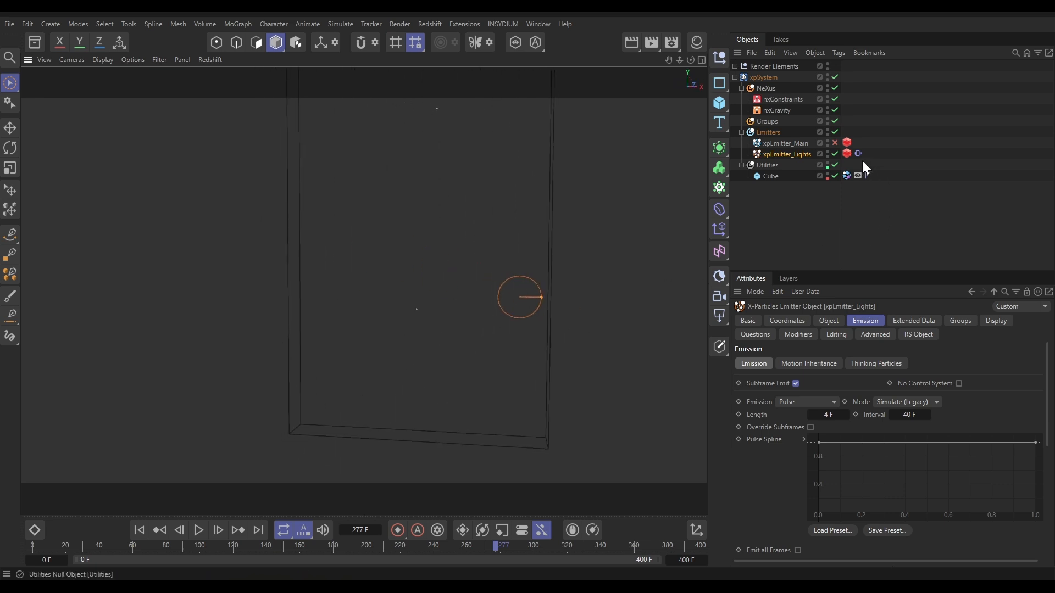
pyautogui.click(857, 153)
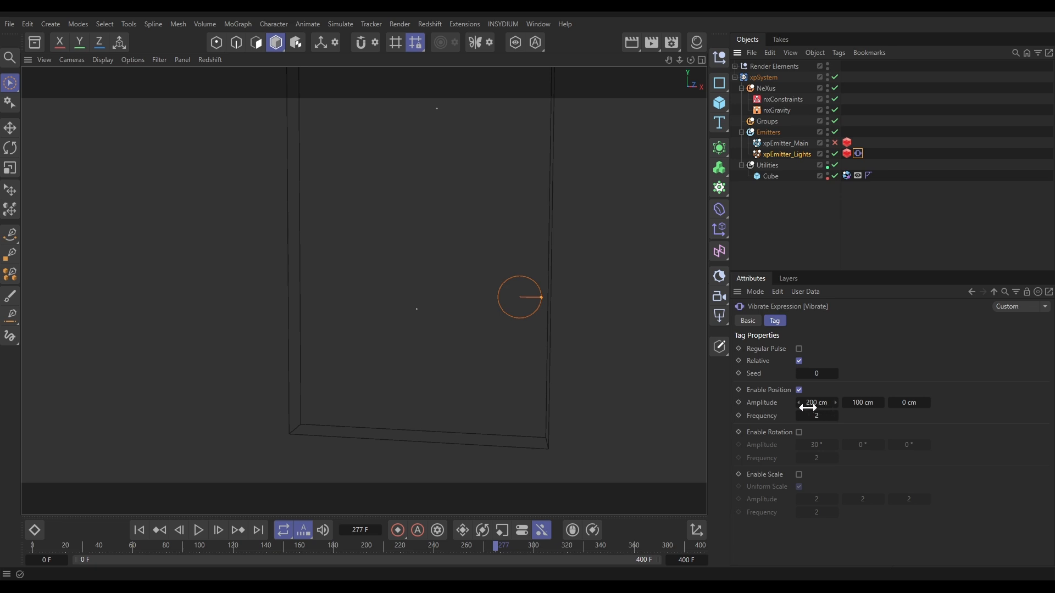
pyautogui.moveTo(416, 458)
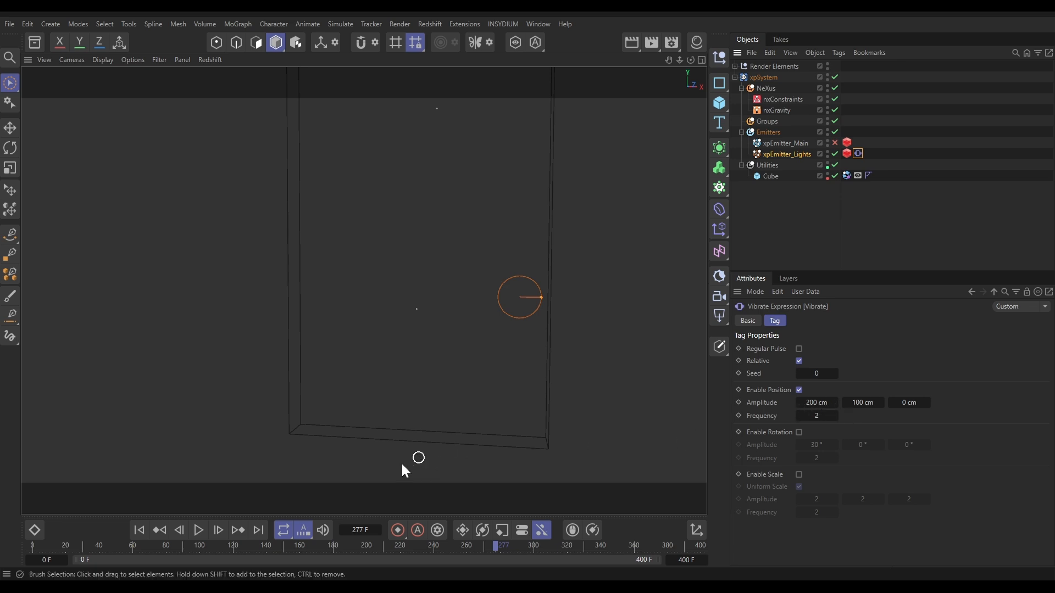
# Play and pause the animation to preview the lights emitter wandering around the tank
pyautogui.click(198, 530)
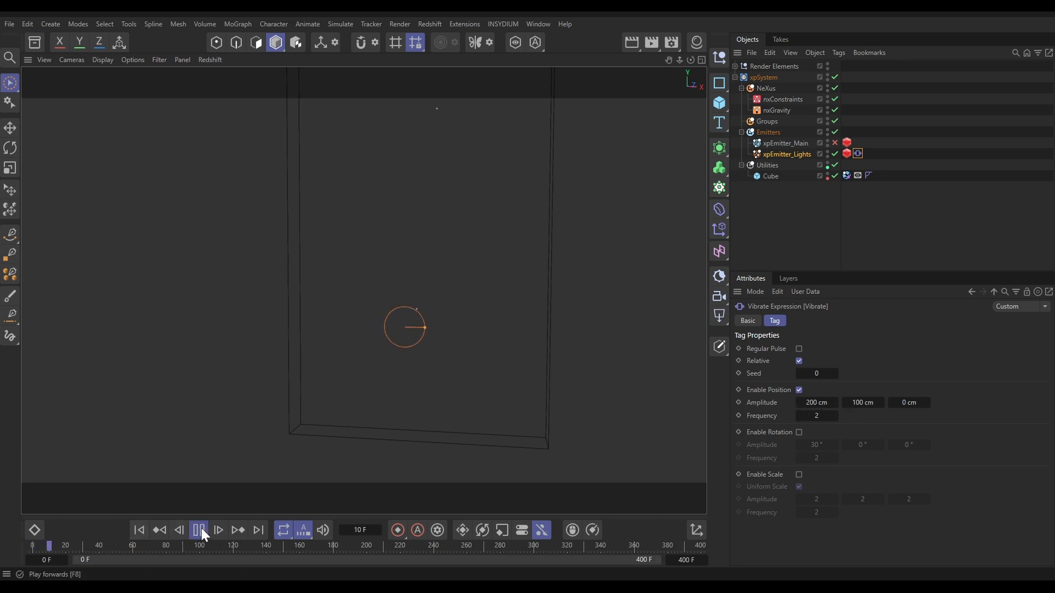
pyautogui.click(197, 530)
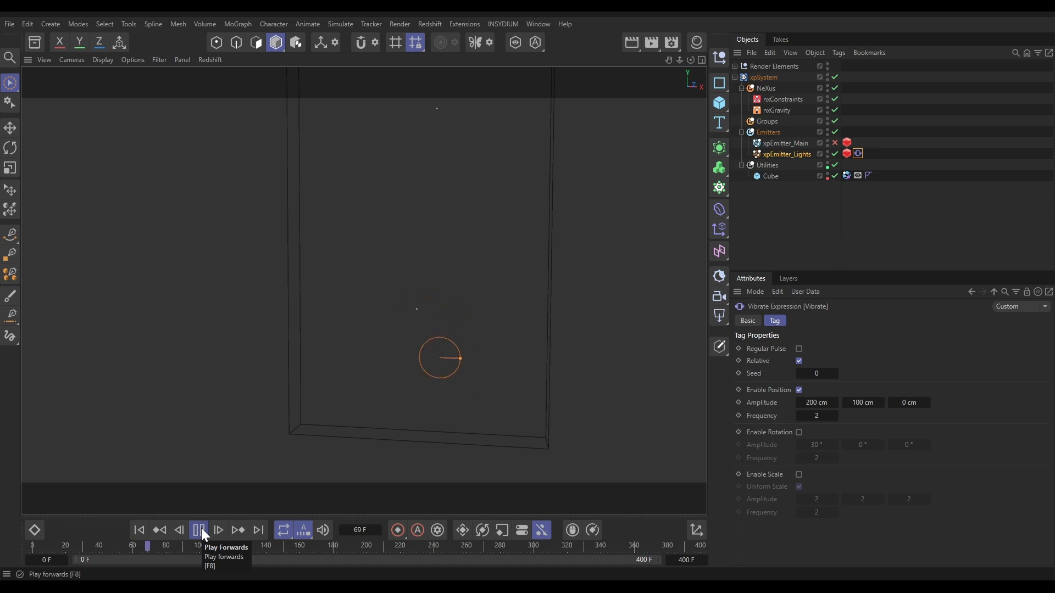
pyautogui.click(197, 530)
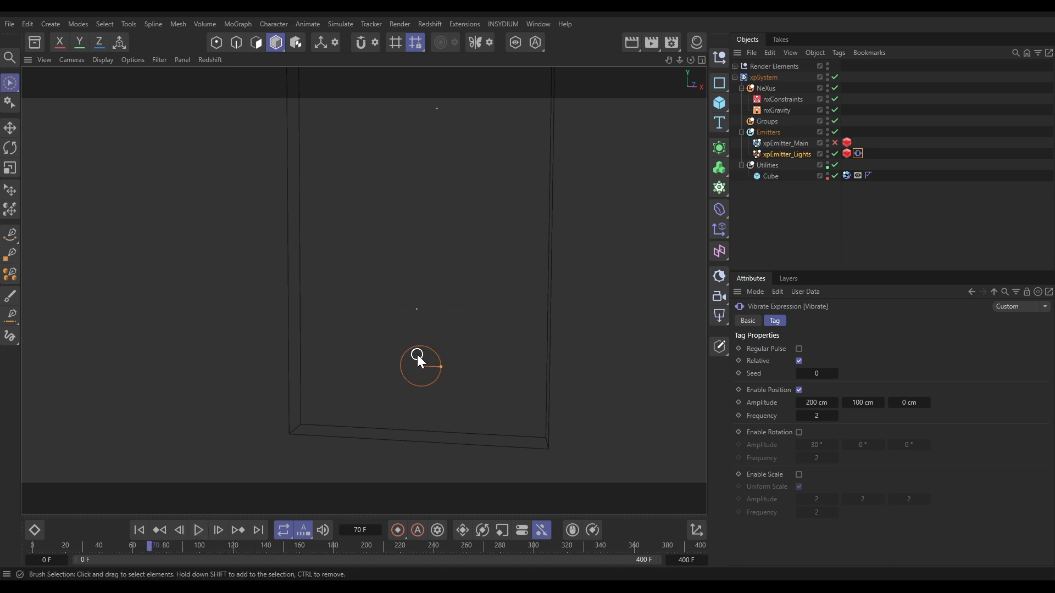
pyautogui.moveTo(426, 374)
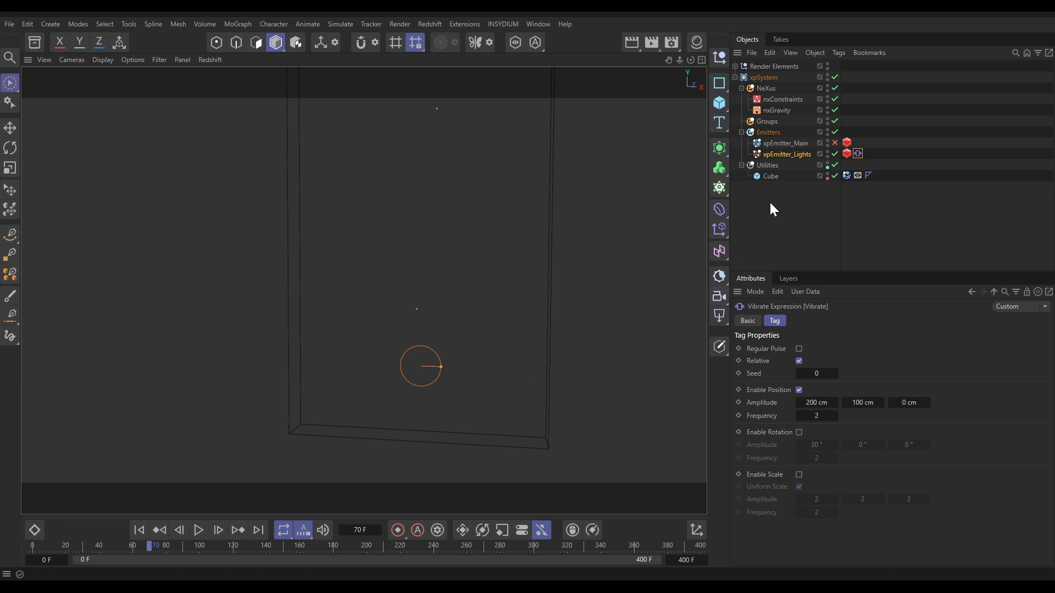
# Review xpEmitter_Lights' pulse emission: 4-frame pulses every 40 frames, frames 150–400, birthrate 500
pyautogui.click(784, 154)
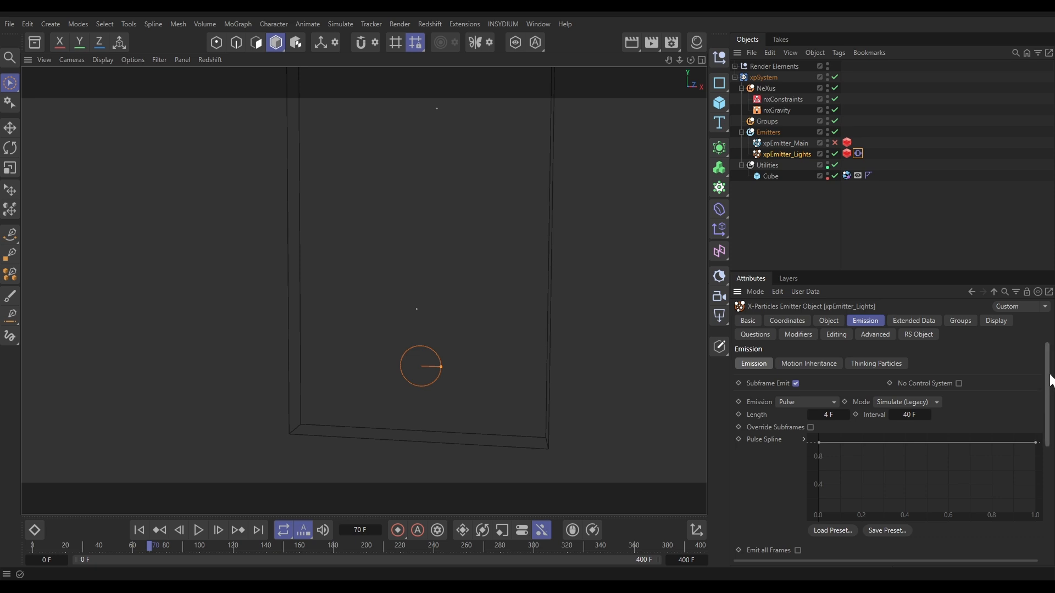
pyautogui.moveTo(800, 414)
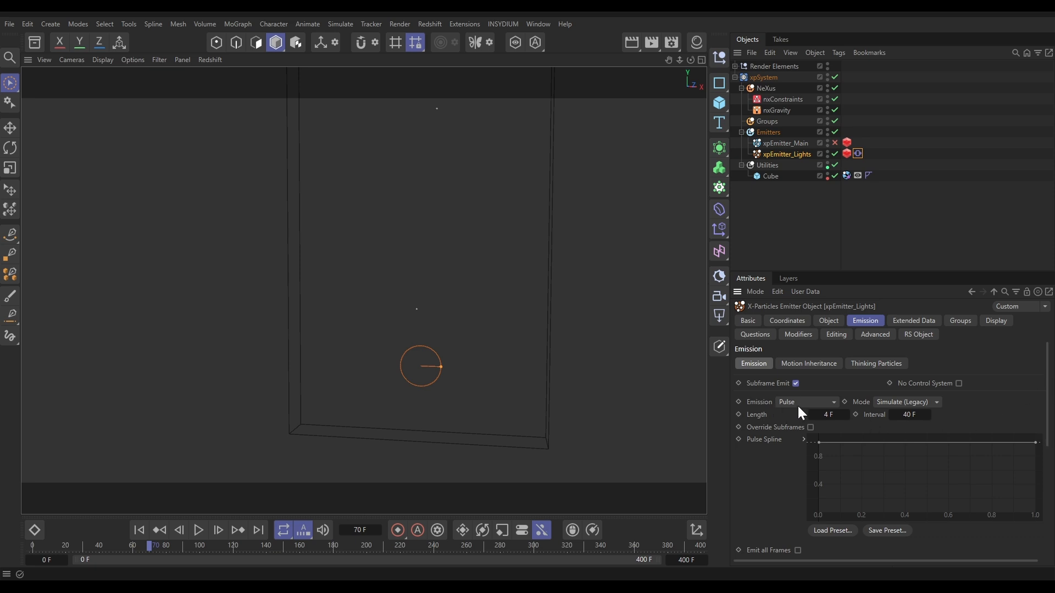
pyautogui.moveTo(767, 425)
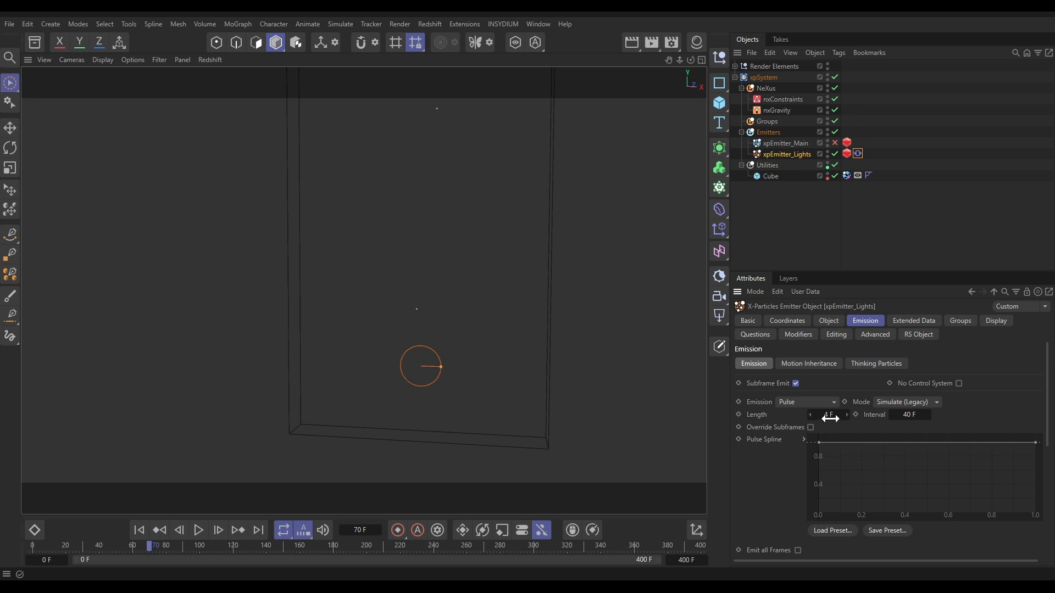
pyautogui.moveTo(893, 420)
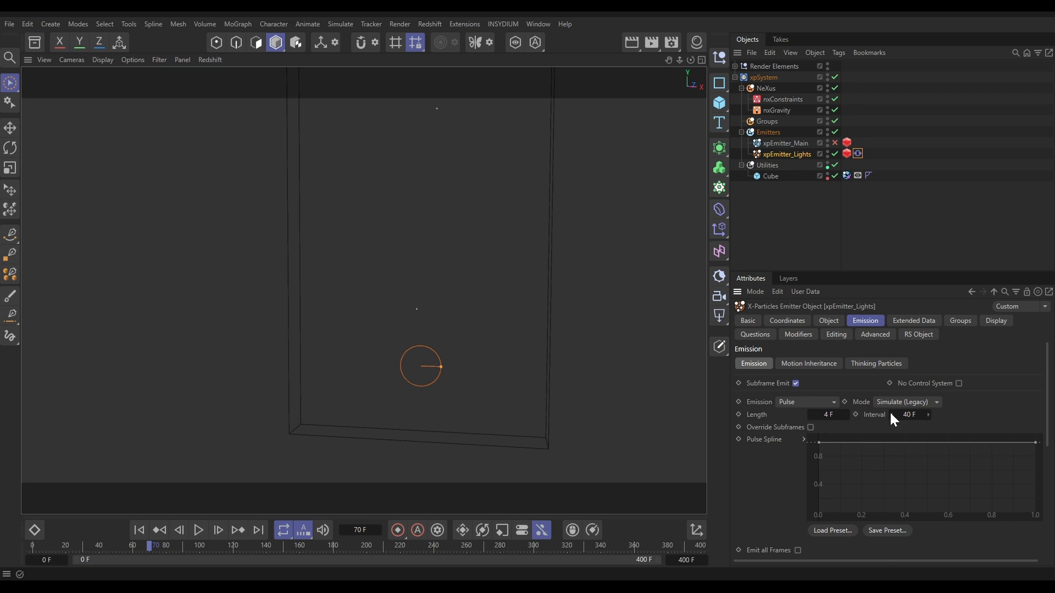
pyautogui.moveTo(910, 414)
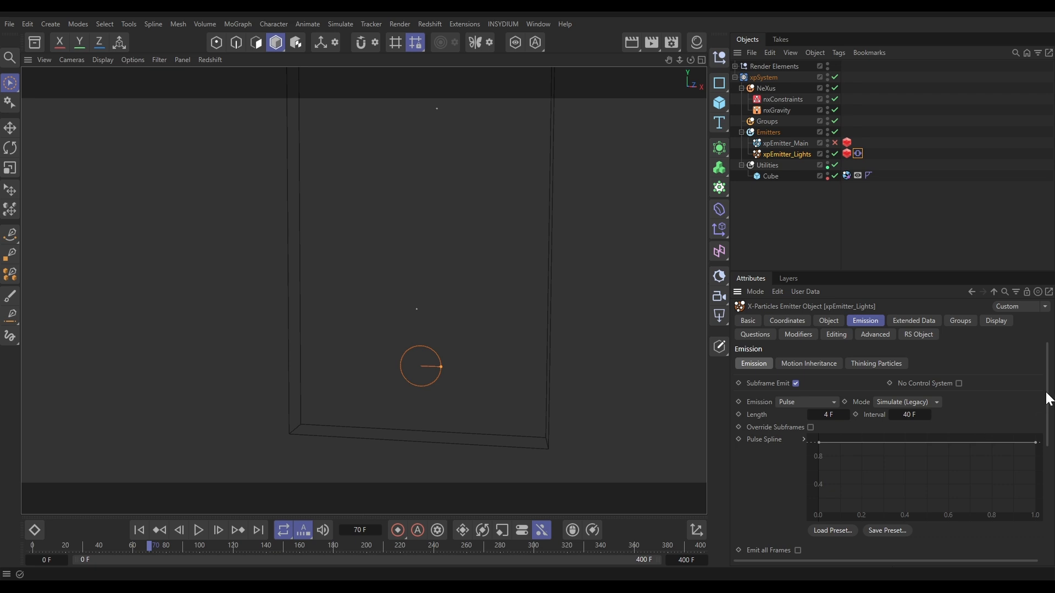
pyautogui.scroll(-3)
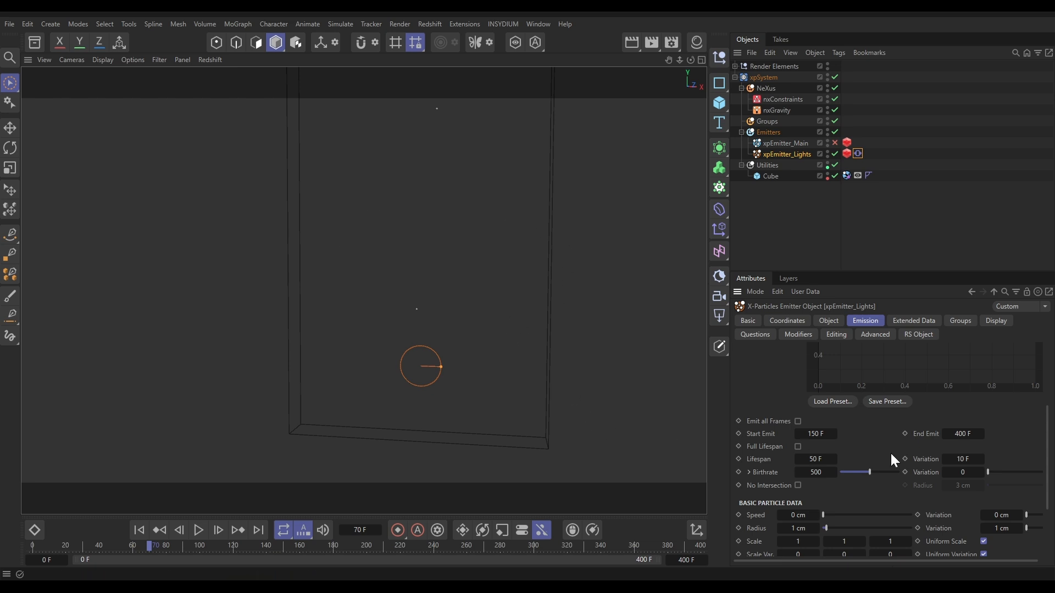
pyautogui.moveTo(947, 443)
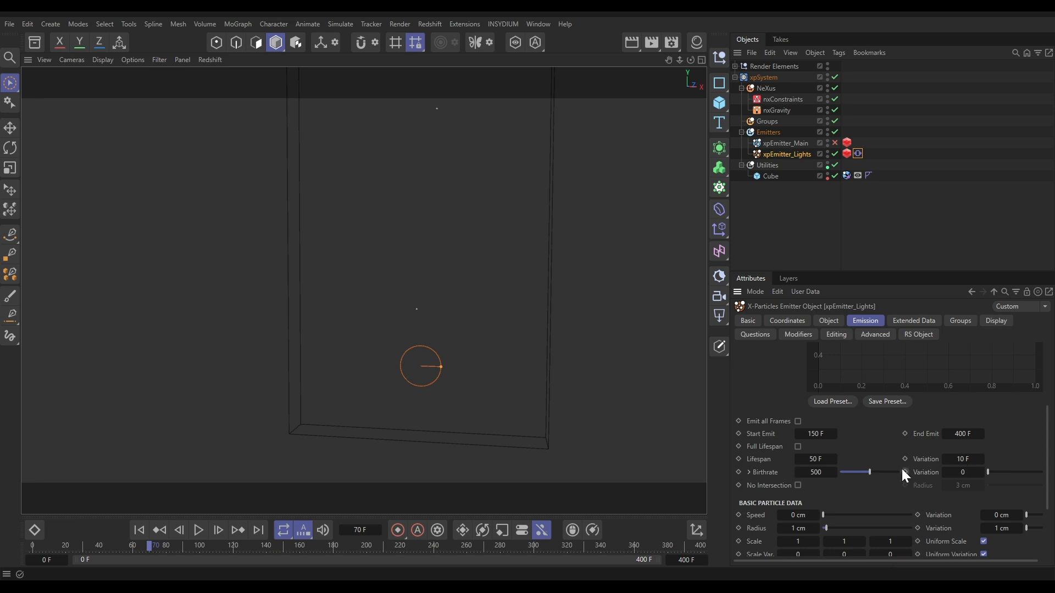
pyautogui.click(749, 471)
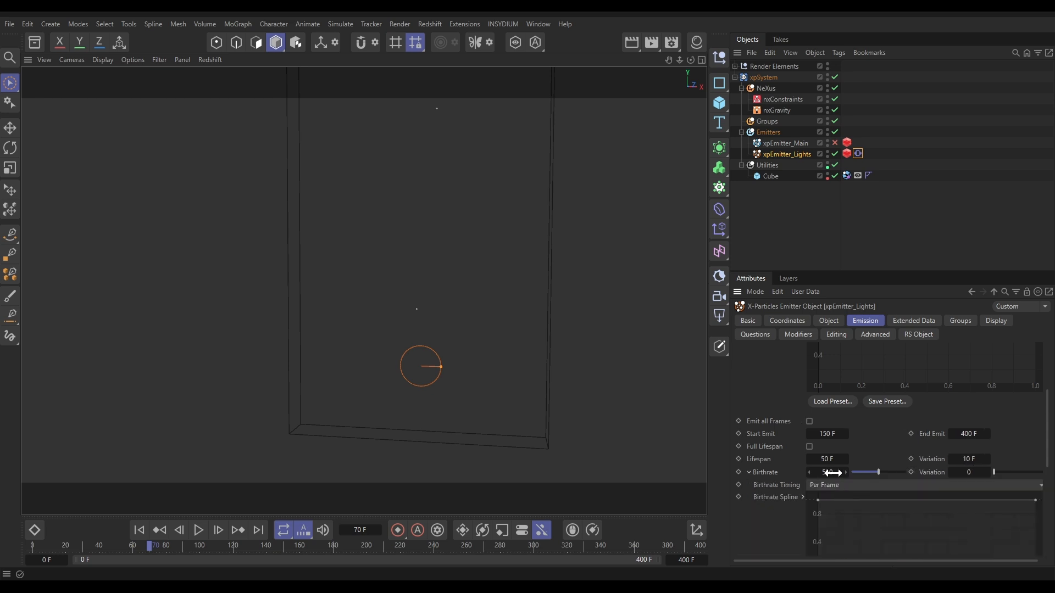
pyautogui.click(748, 472)
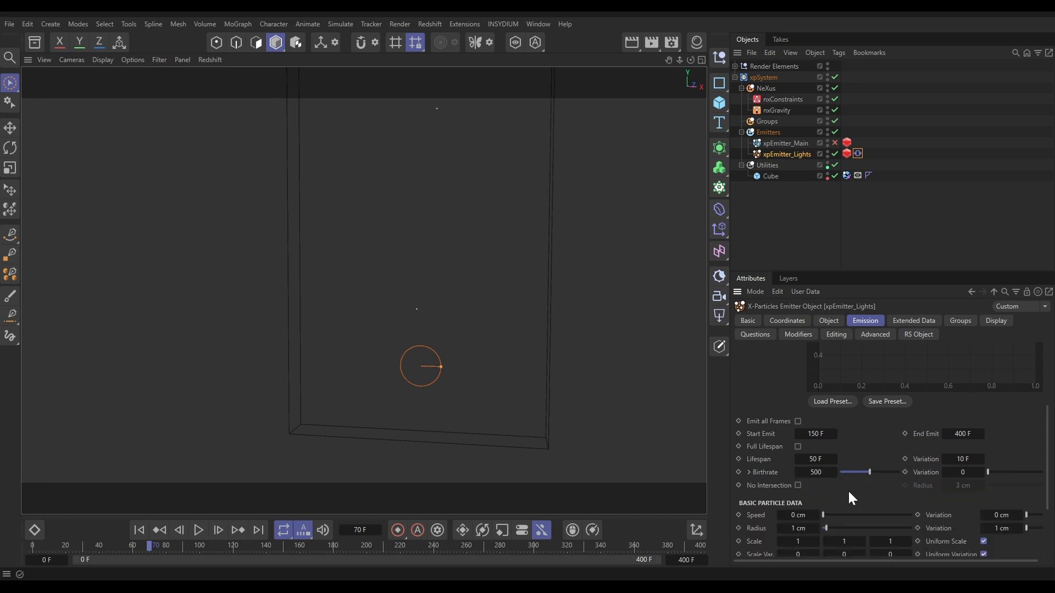
pyautogui.moveTo(778, 541)
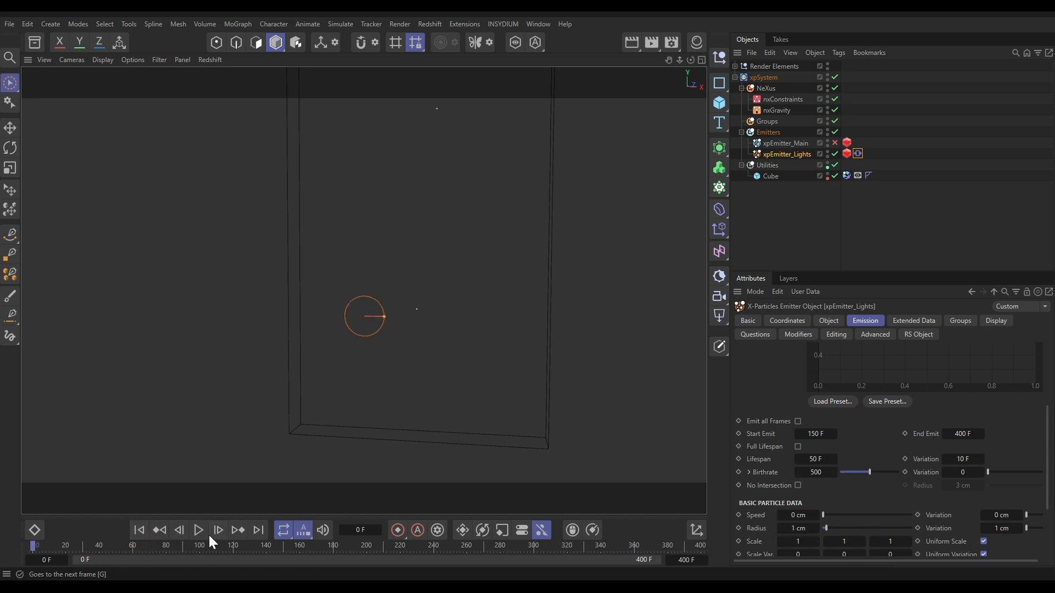
# Preview the xpEmitter_Lights pulse bursts, pause, then rewind the timeline to frame 0
pyautogui.click(198, 530)
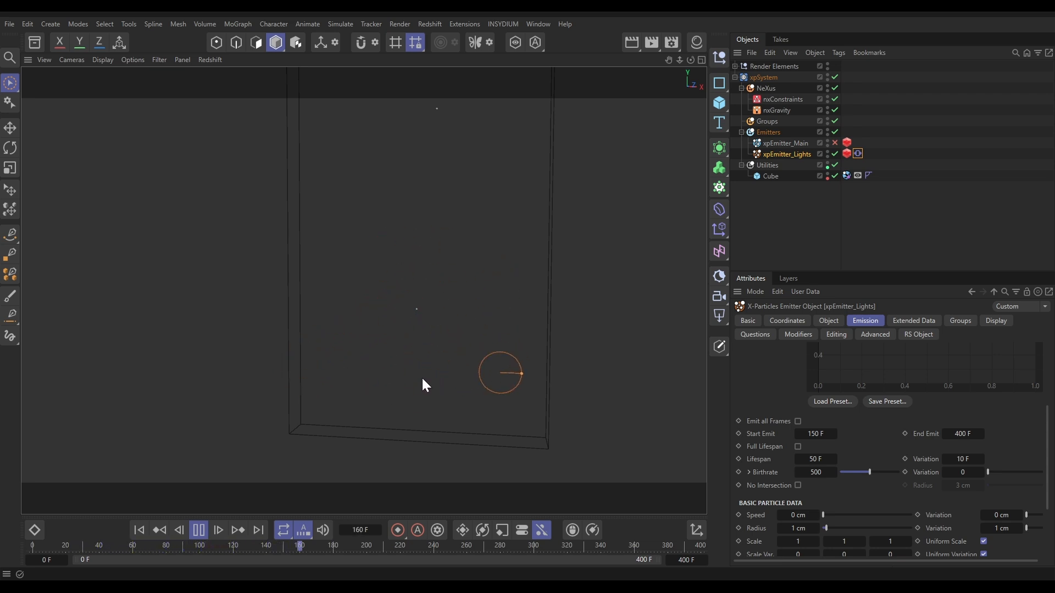
pyautogui.moveTo(499, 397)
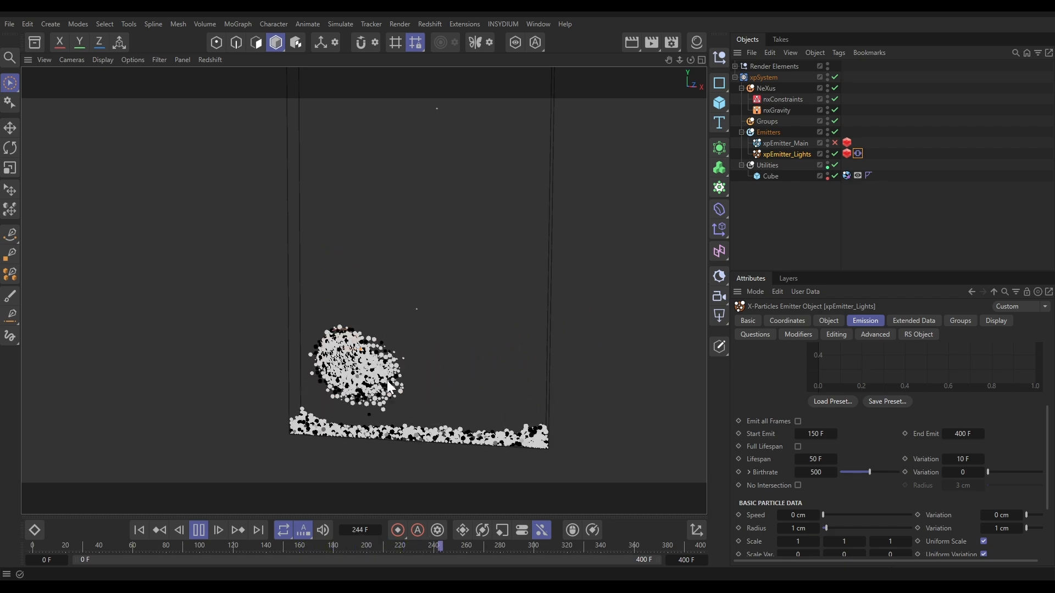
pyautogui.click(198, 531)
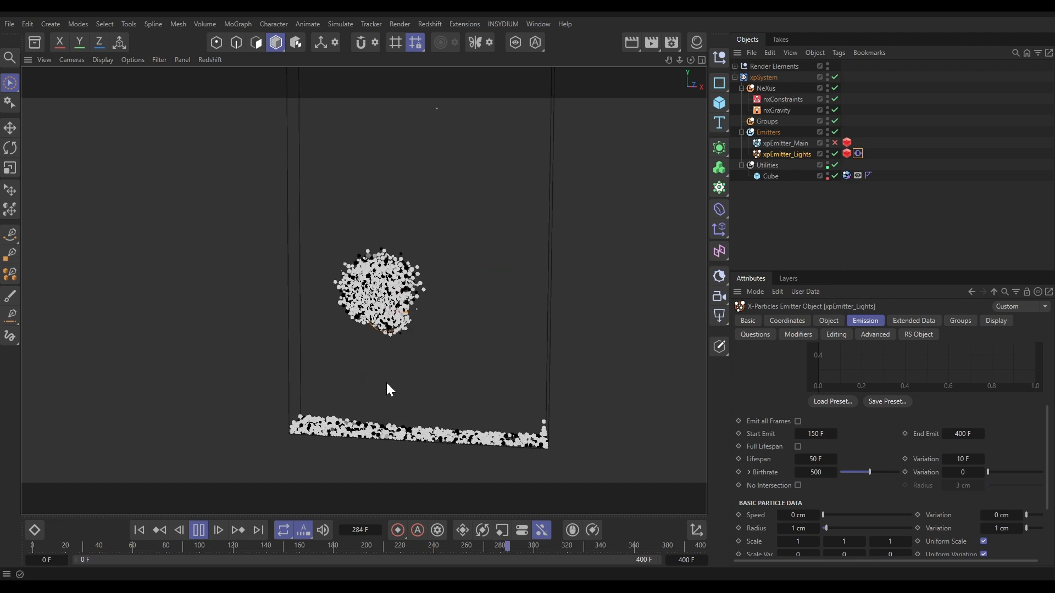
pyautogui.click(219, 533)
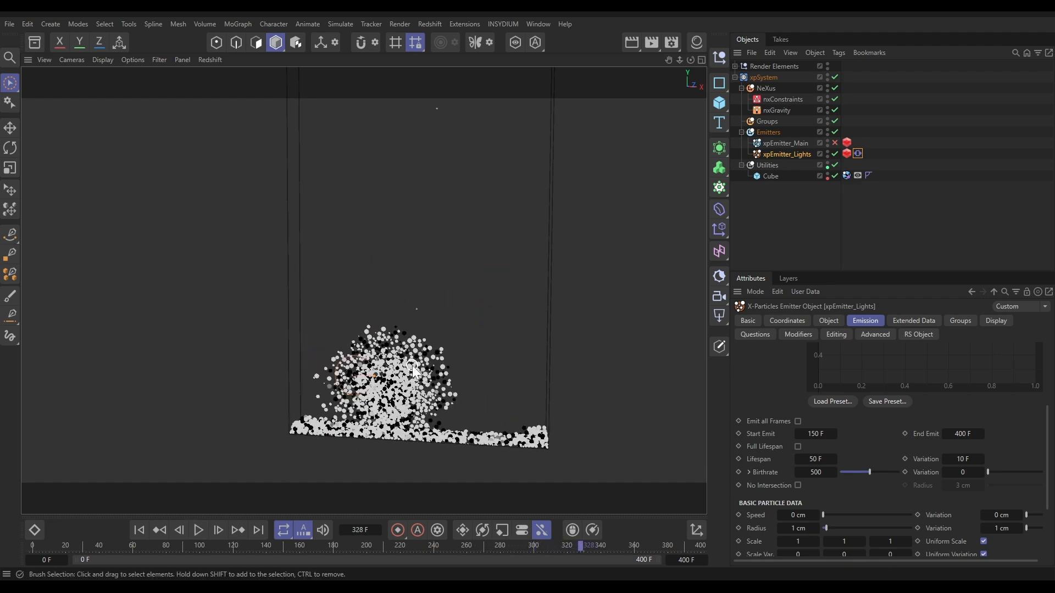
pyautogui.moveTo(222, 430)
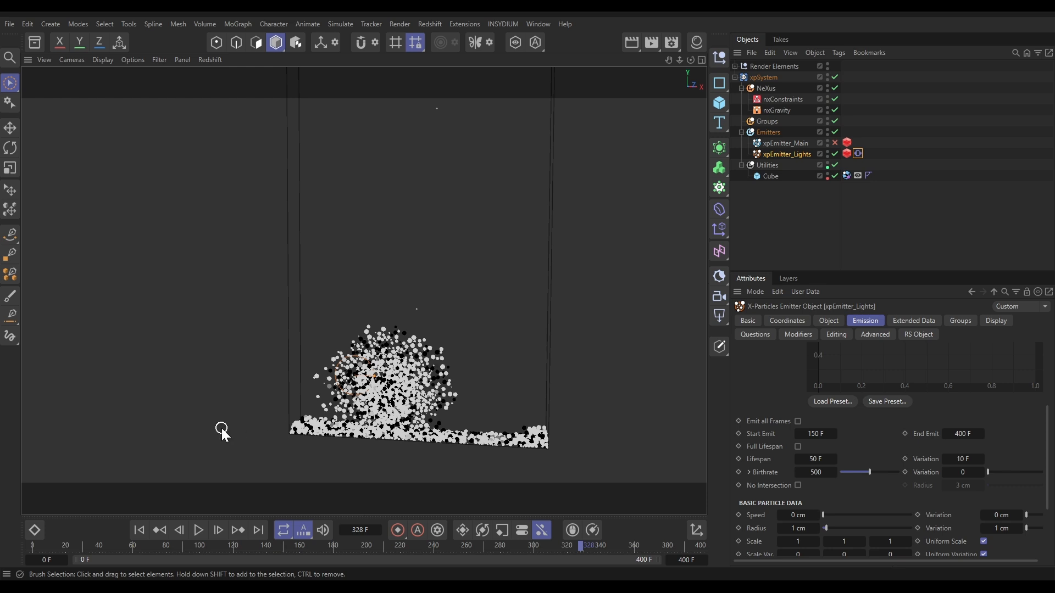
pyautogui.click(139, 531)
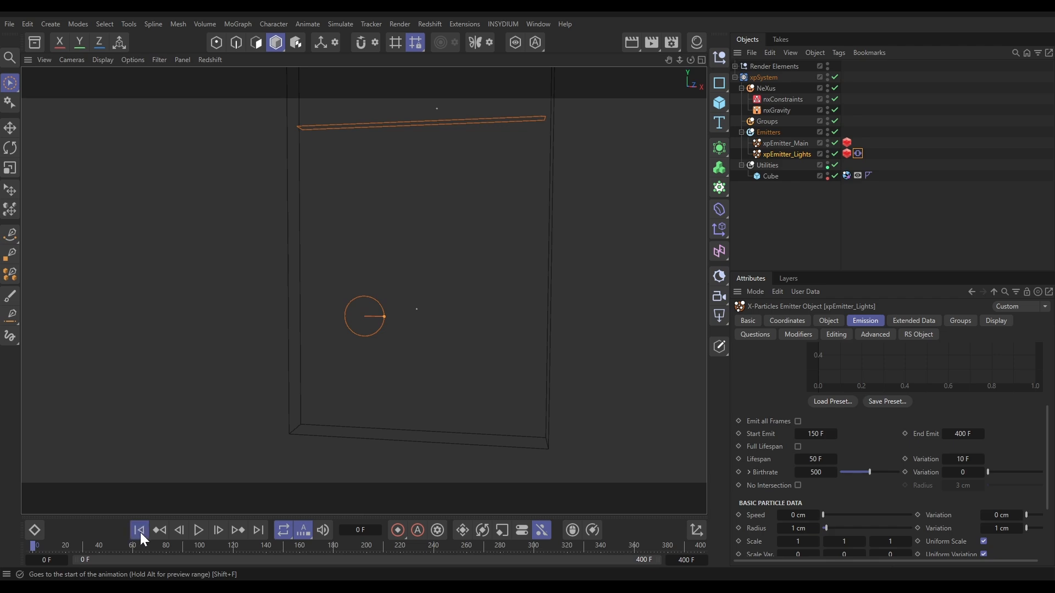
# Play both emitters together, watching light particles burst and sink, then rerun the simulation
pyautogui.click(198, 530)
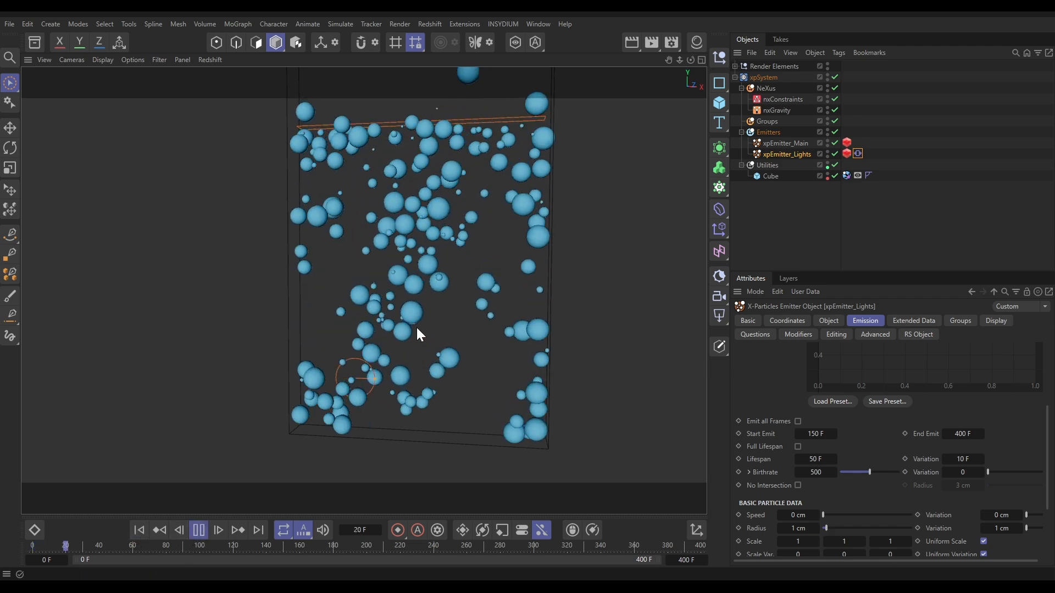
pyautogui.click(198, 530)
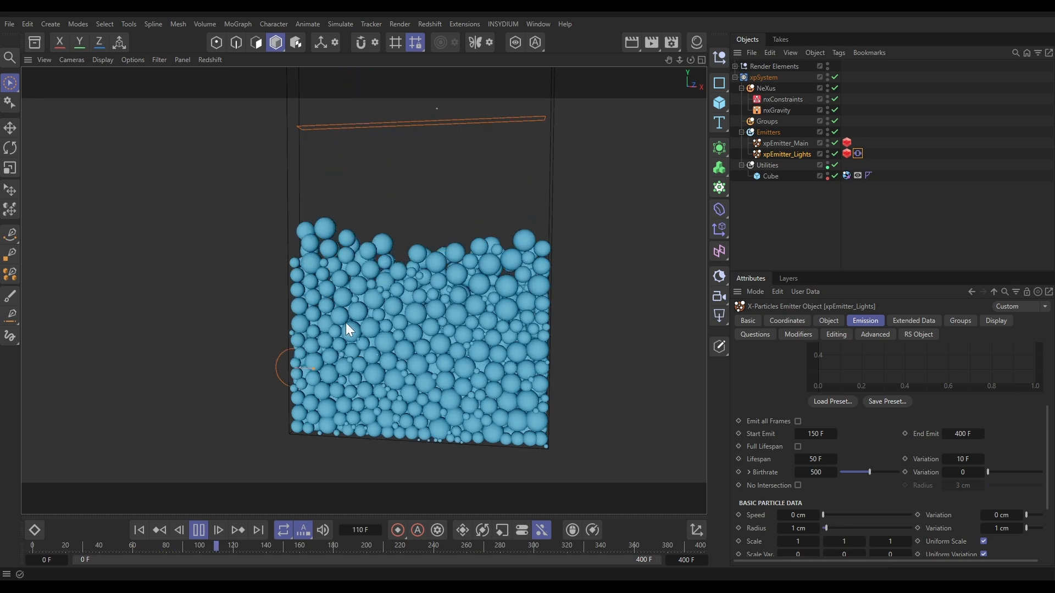
pyautogui.click(198, 530)
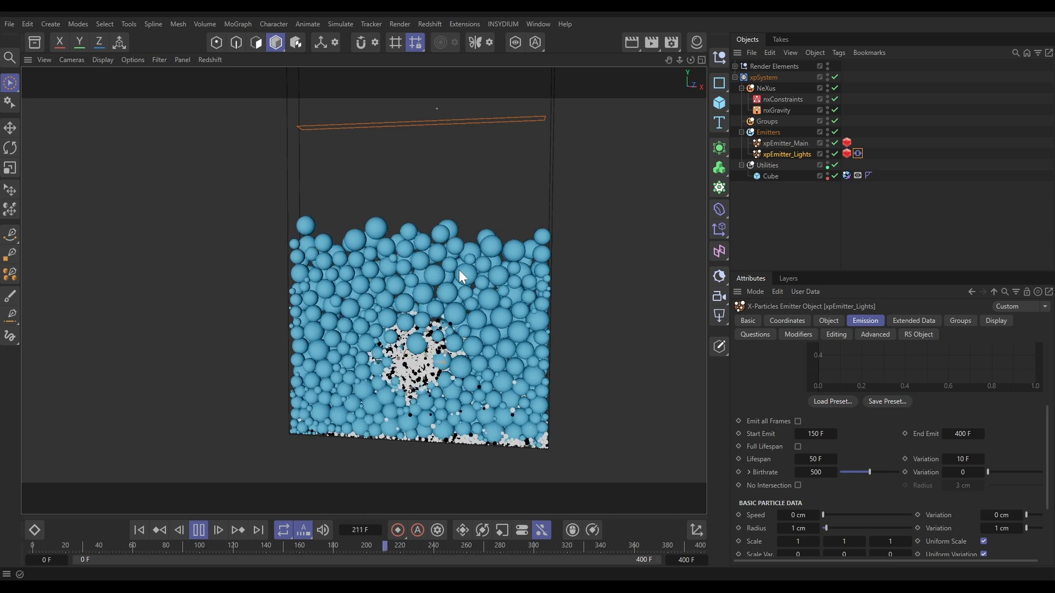
pyautogui.click(197, 531)
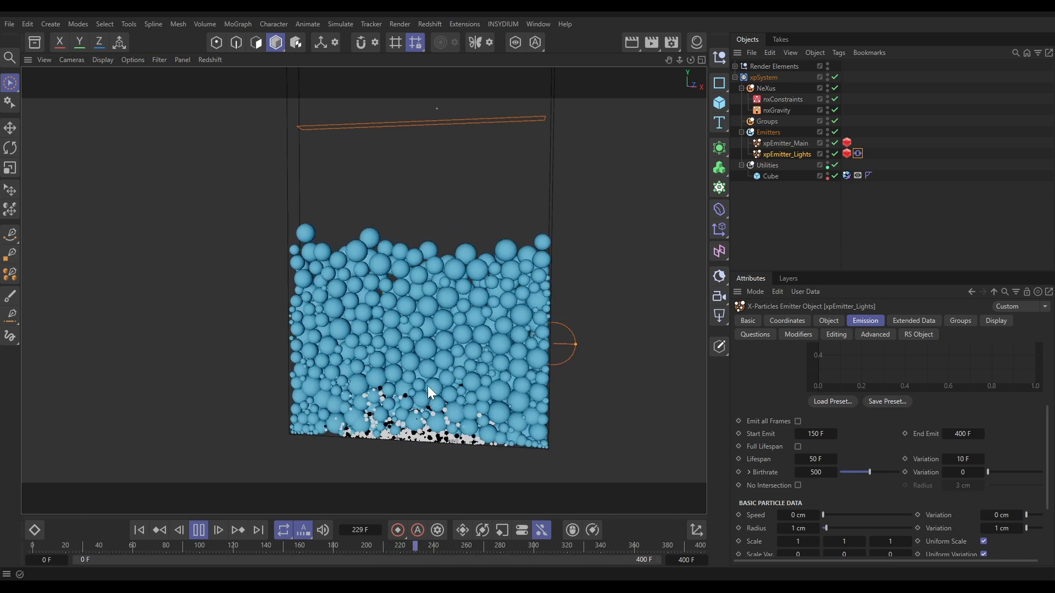
pyautogui.click(218, 534)
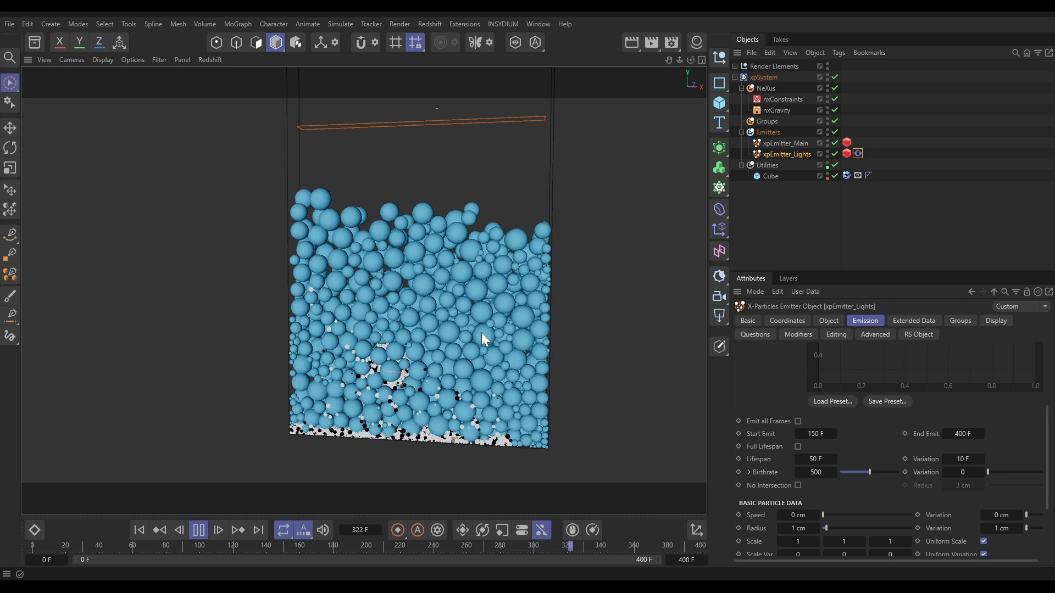
pyautogui.click(198, 530)
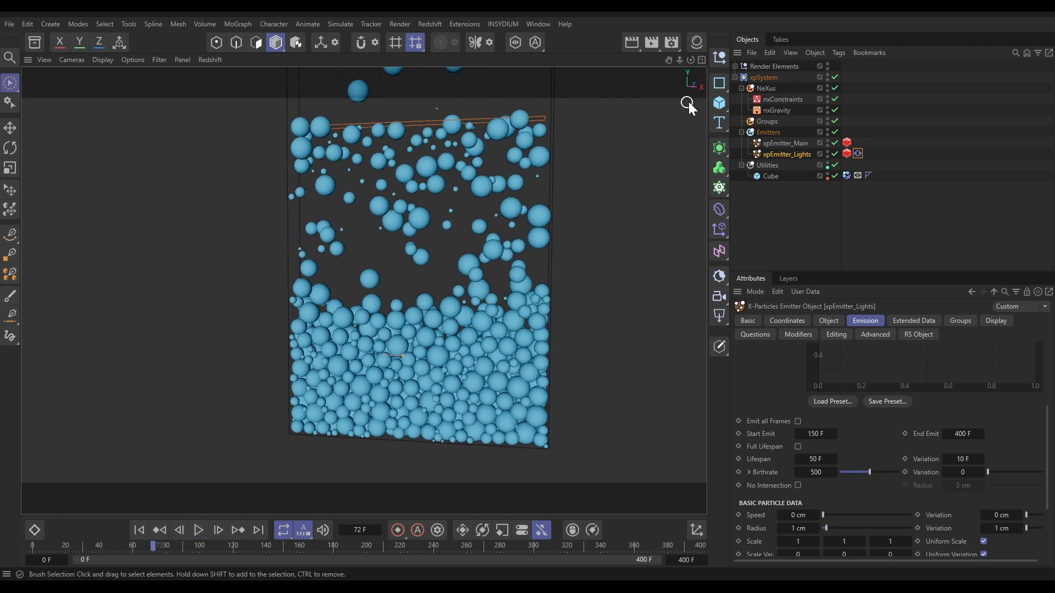
# Switch the viewport to RS Camera and run the simulation to frame 331
pyautogui.click(740, 66)
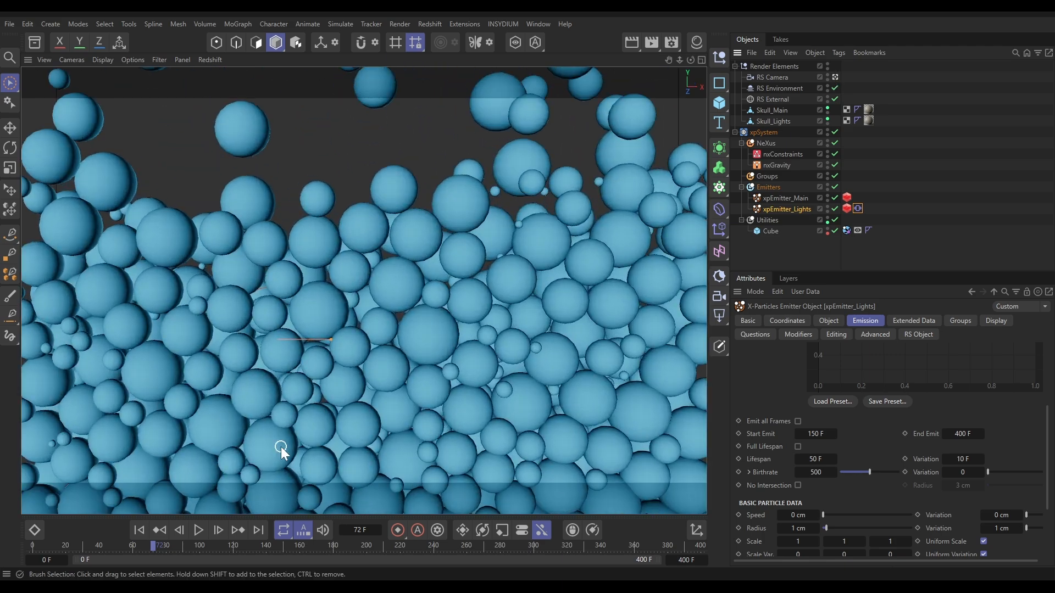
pyautogui.click(198, 530)
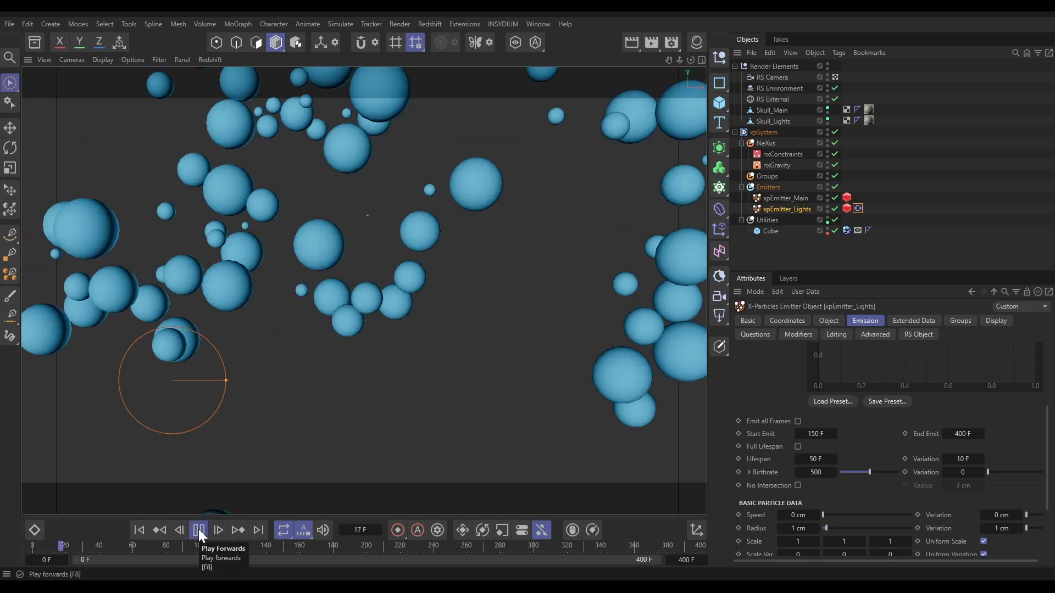
pyautogui.click(198, 530)
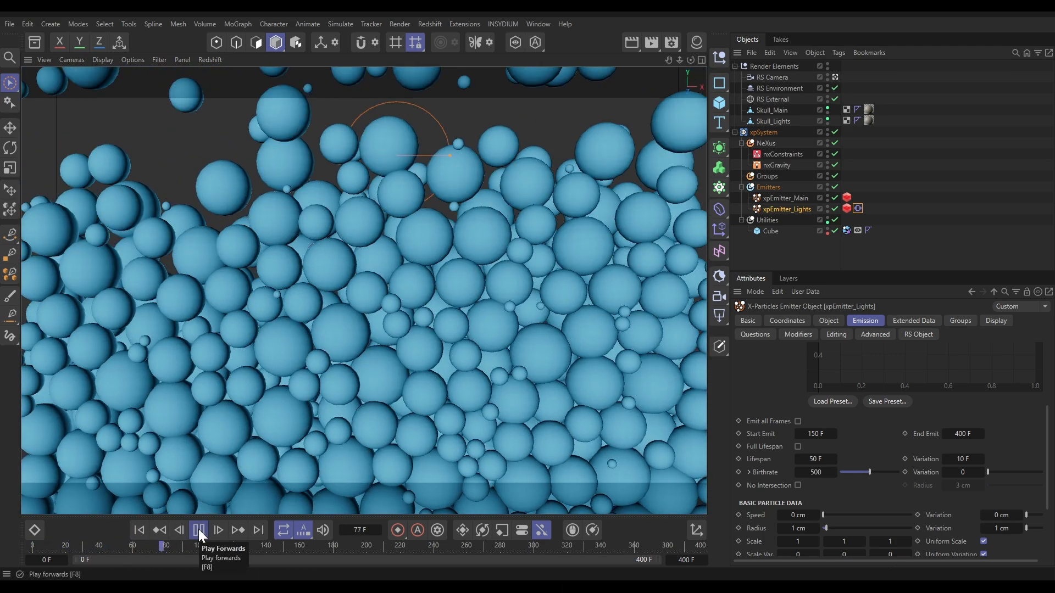
pyautogui.click(199, 534)
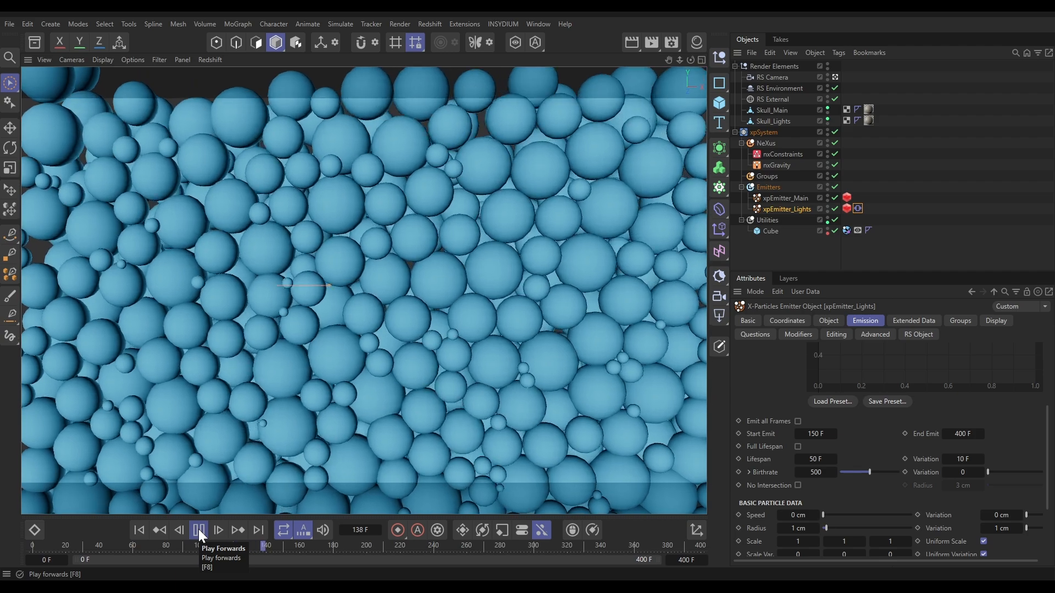
pyautogui.click(198, 531)
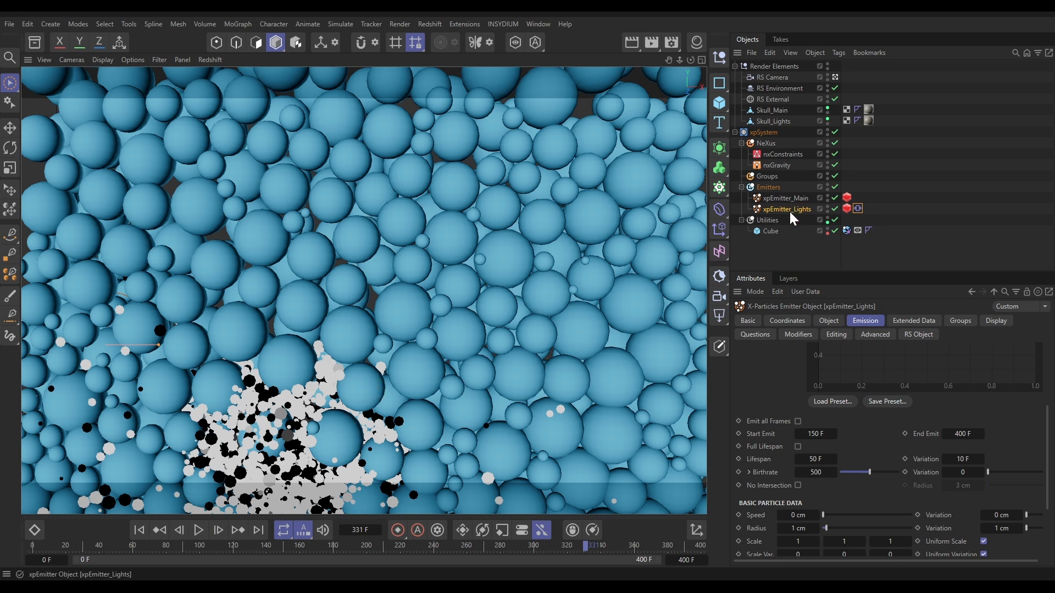
pyautogui.moveTo(792, 217)
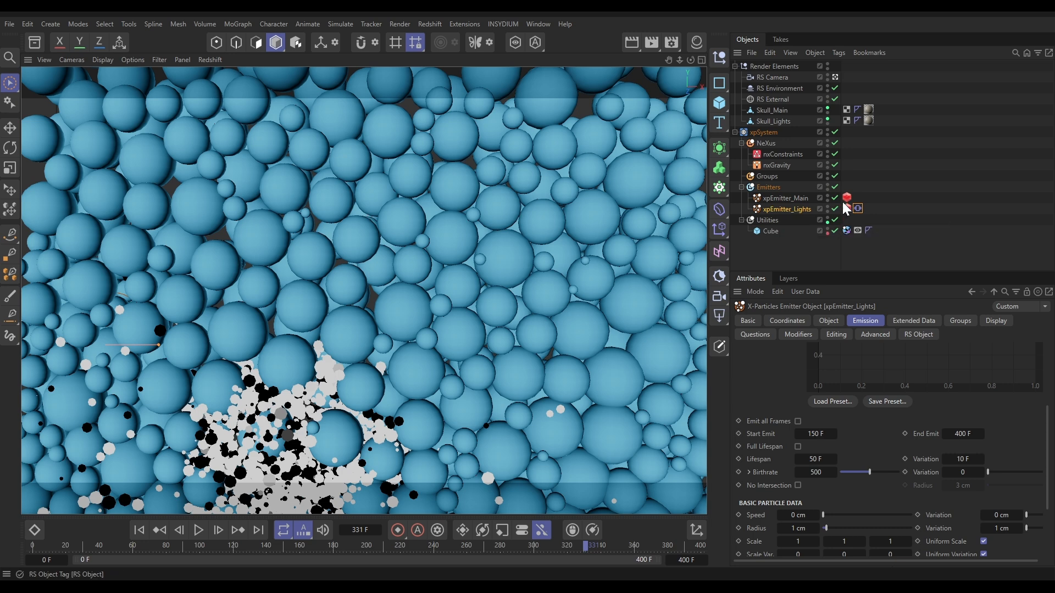
# Open xpEmitter_Lights' RS Object tag showing Skull_Main instances at 0.11 scale
pyautogui.click(846, 208)
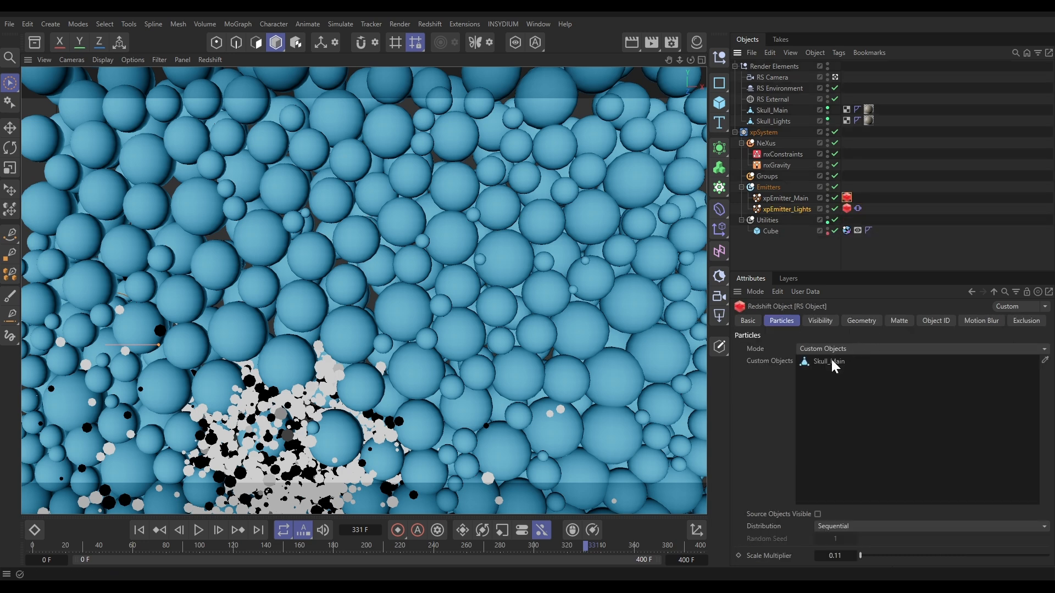
pyautogui.moveTo(828, 375)
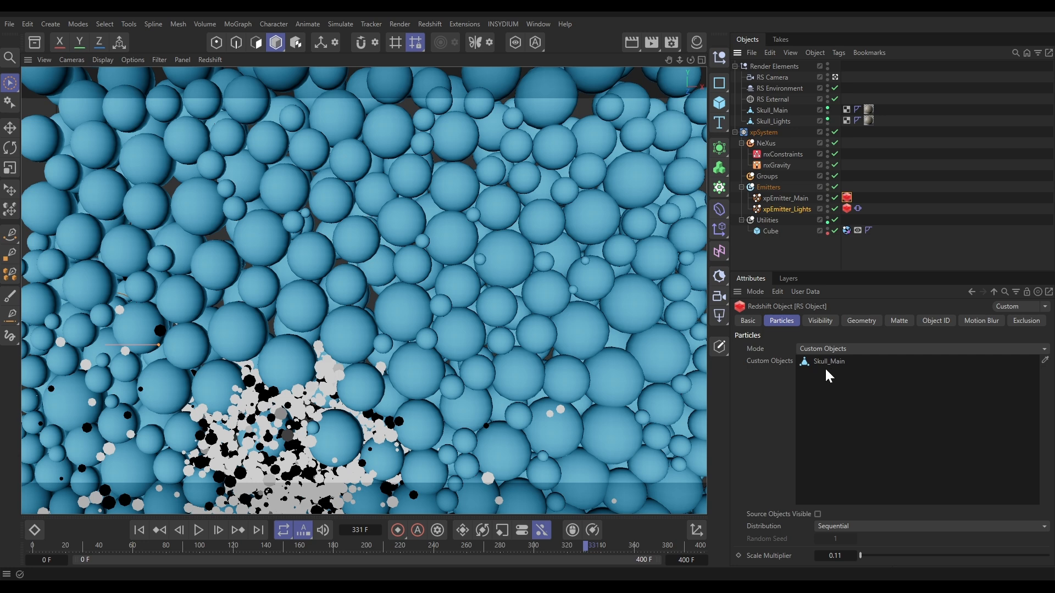
pyautogui.moveTo(797, 352)
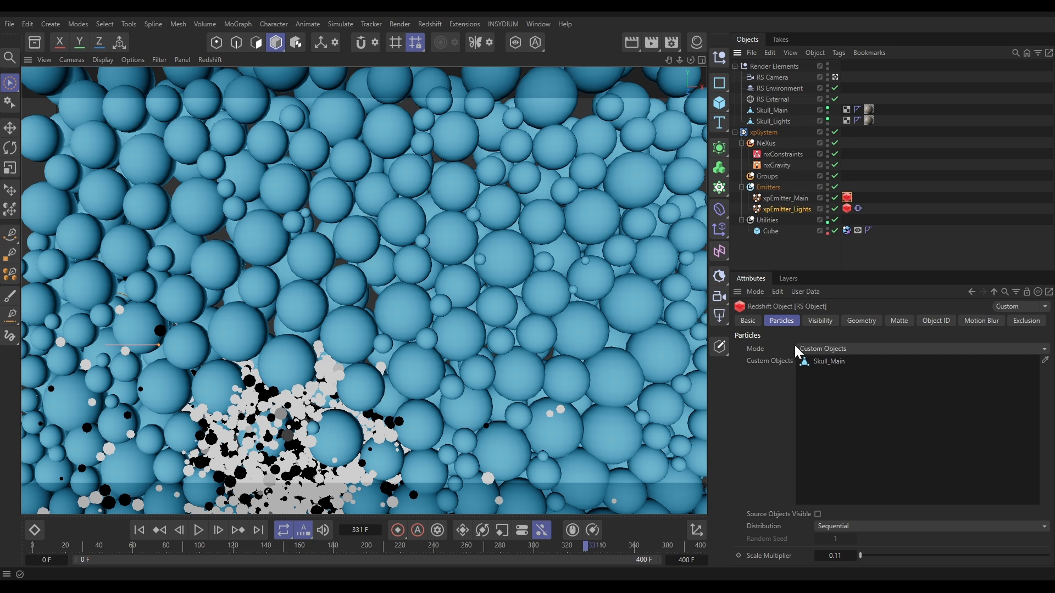
pyautogui.moveTo(449, 53)
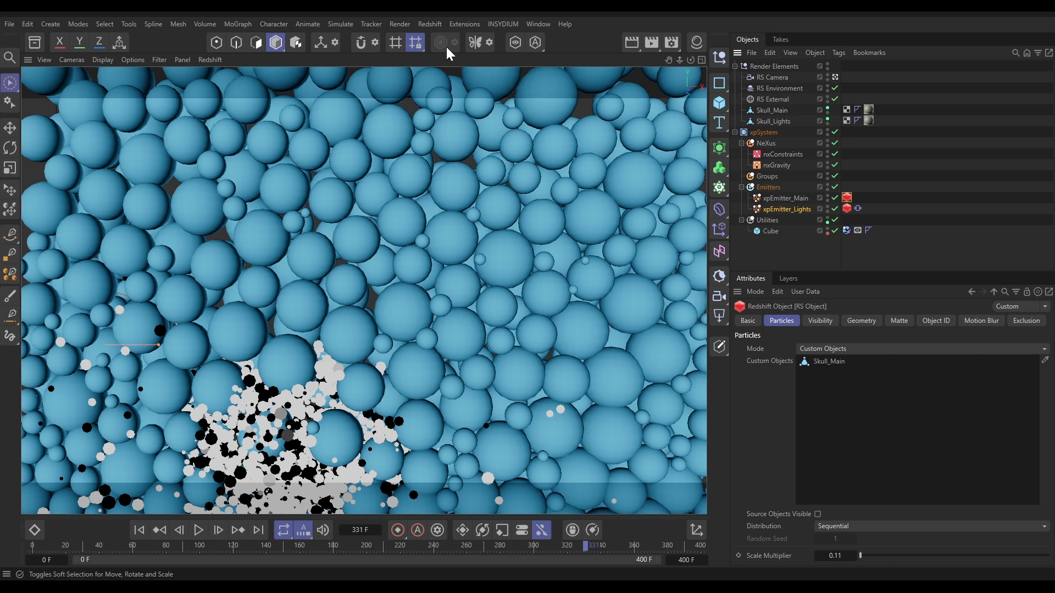
# Open the Redshift RenderView and start an IPR render of frame 331
pyautogui.click(443, 43)
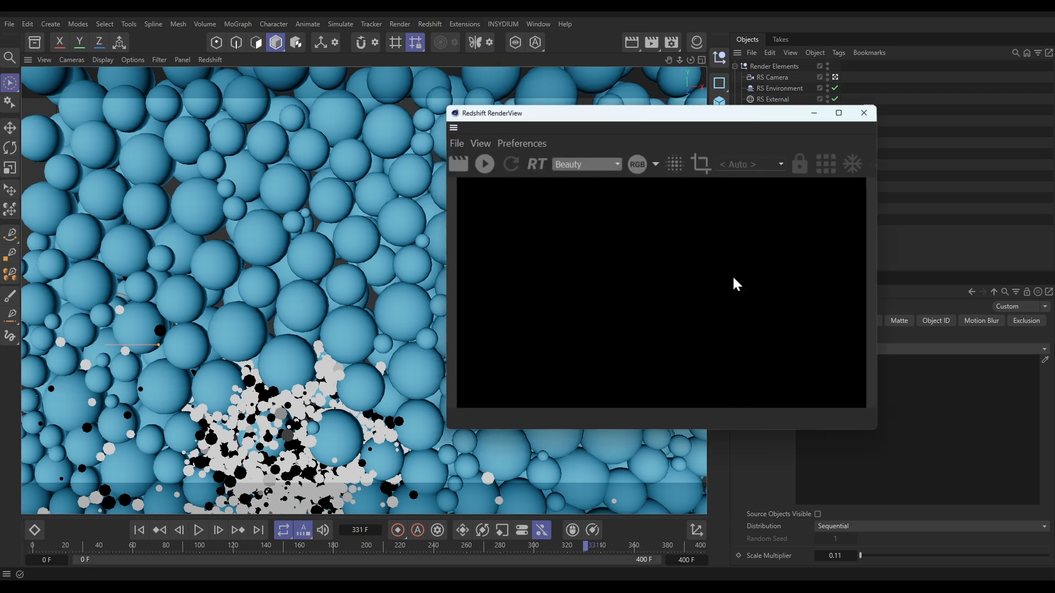
pyautogui.click(484, 164)
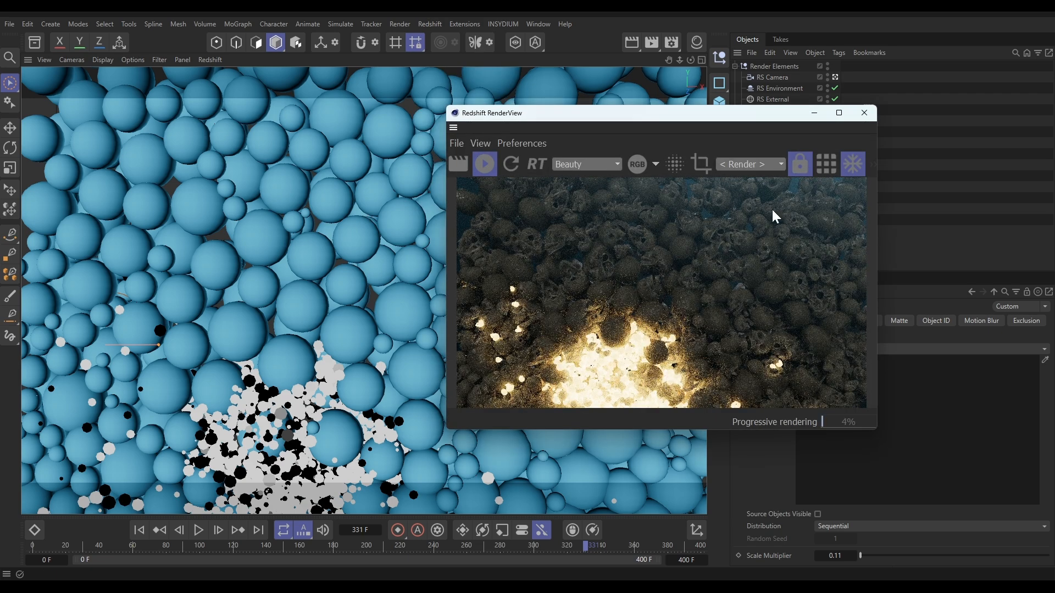
pyautogui.moveTo(750, 271)
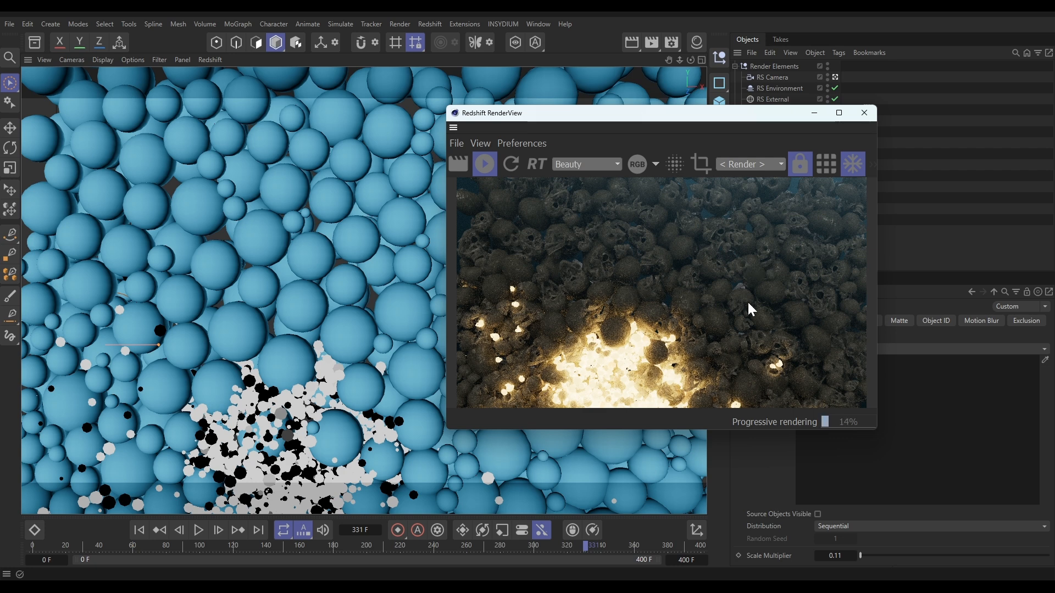
pyautogui.moveTo(686, 253)
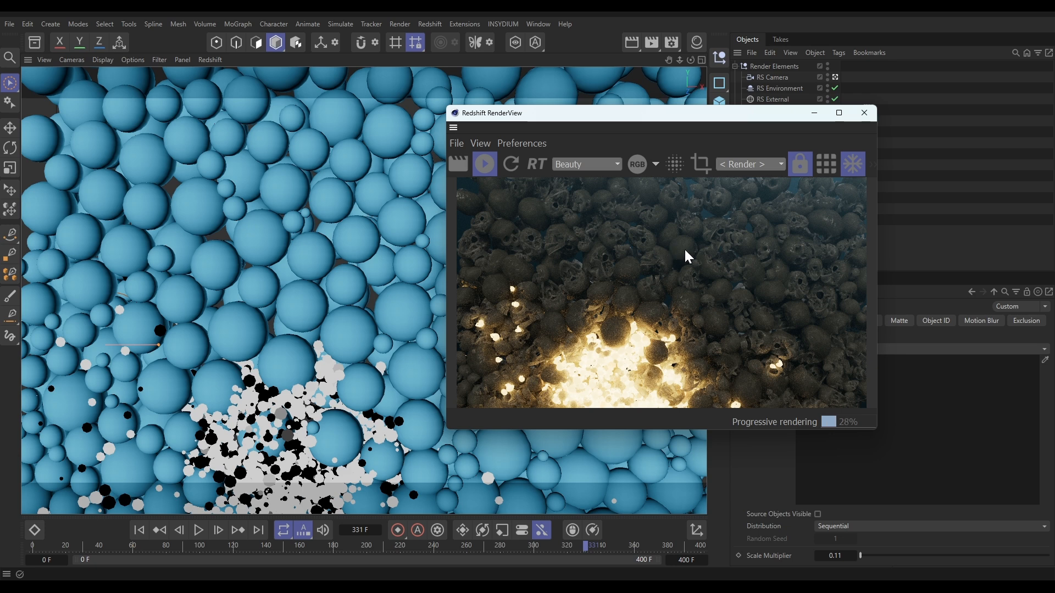
pyautogui.moveTo(699, 267)
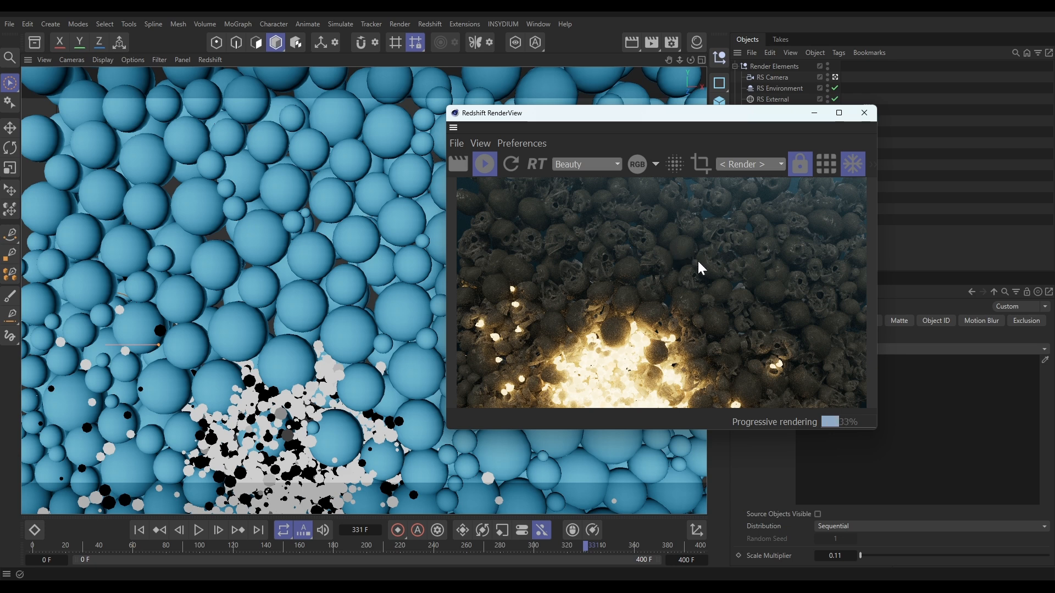
pyautogui.moveTo(617, 387)
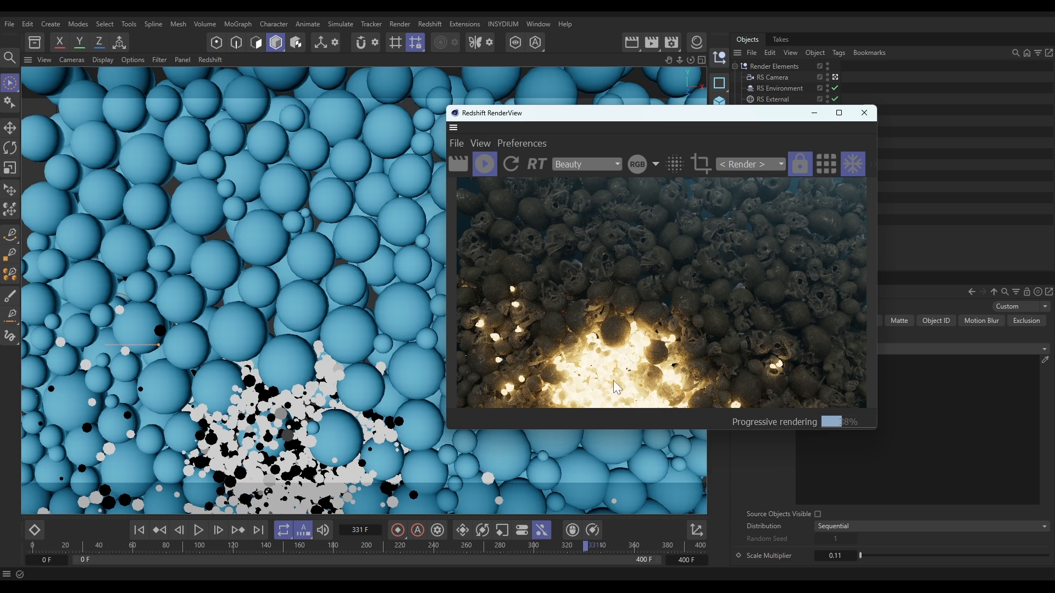
pyautogui.moveTo(607, 366)
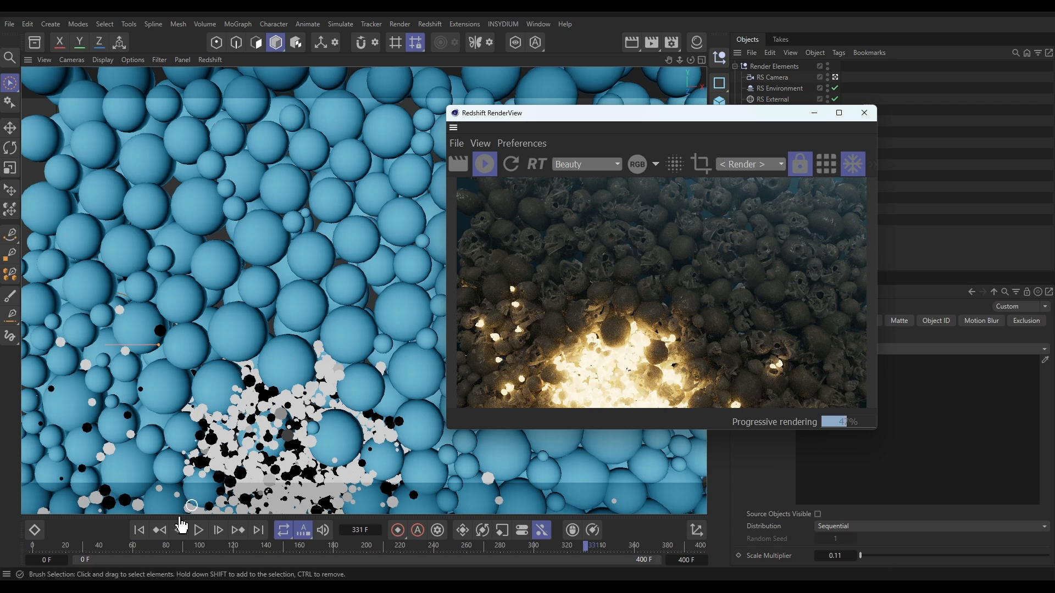
# Play the timeline on to frame 372 while the Redshift IPR keeps updating
pyautogui.click(198, 530)
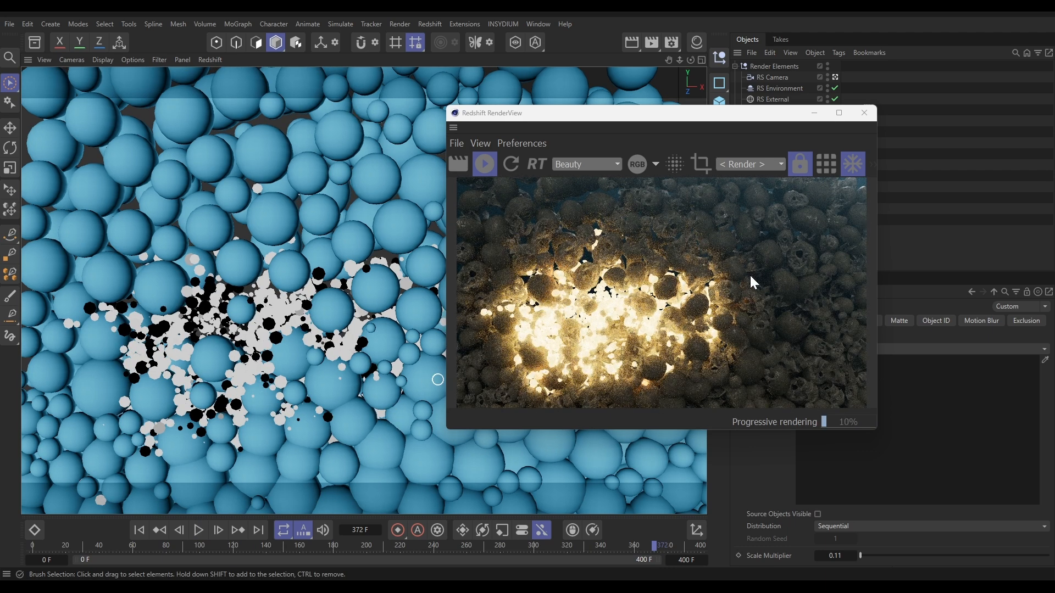
pyautogui.moveTo(704, 297)
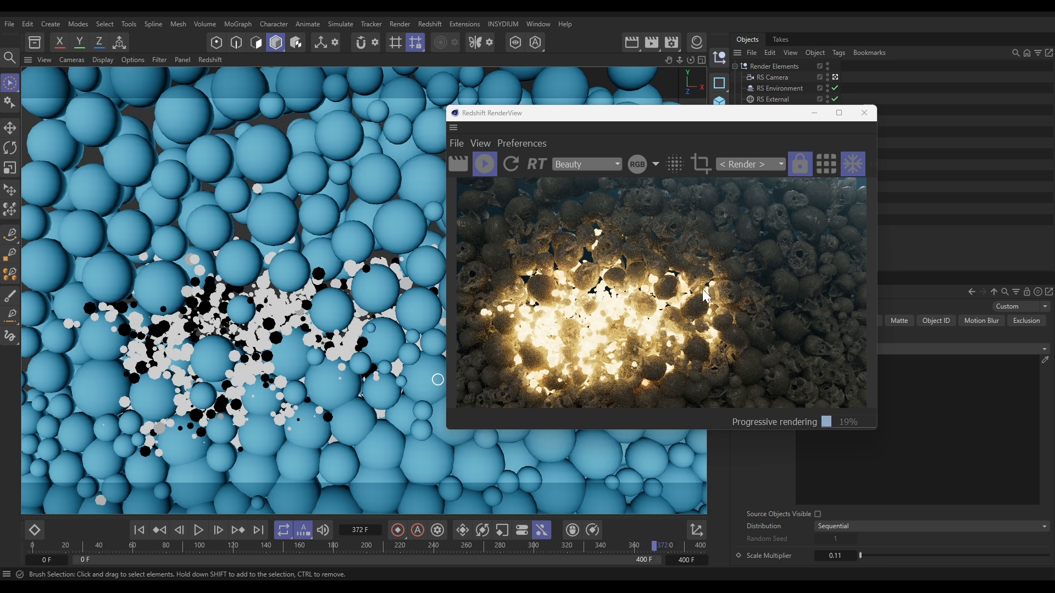
pyautogui.moveTo(833, 222)
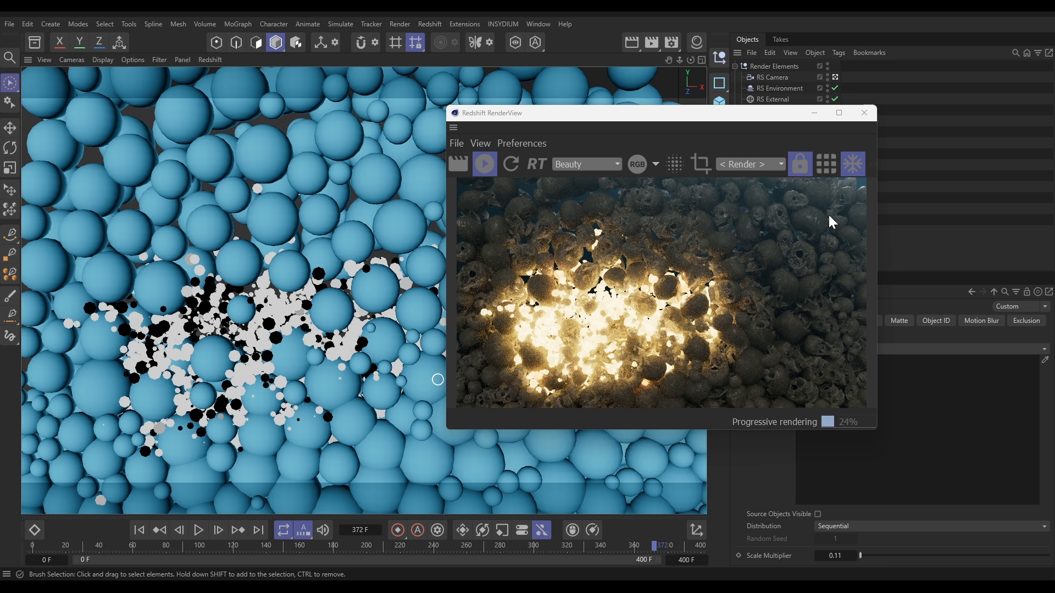
pyautogui.moveTo(807, 281)
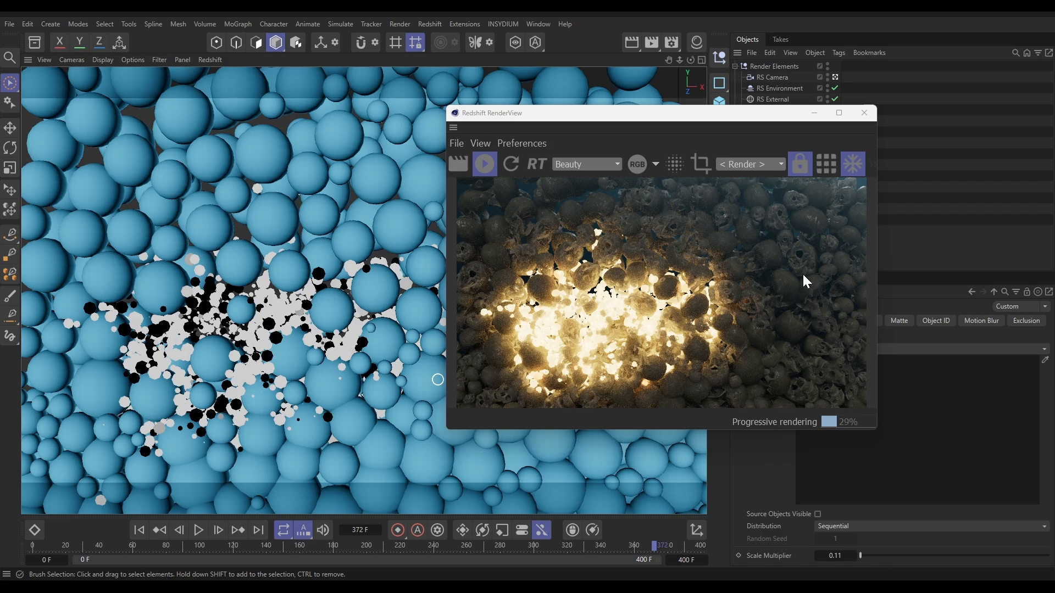